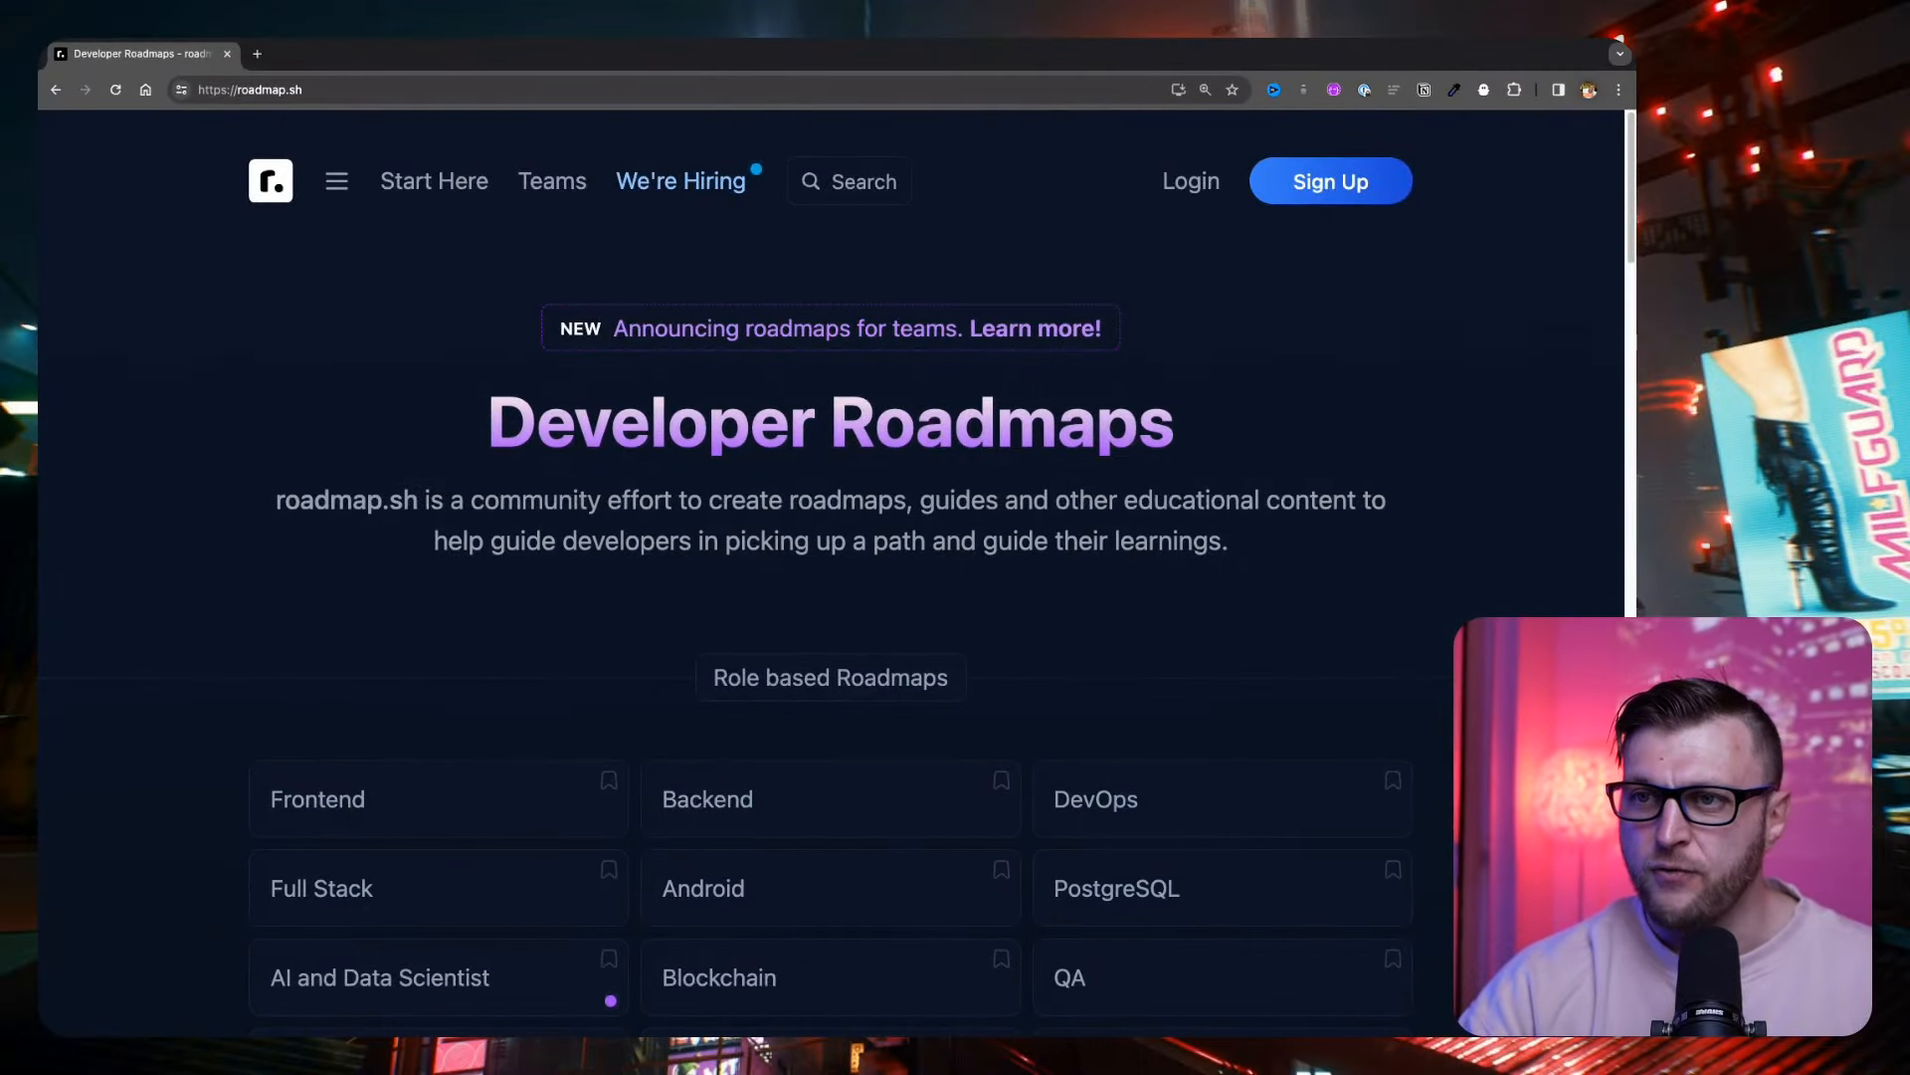
# - Open the Frontend Developer roadmap from the Role based Roadmaps list
pyautogui.scroll(-3)
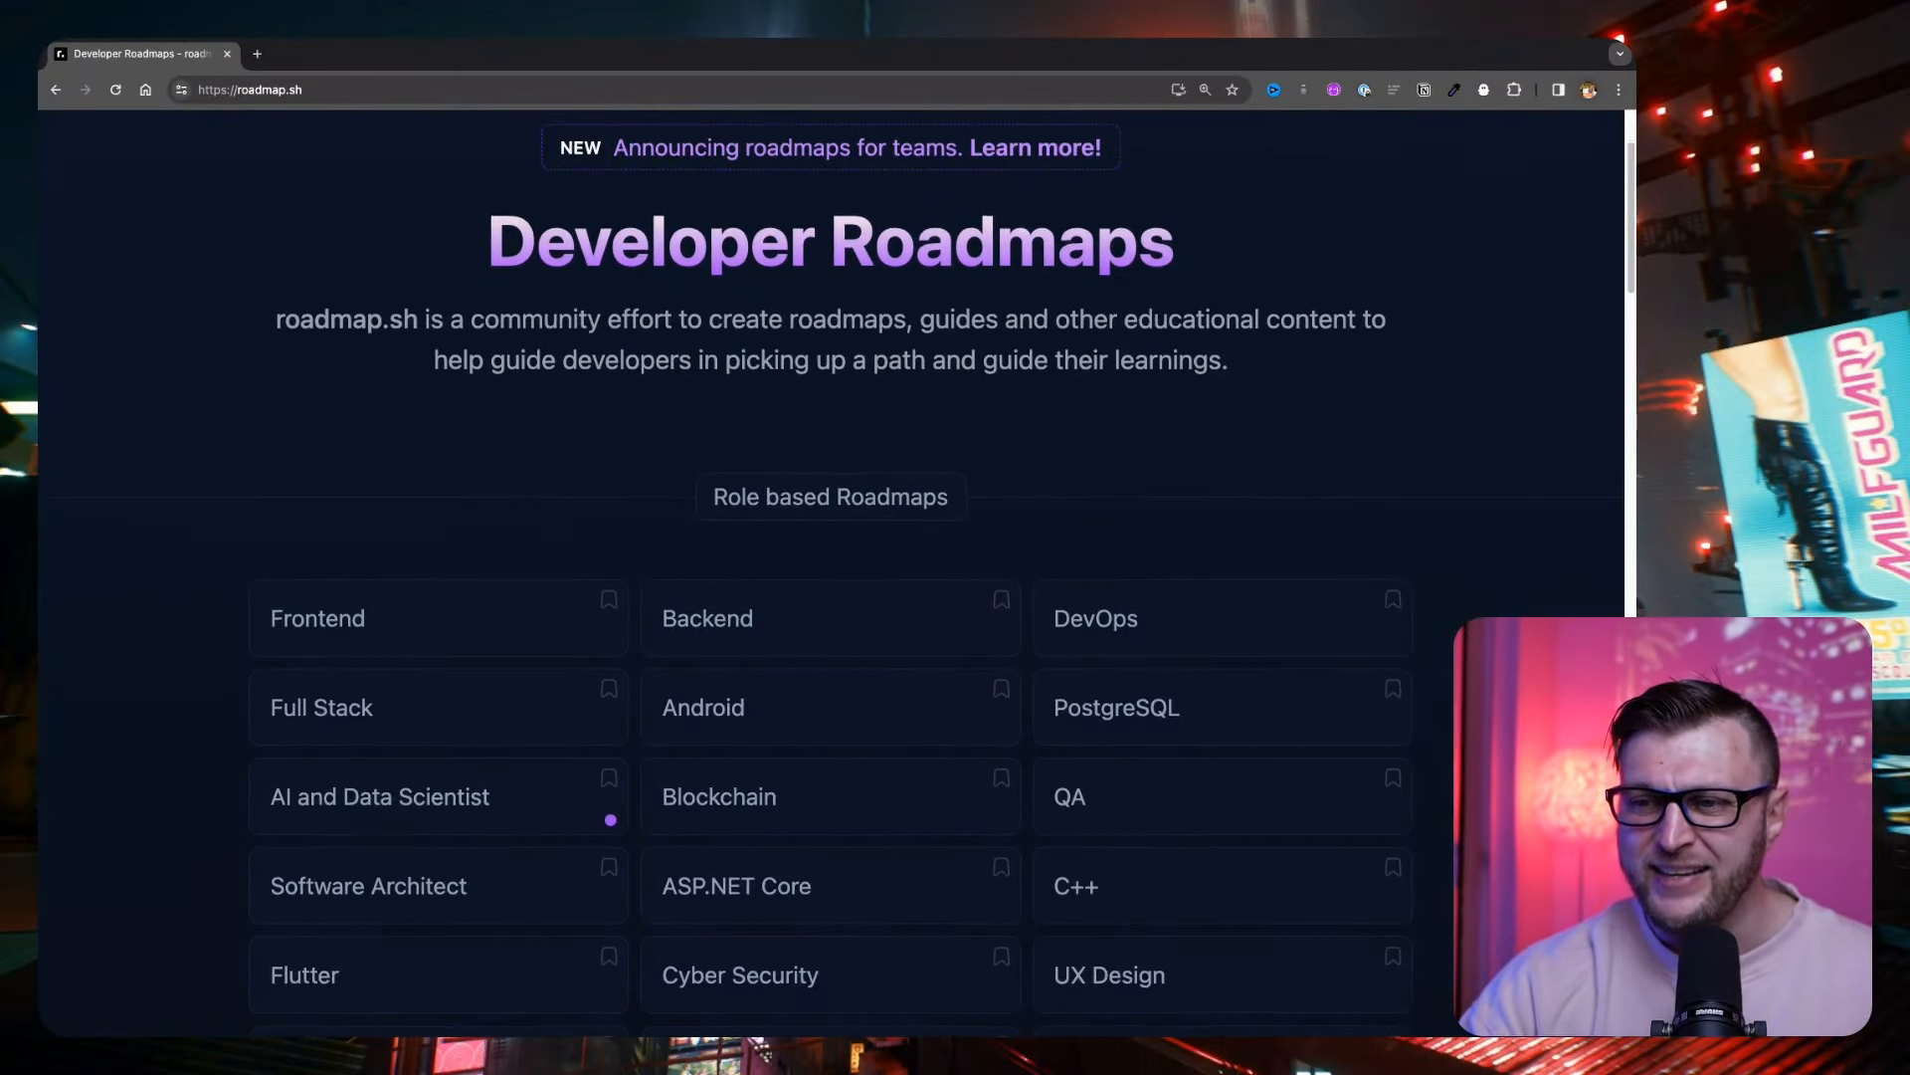
pyautogui.scroll(-3)
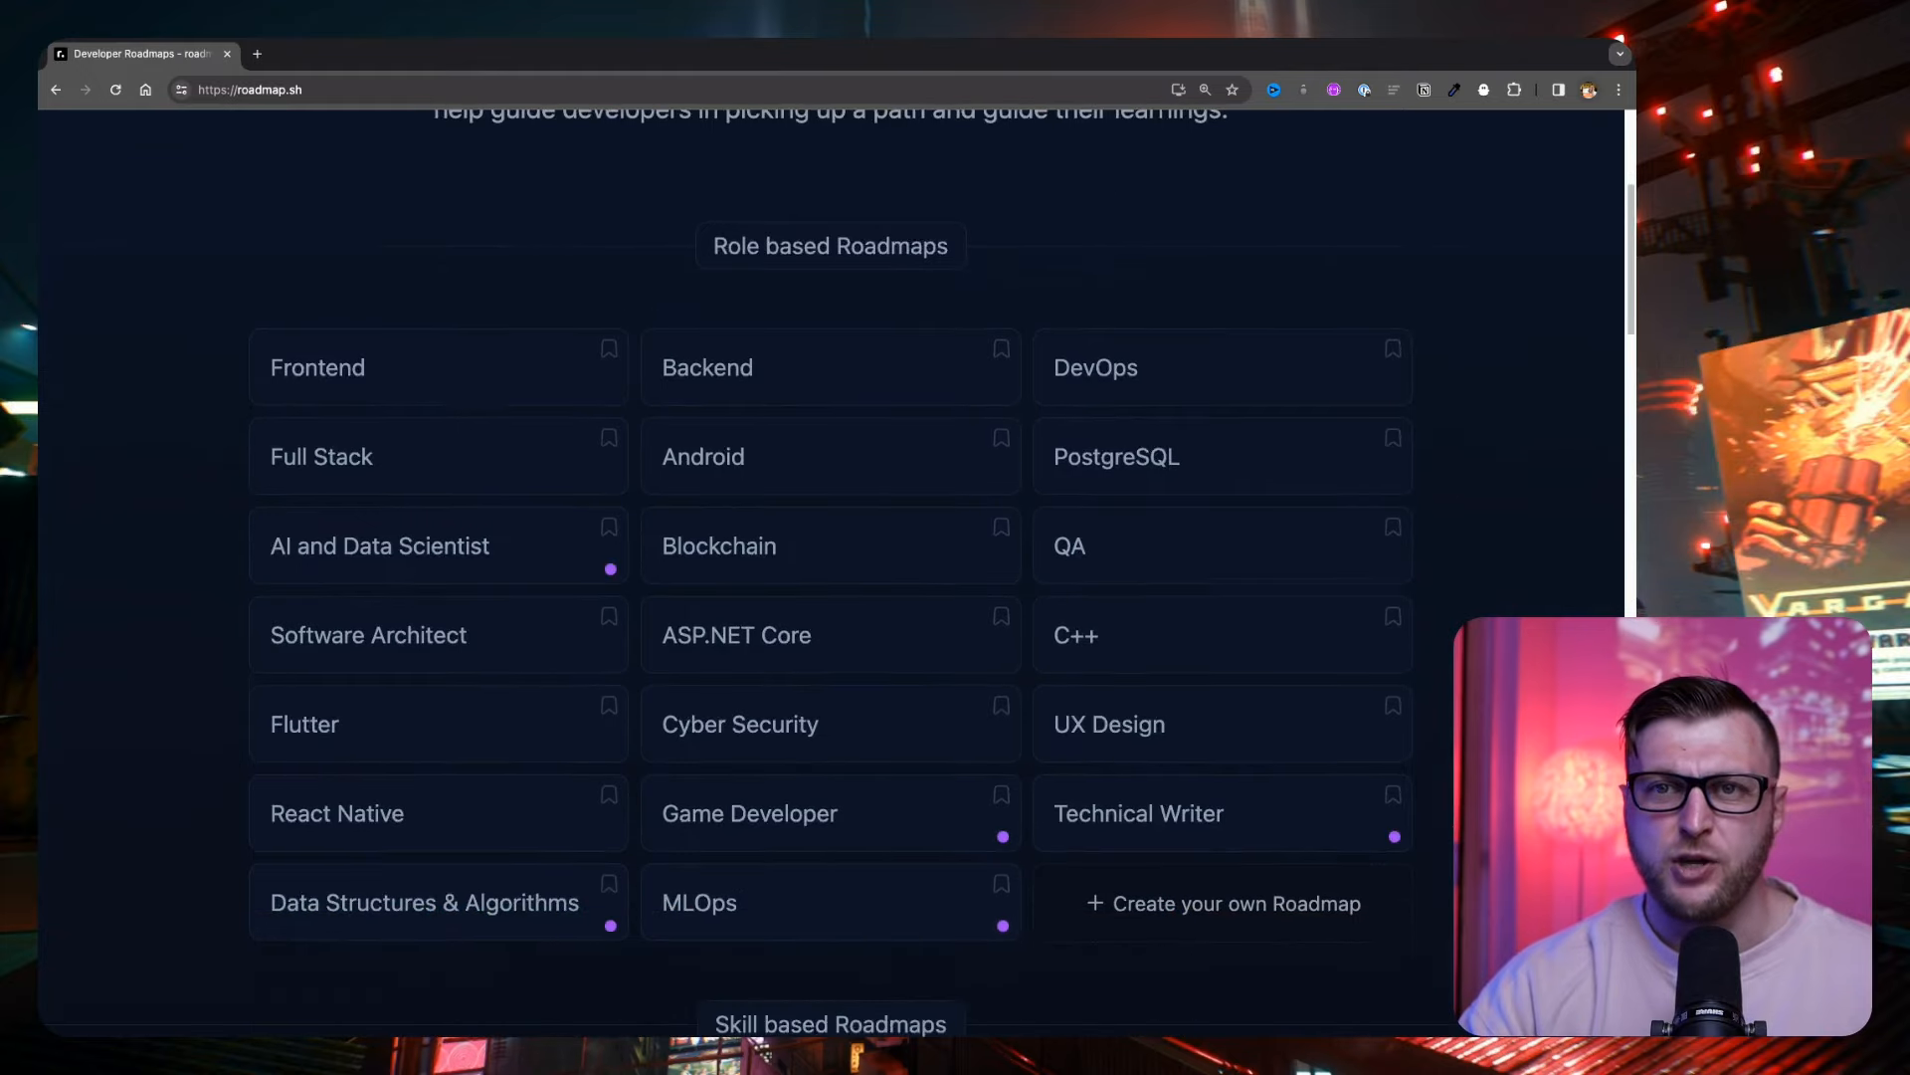
pyautogui.scroll(-3)
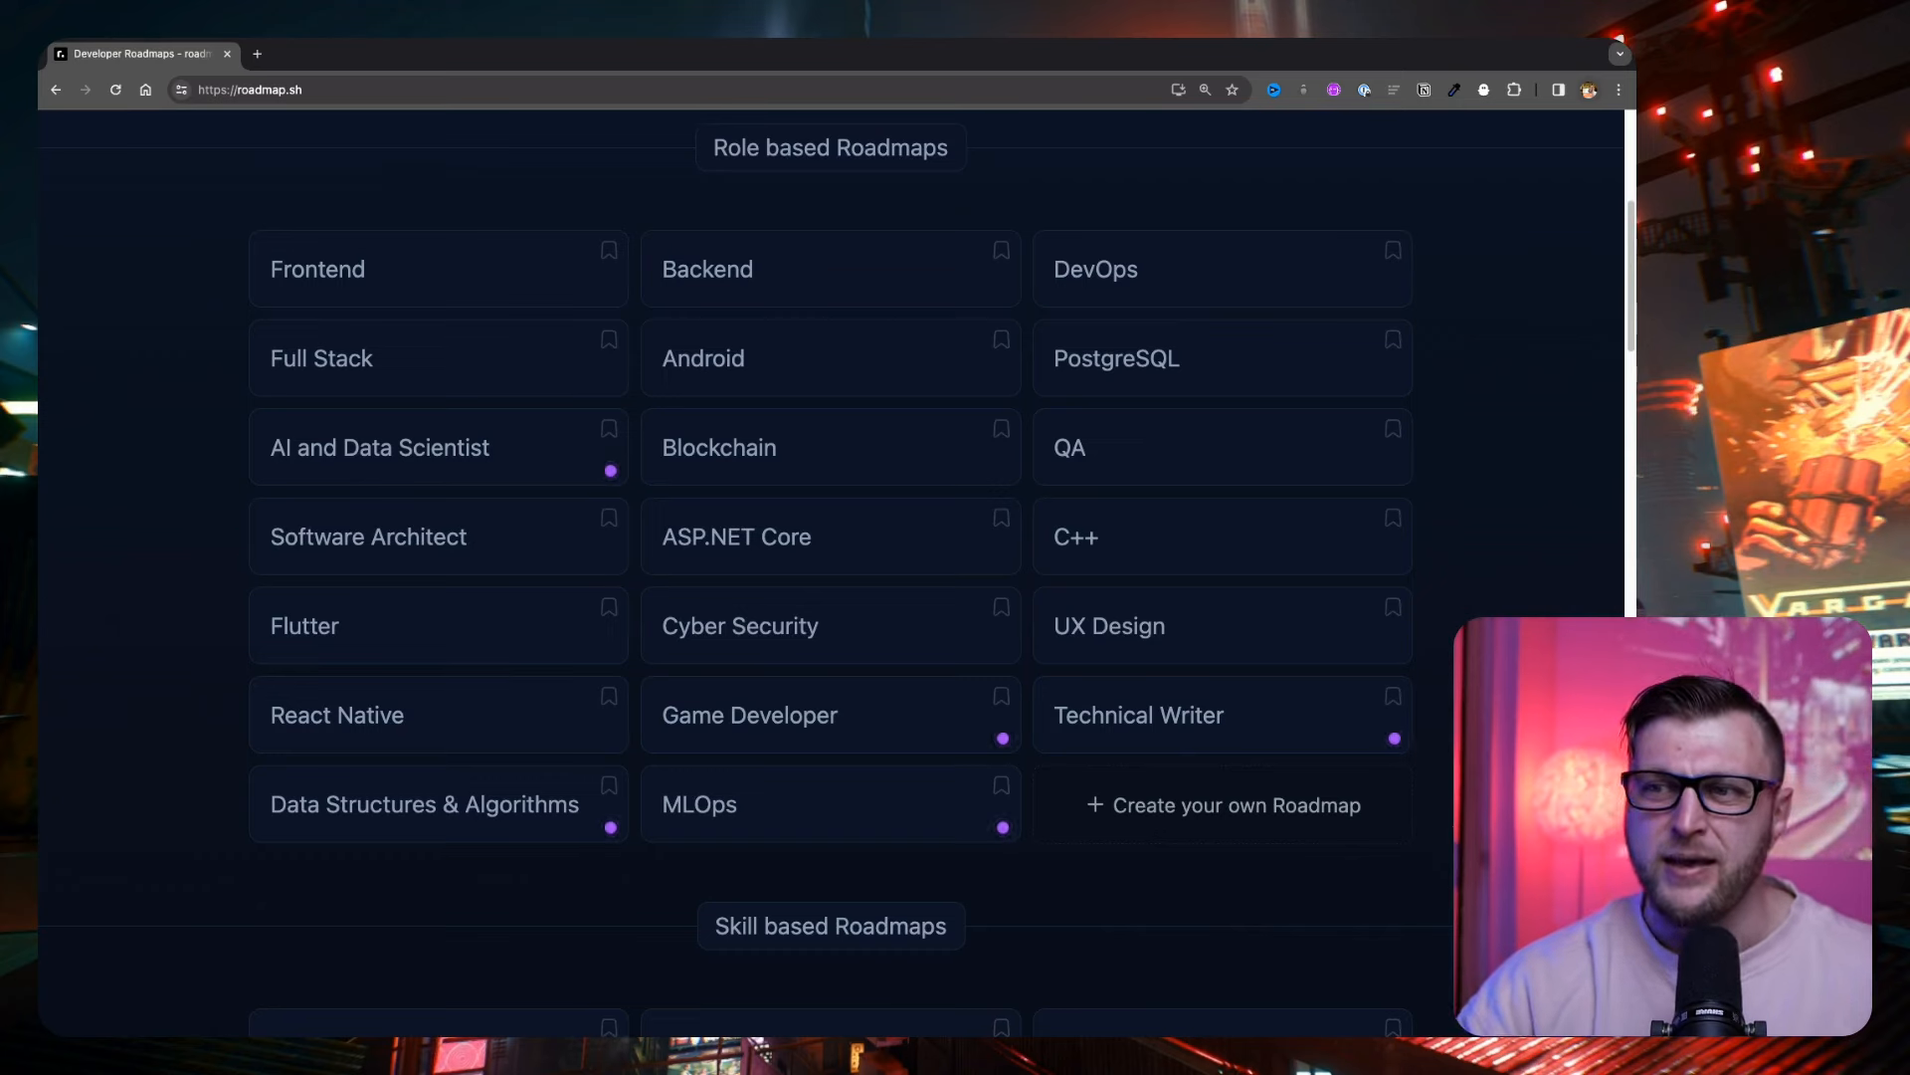
pyautogui.click(317, 268)
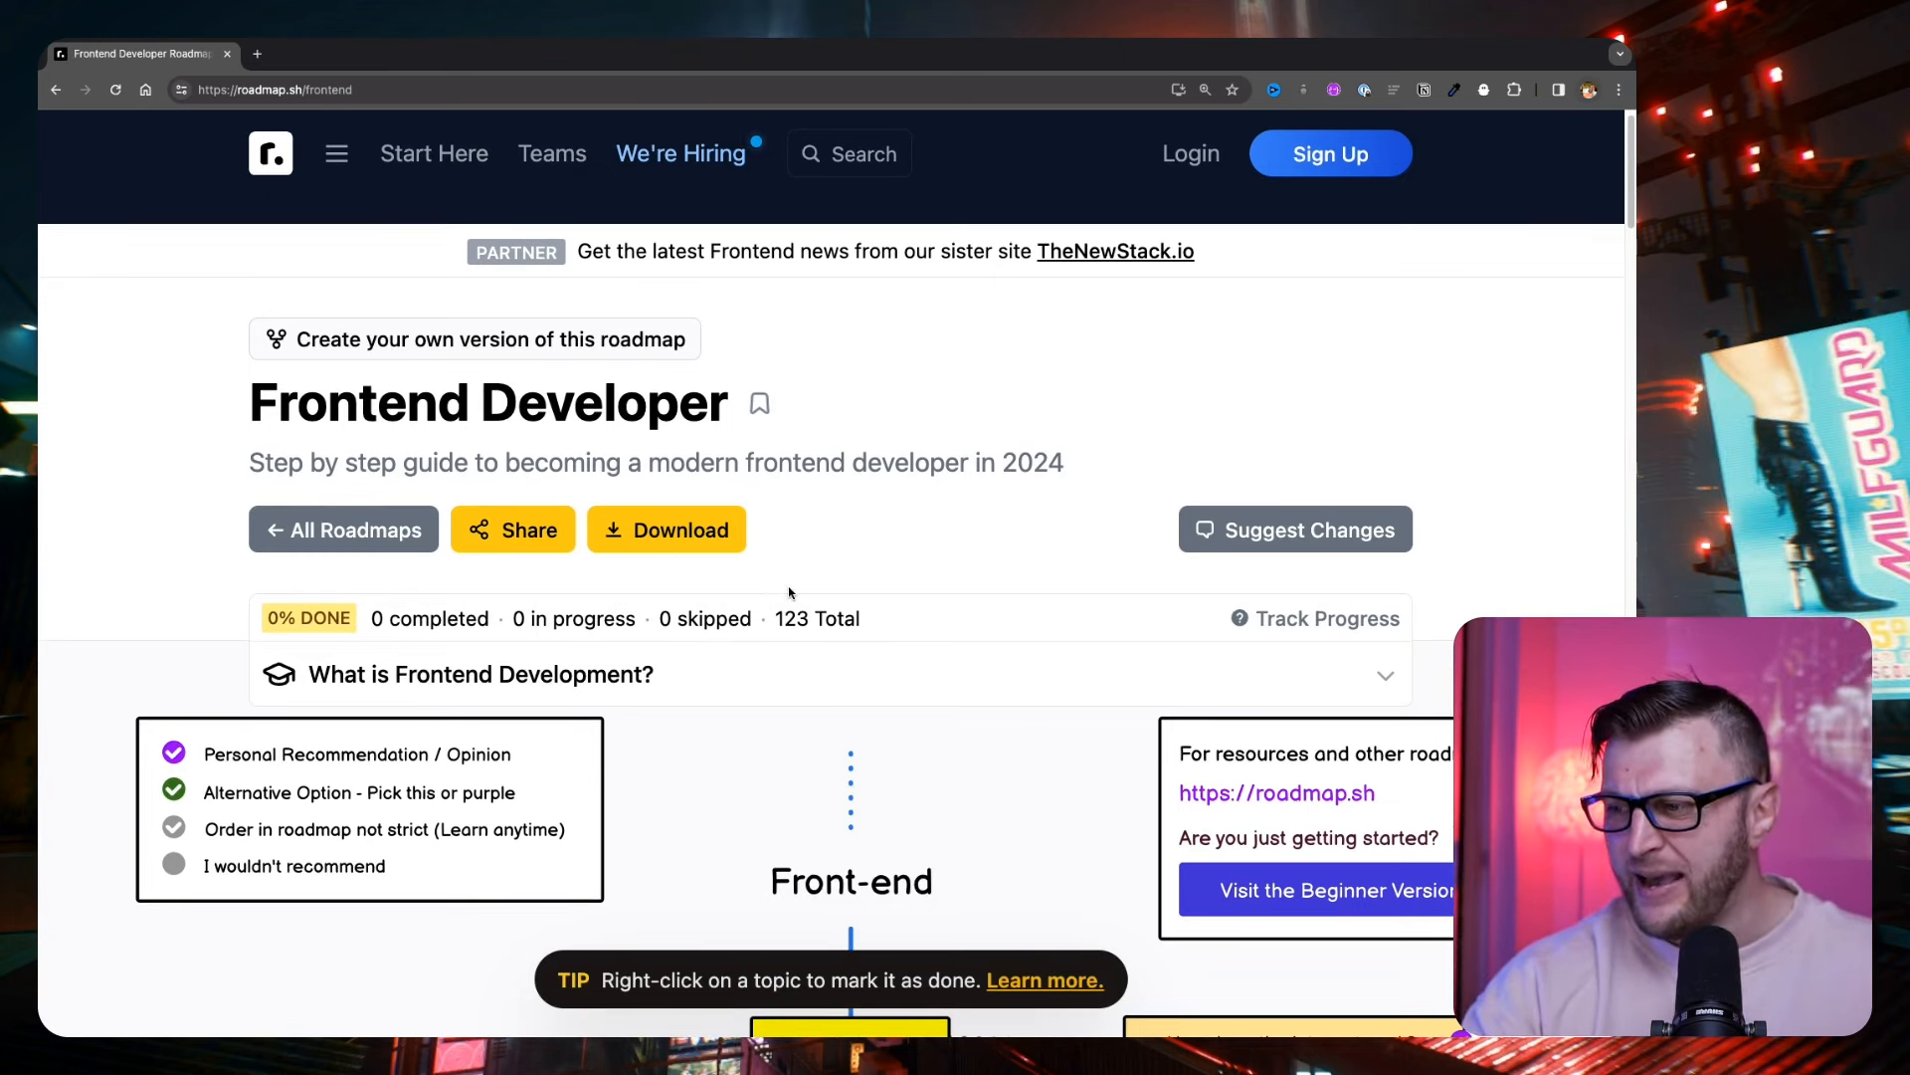
pyautogui.moveTo(822, 631)
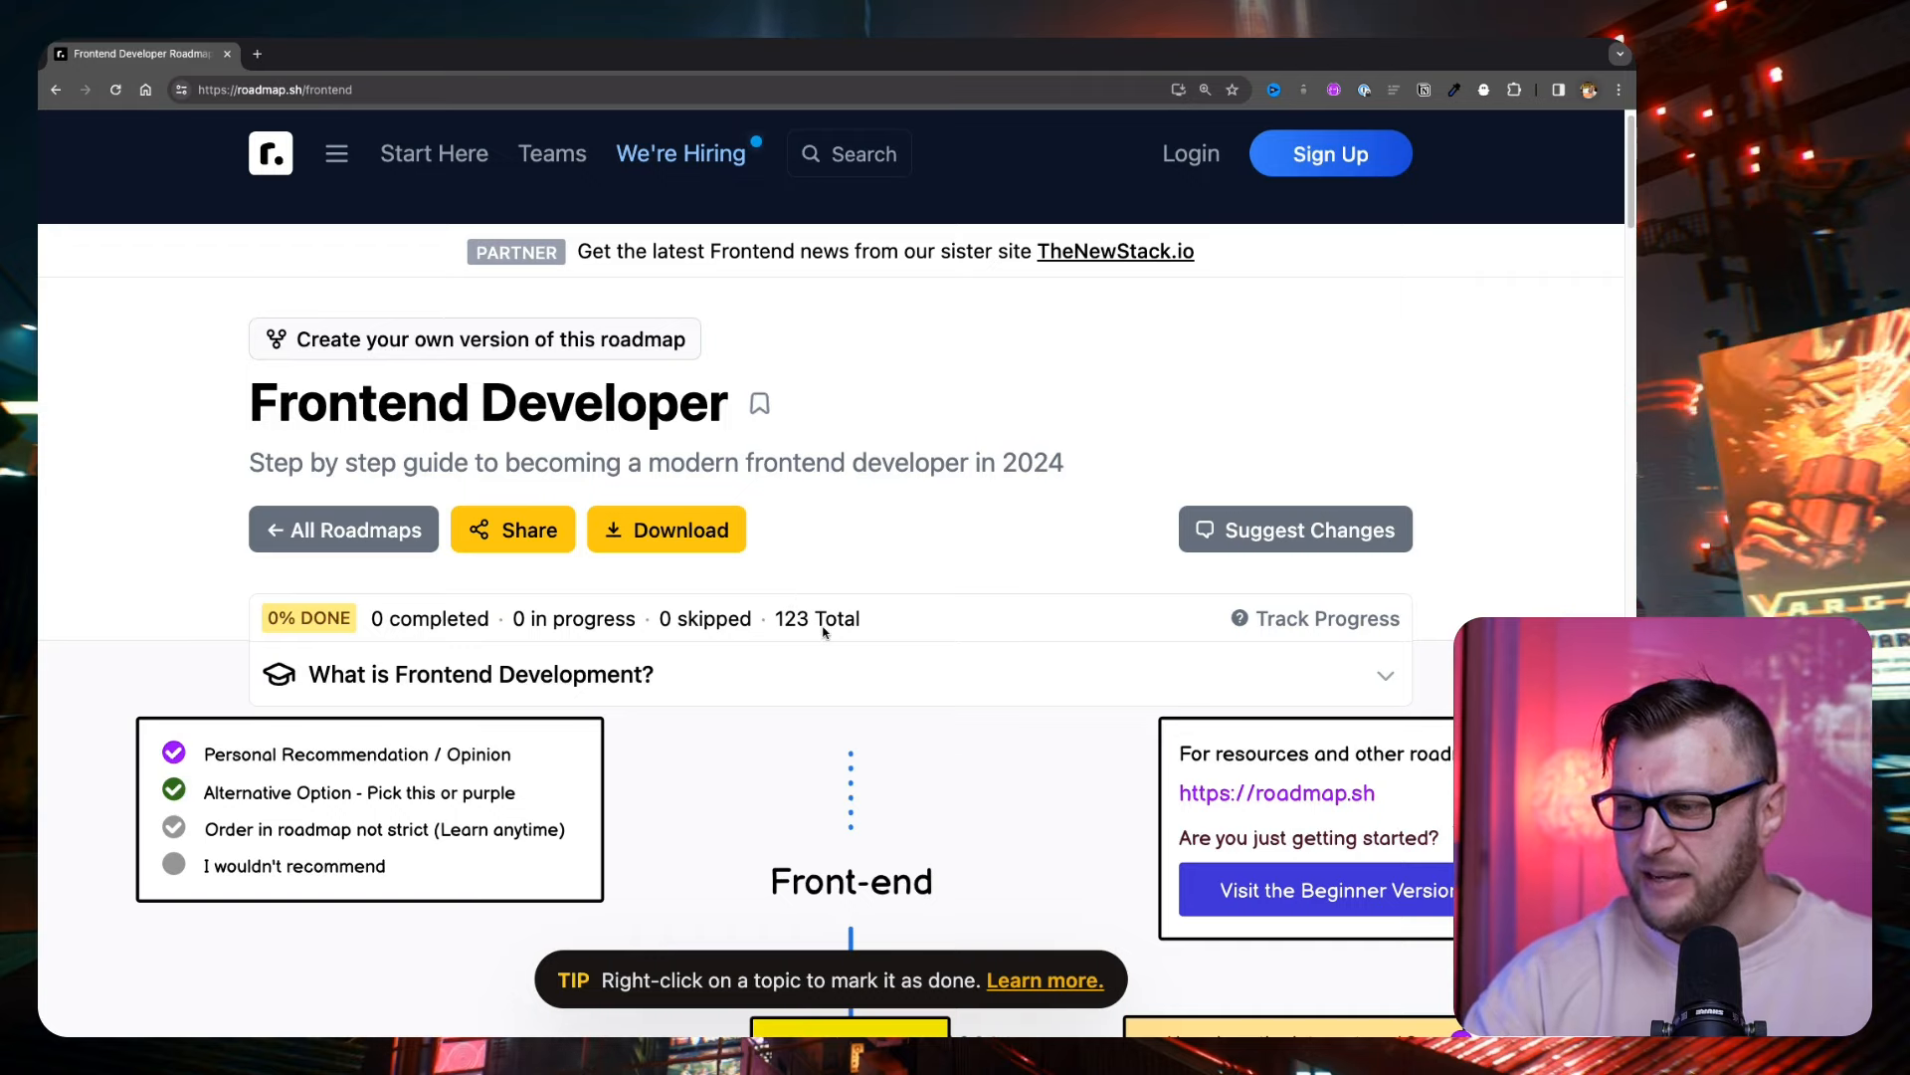
pyautogui.scroll(-3)
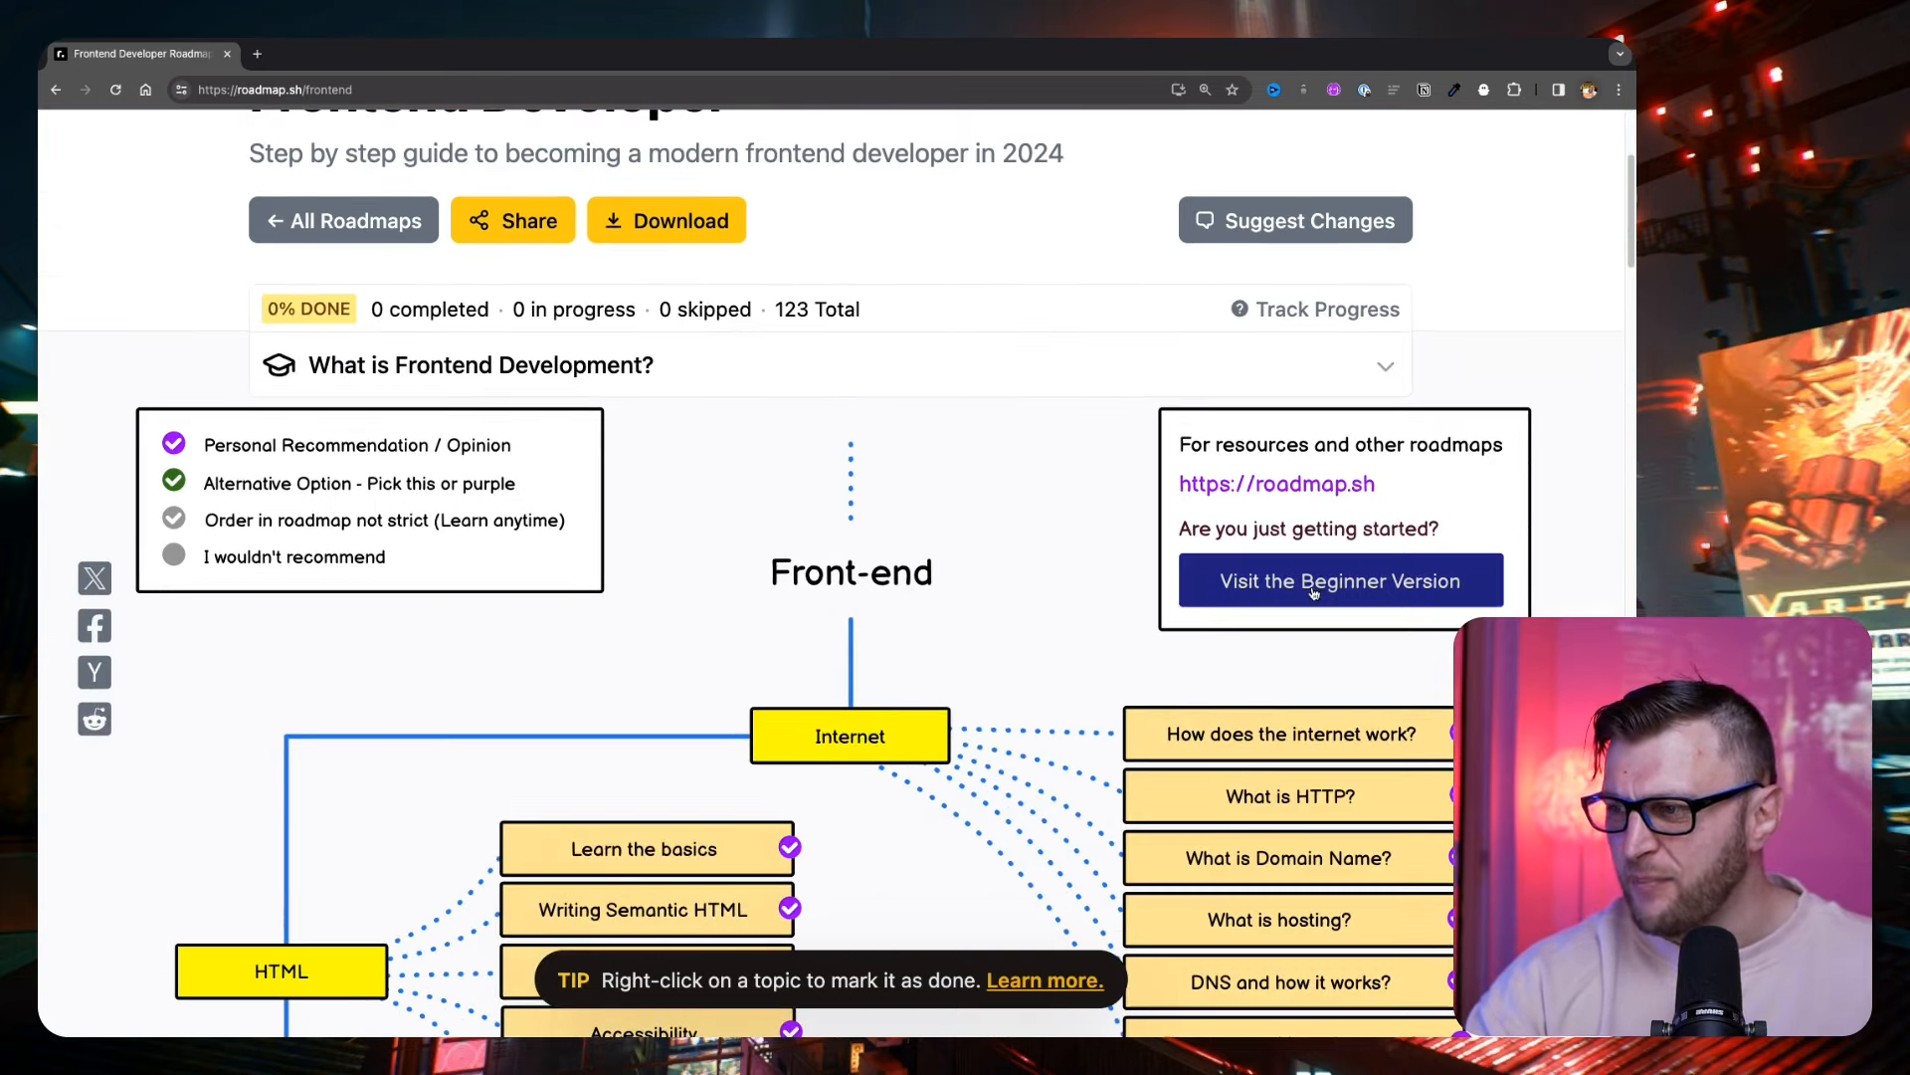
# - Toggle between the detailed and beginner Frontend versions, ending on the 12-topic beginner version
pyautogui.click(1339, 579)
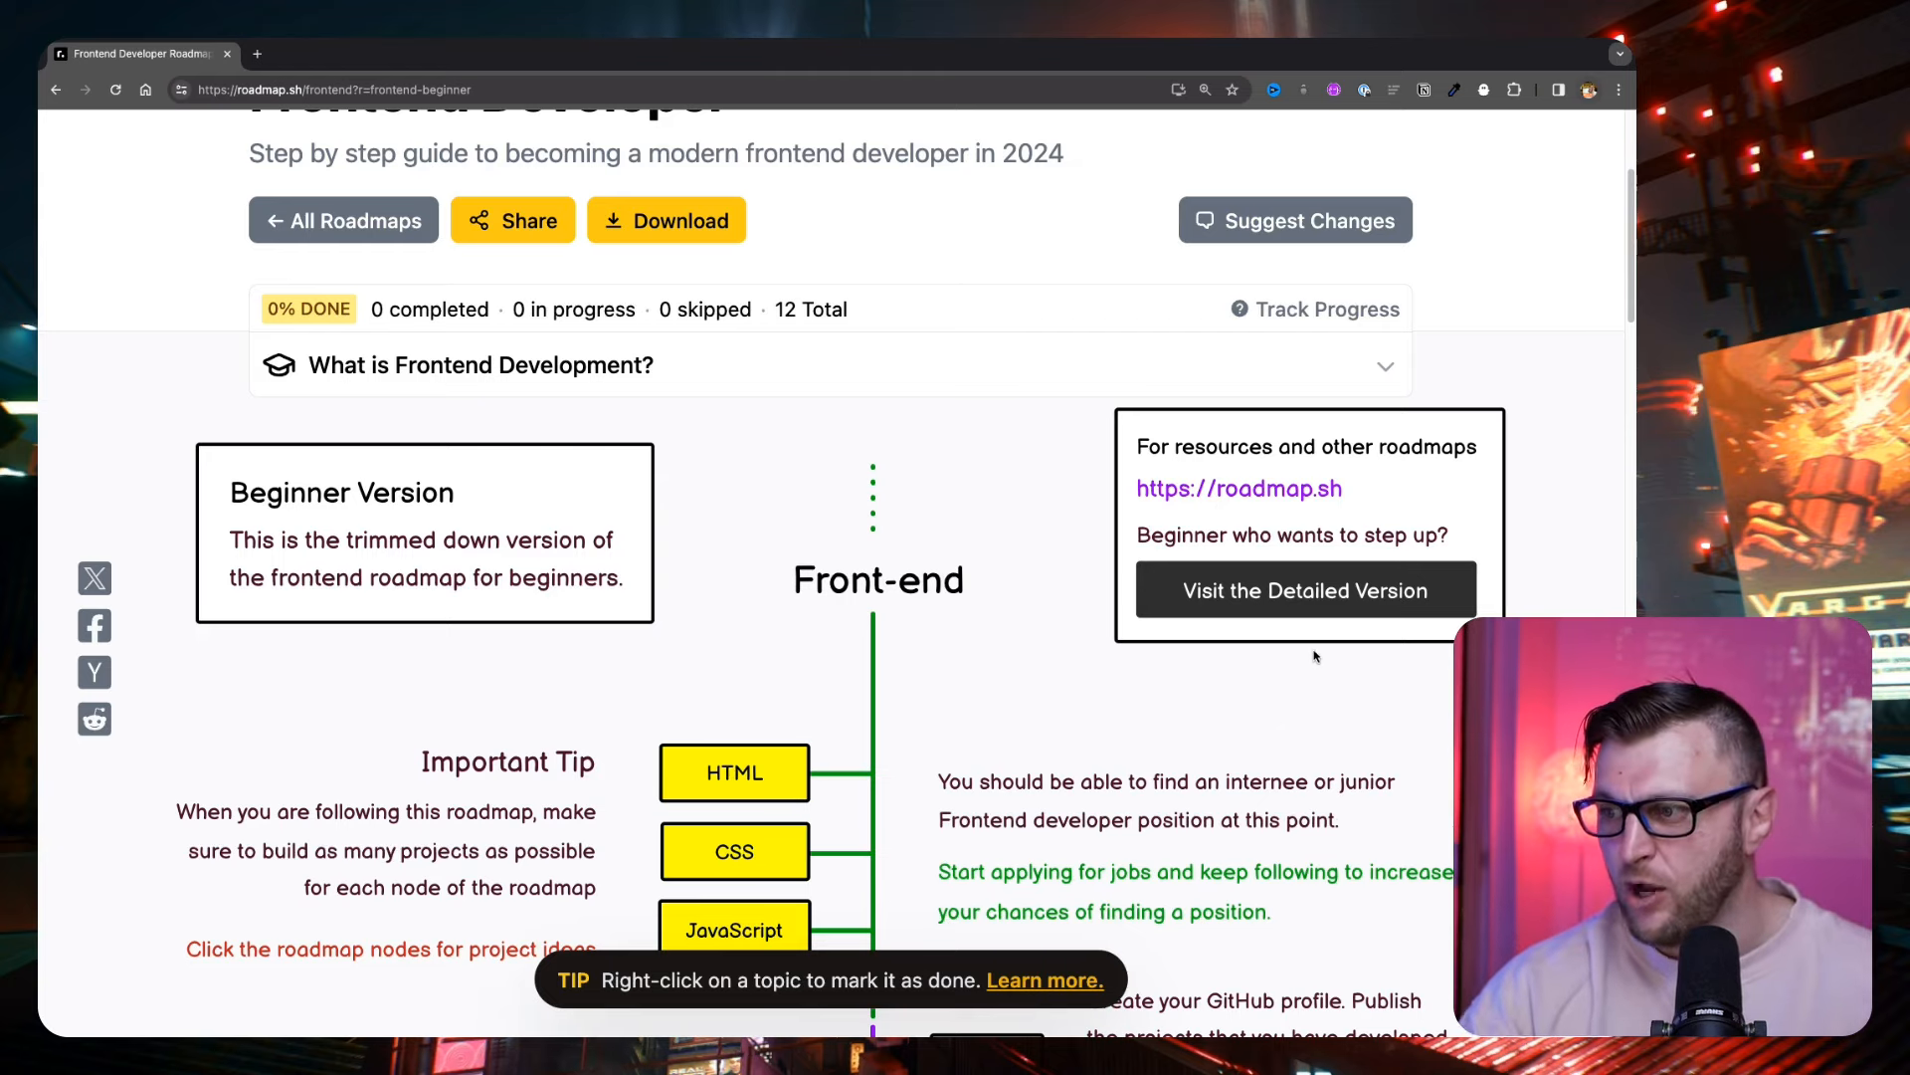
pyautogui.click(1303, 589)
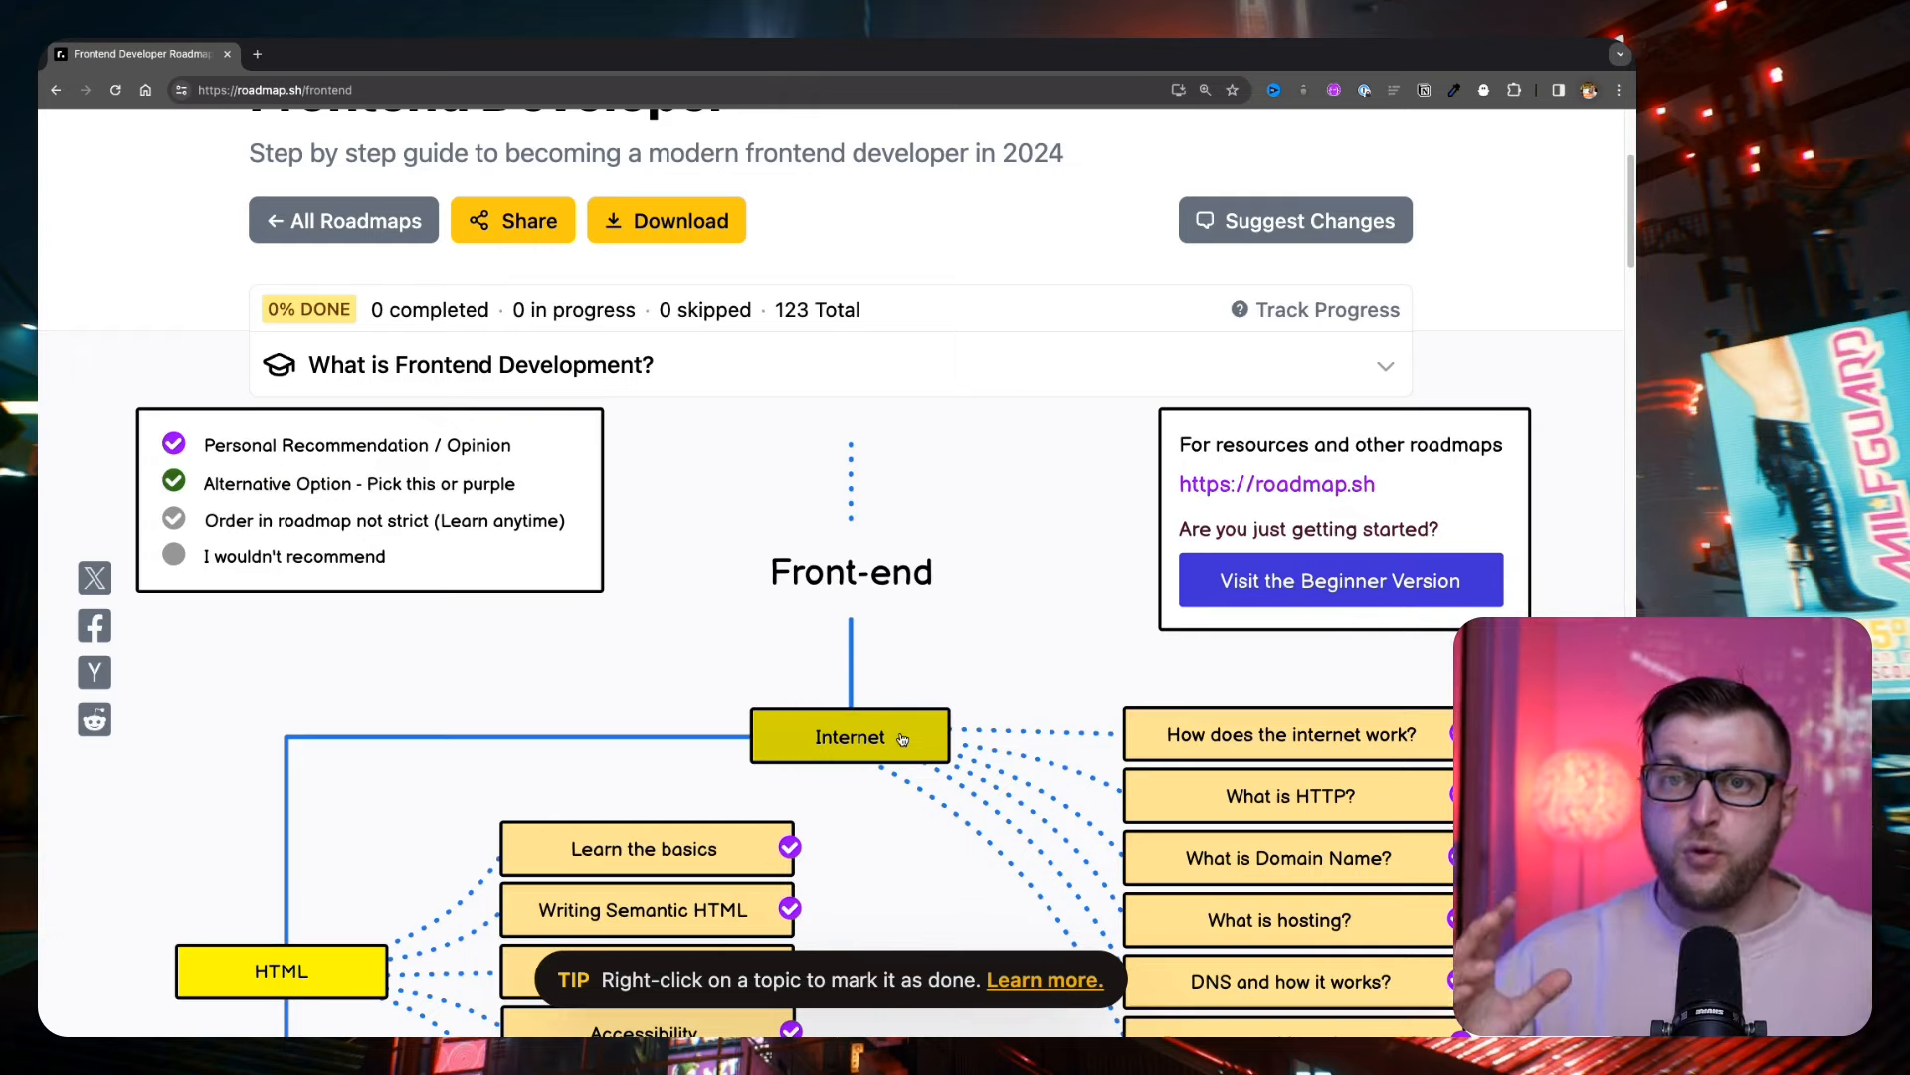
pyautogui.scroll(-3)
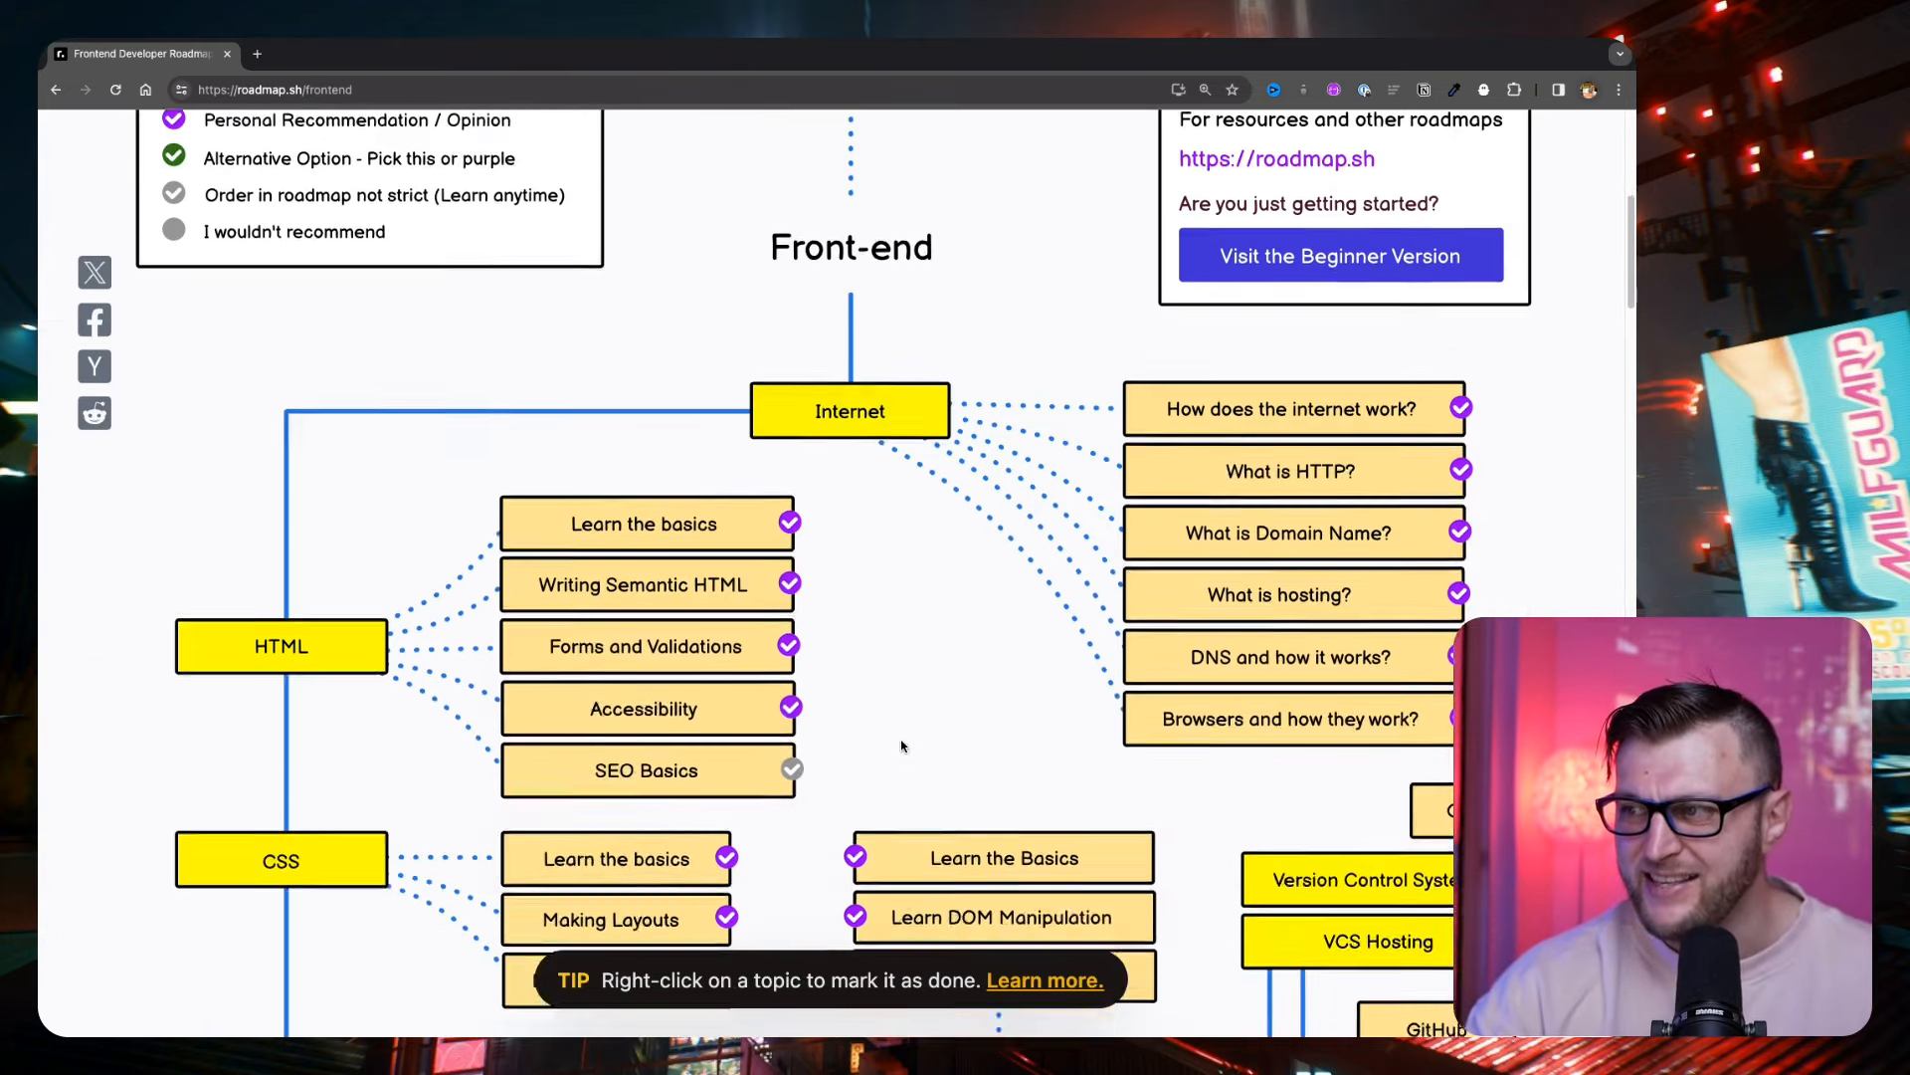
pyautogui.scroll(-3)
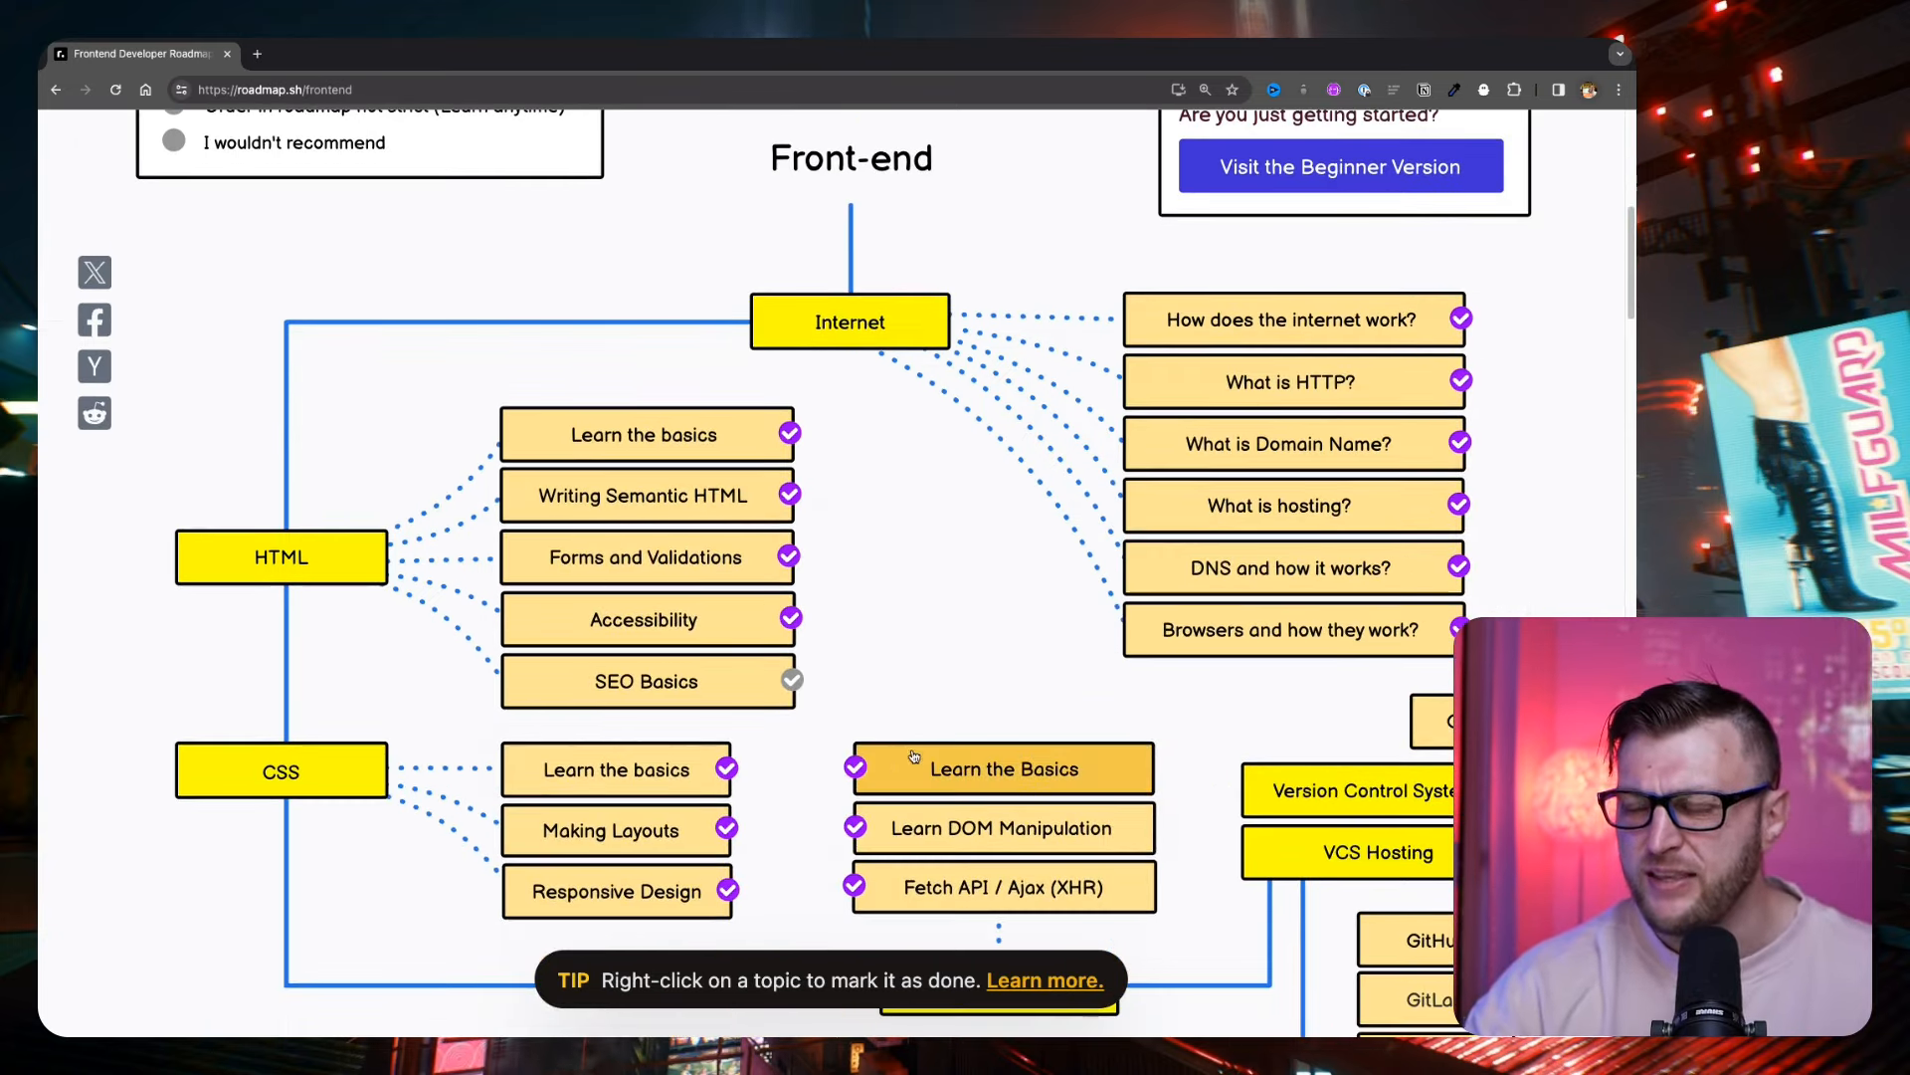
pyautogui.click(1338, 167)
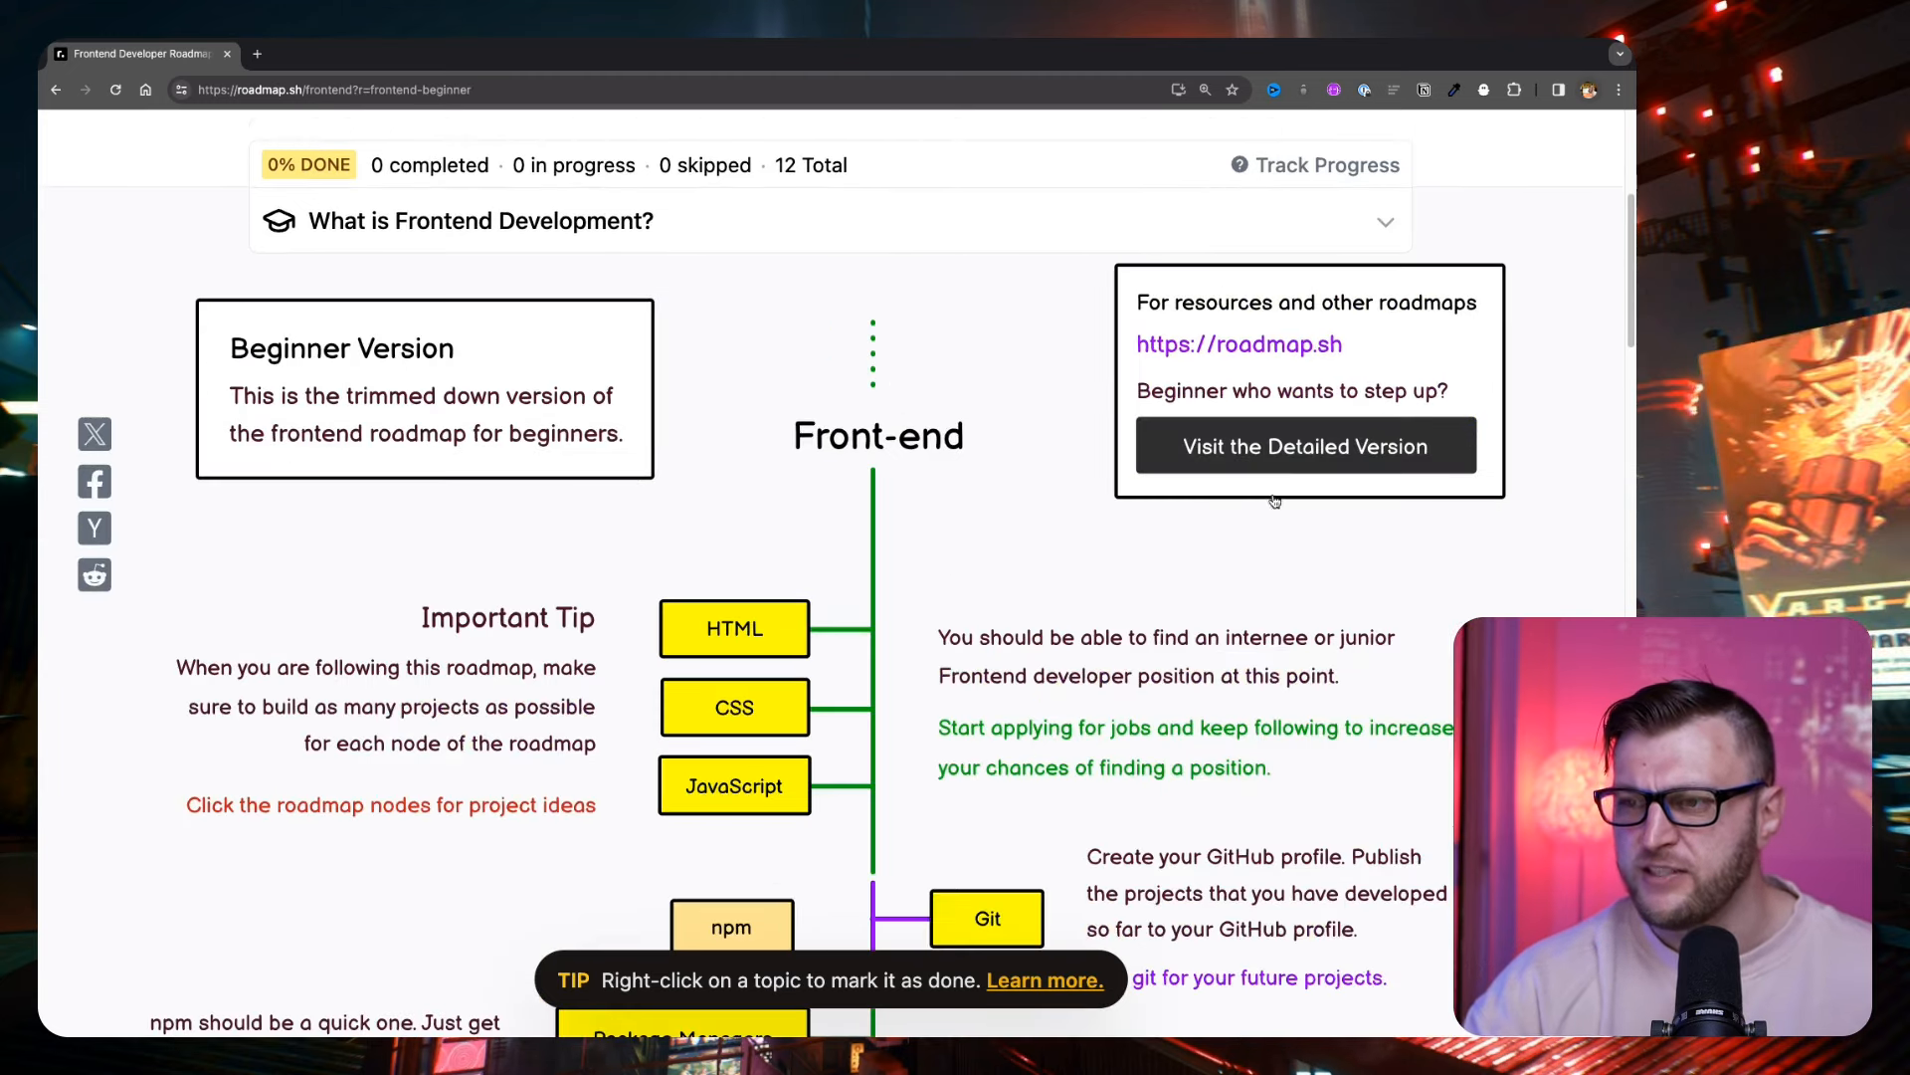
pyautogui.moveTo(1305, 752)
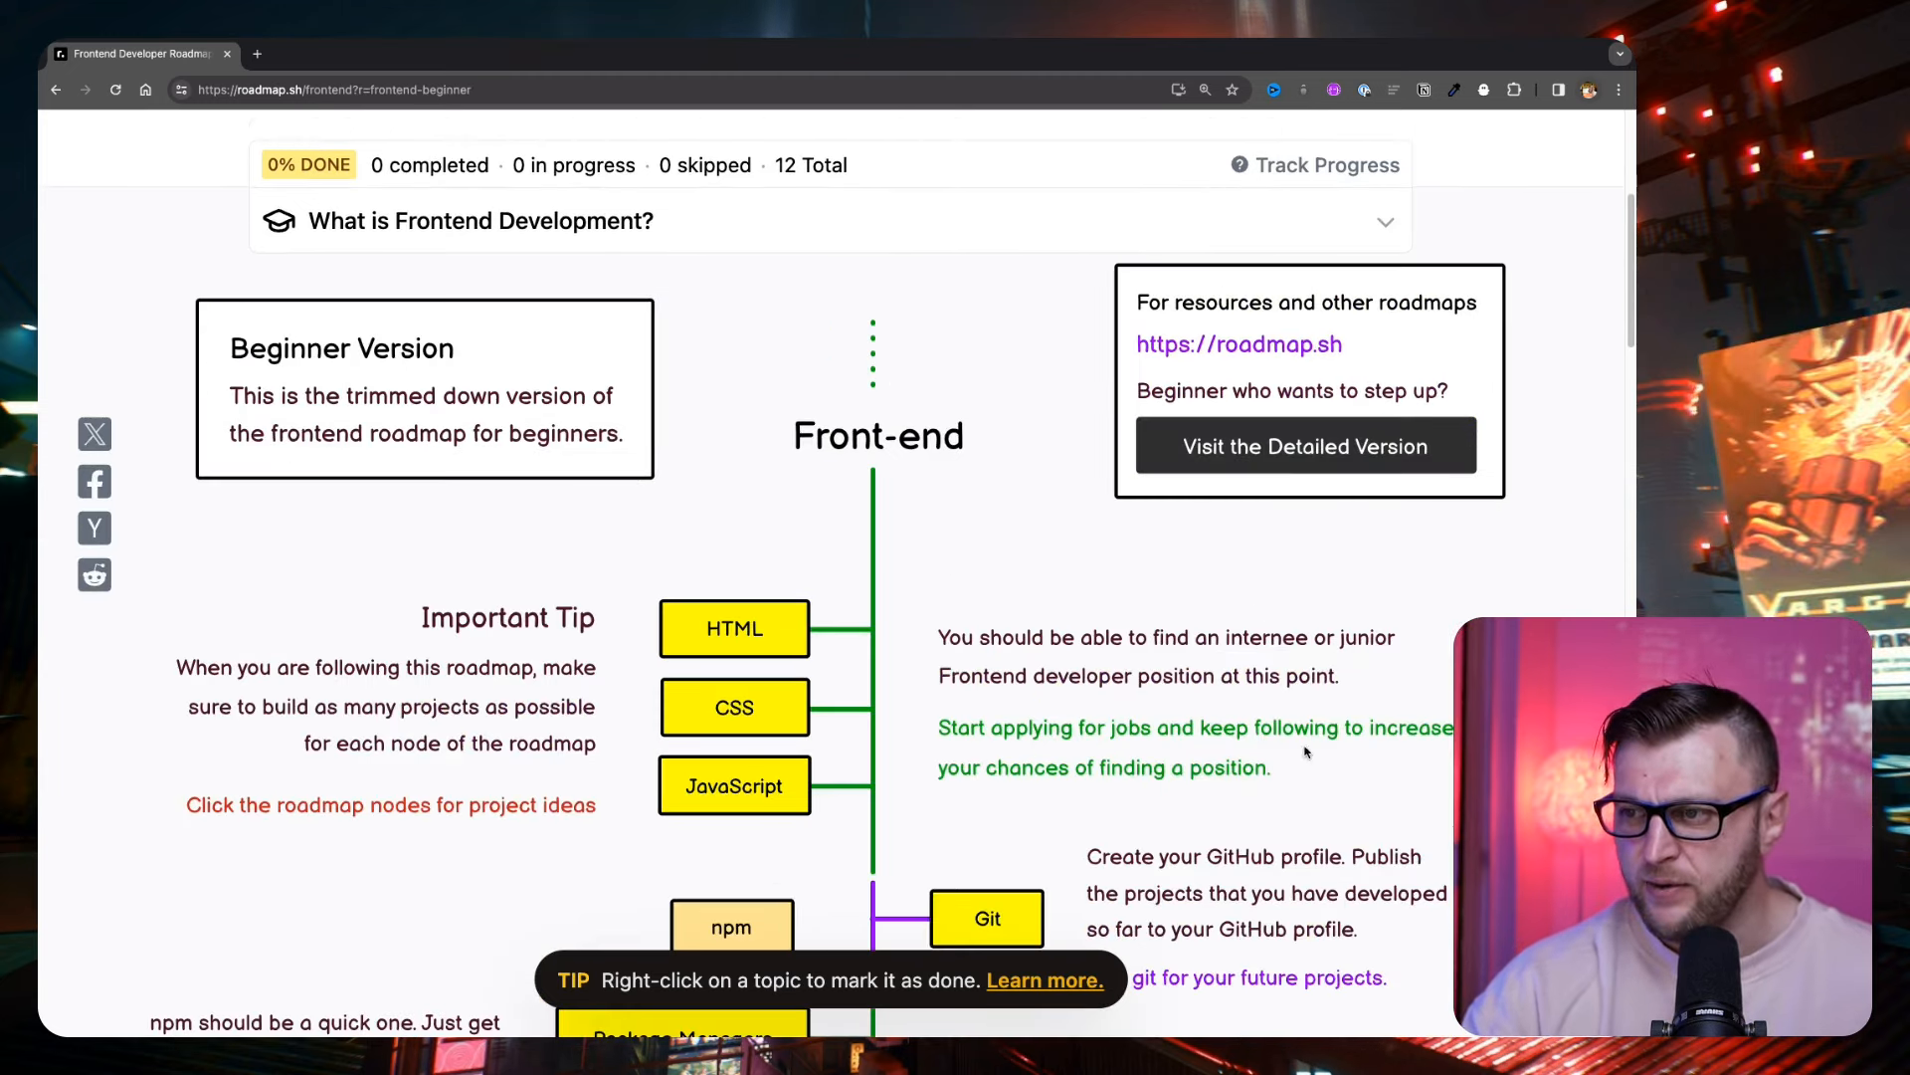
pyautogui.scroll(-3)
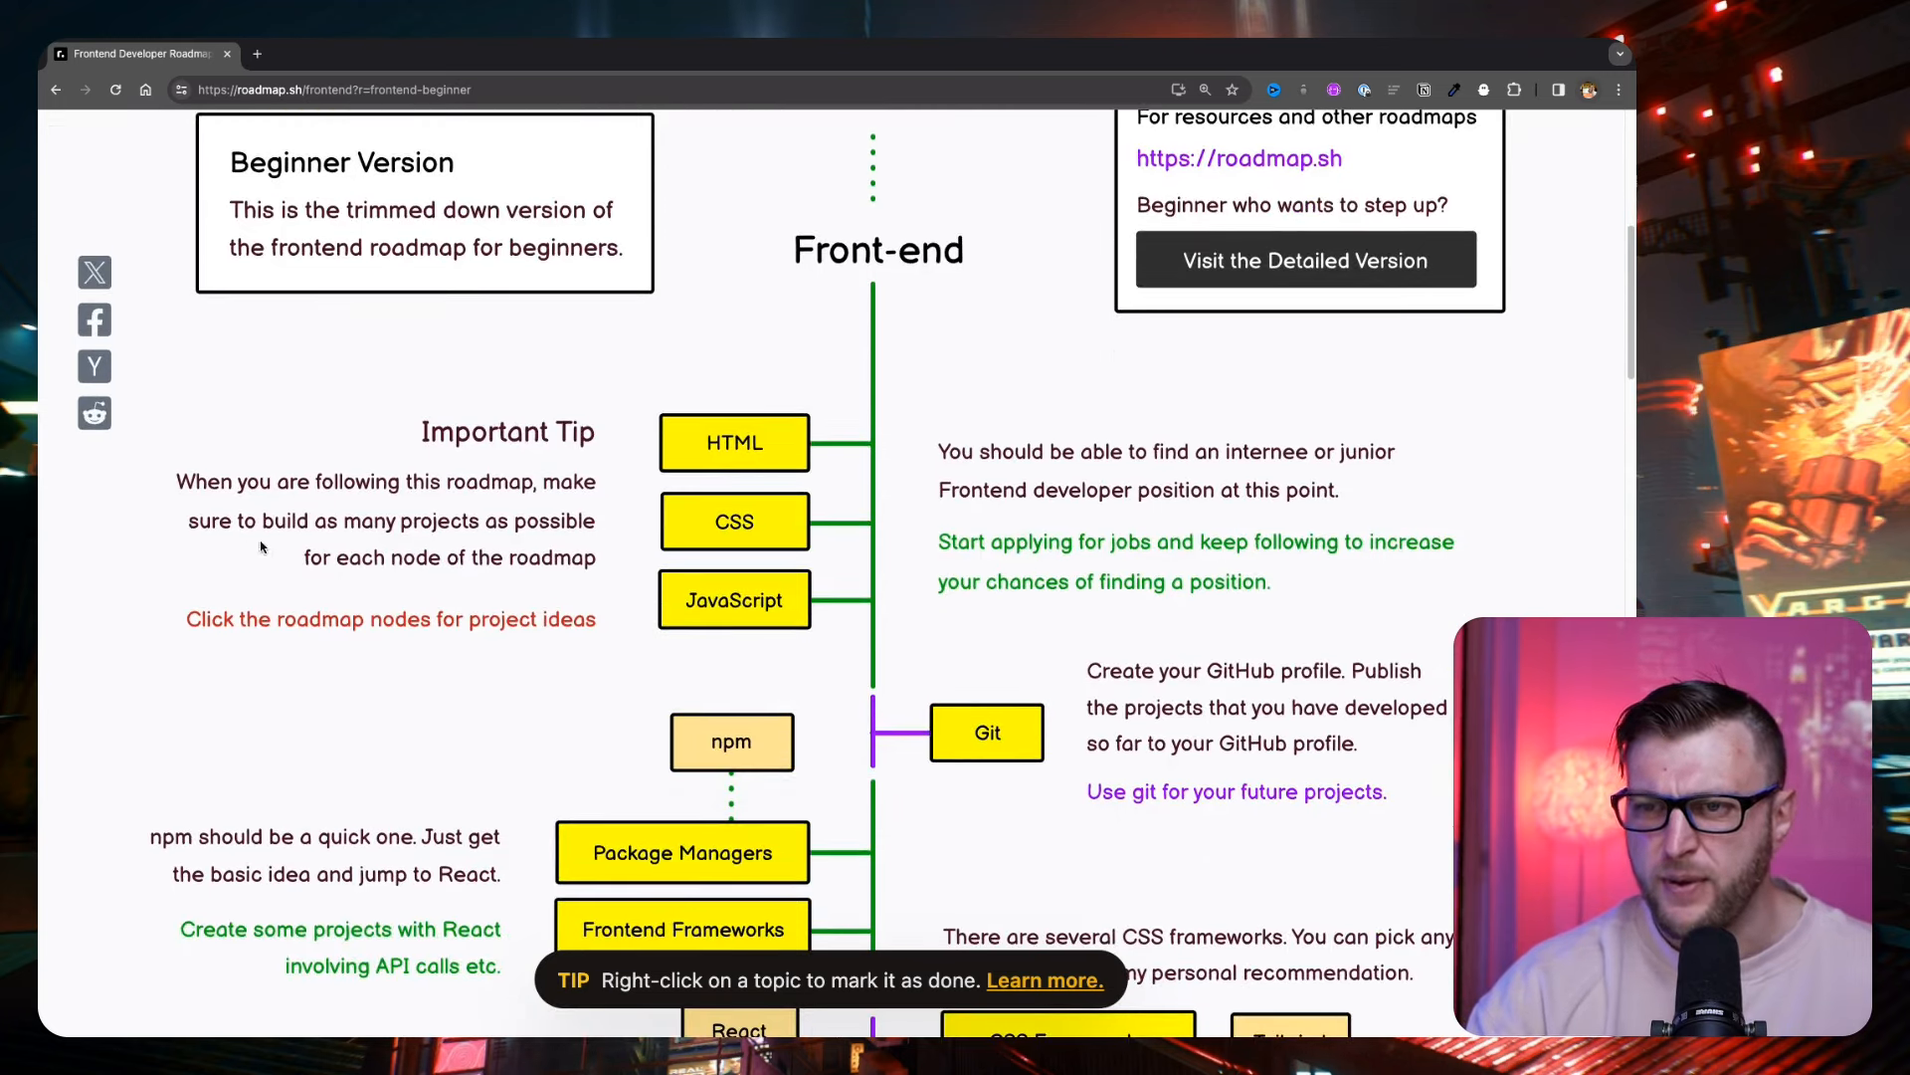
pyautogui.moveTo(394, 567)
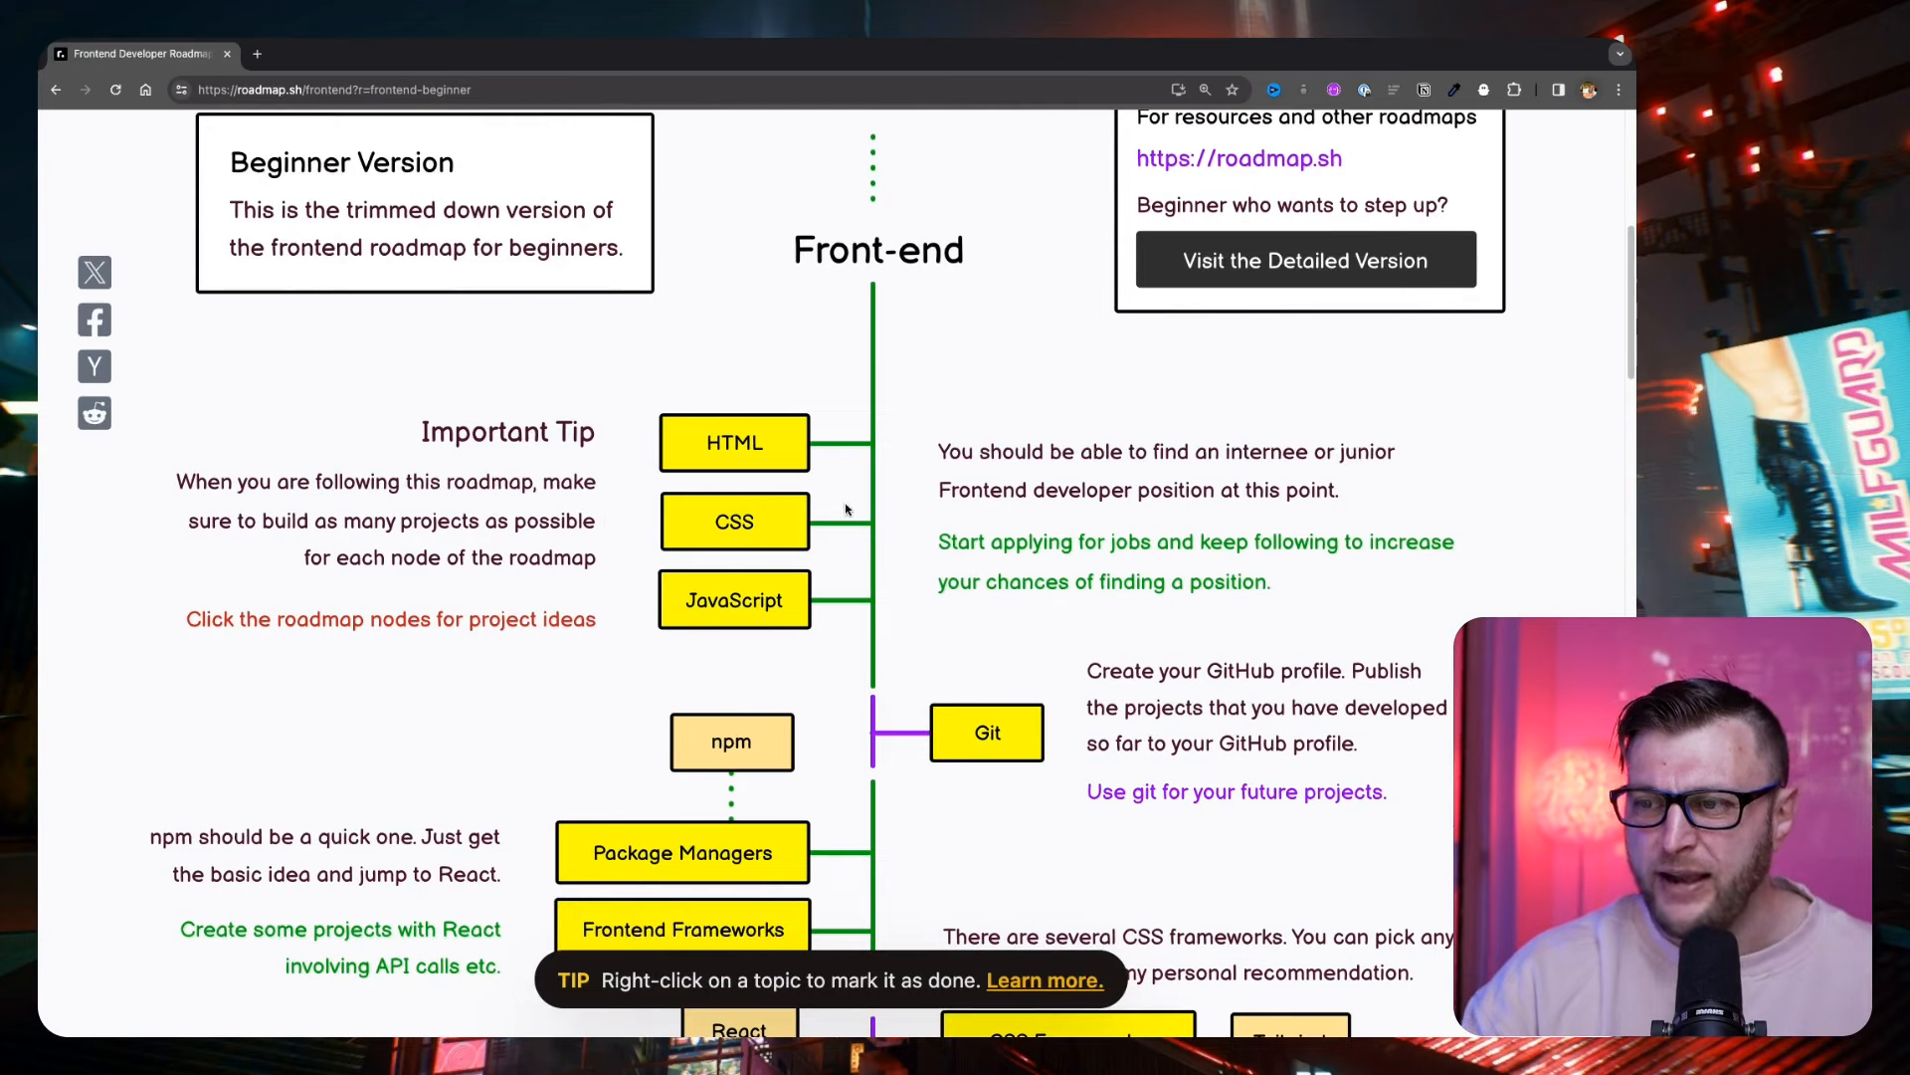
pyautogui.scroll(-3)
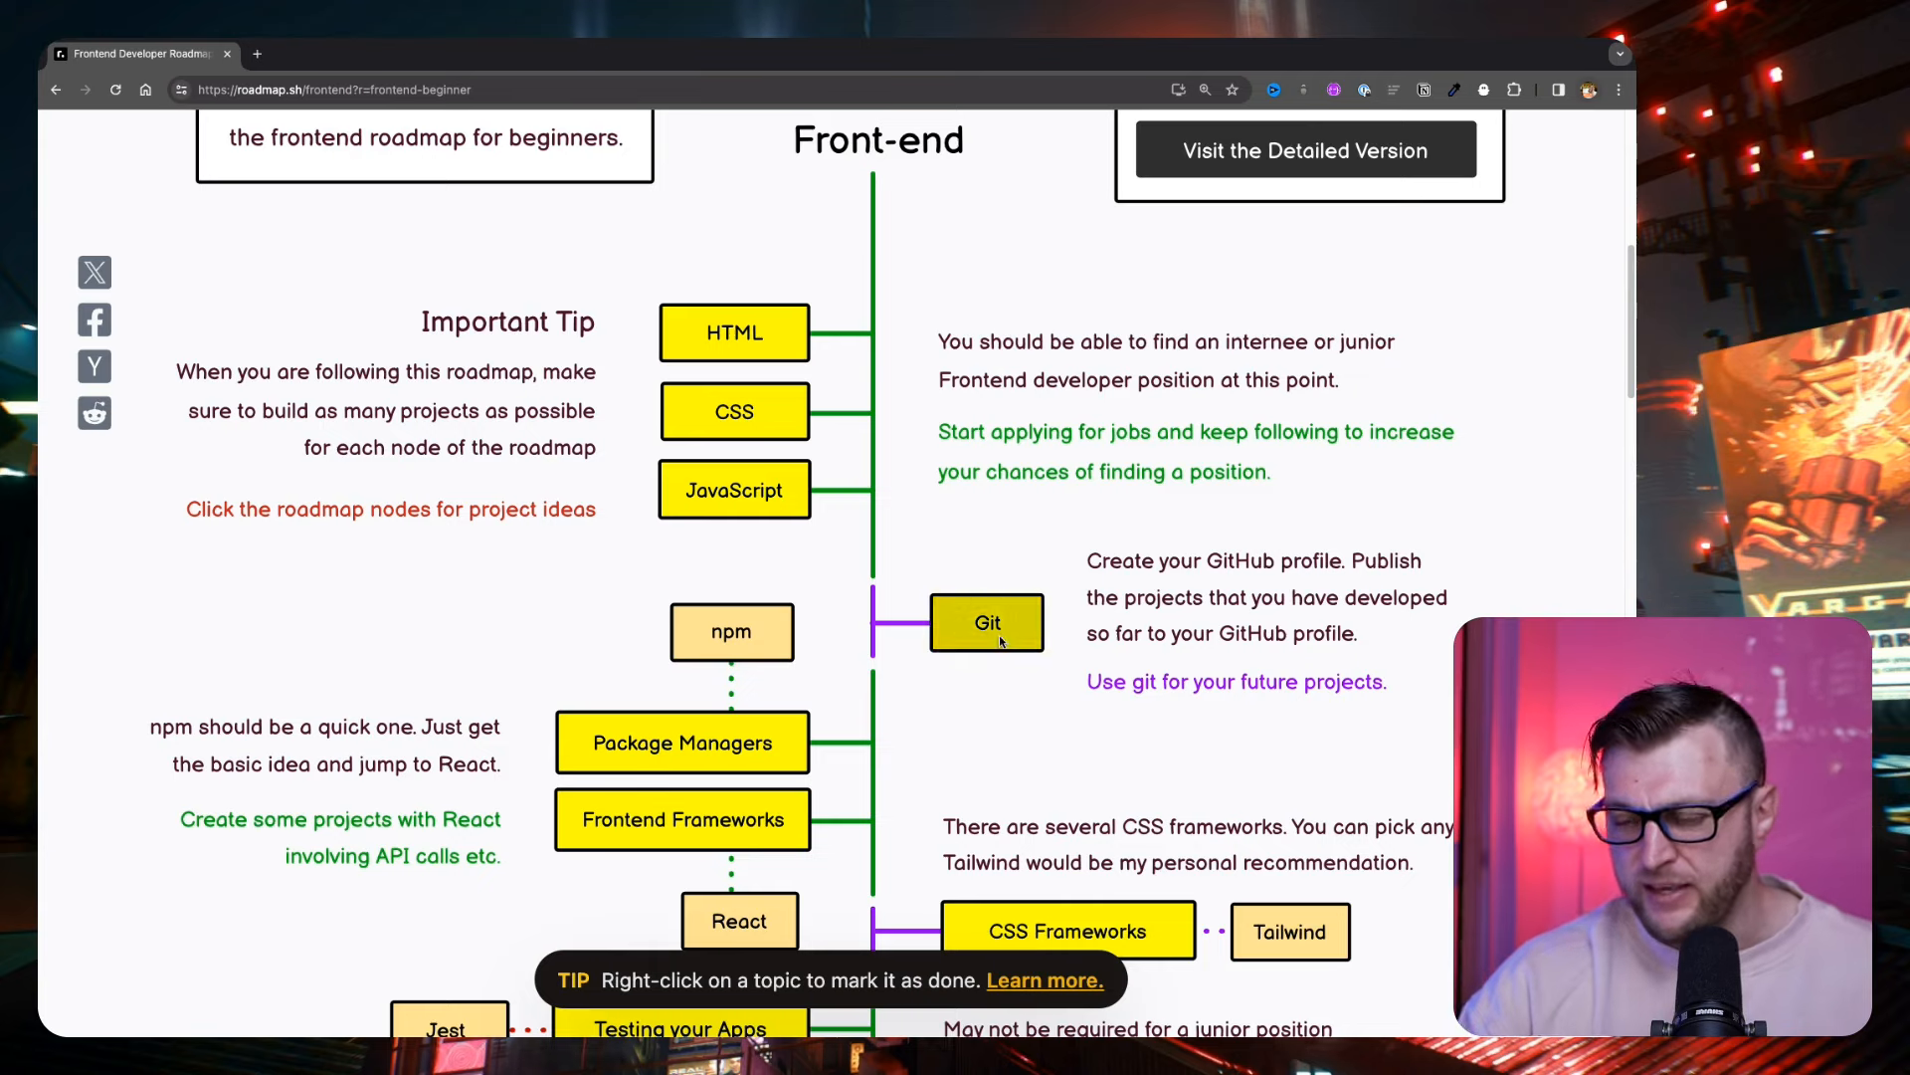
pyautogui.scroll(-3)
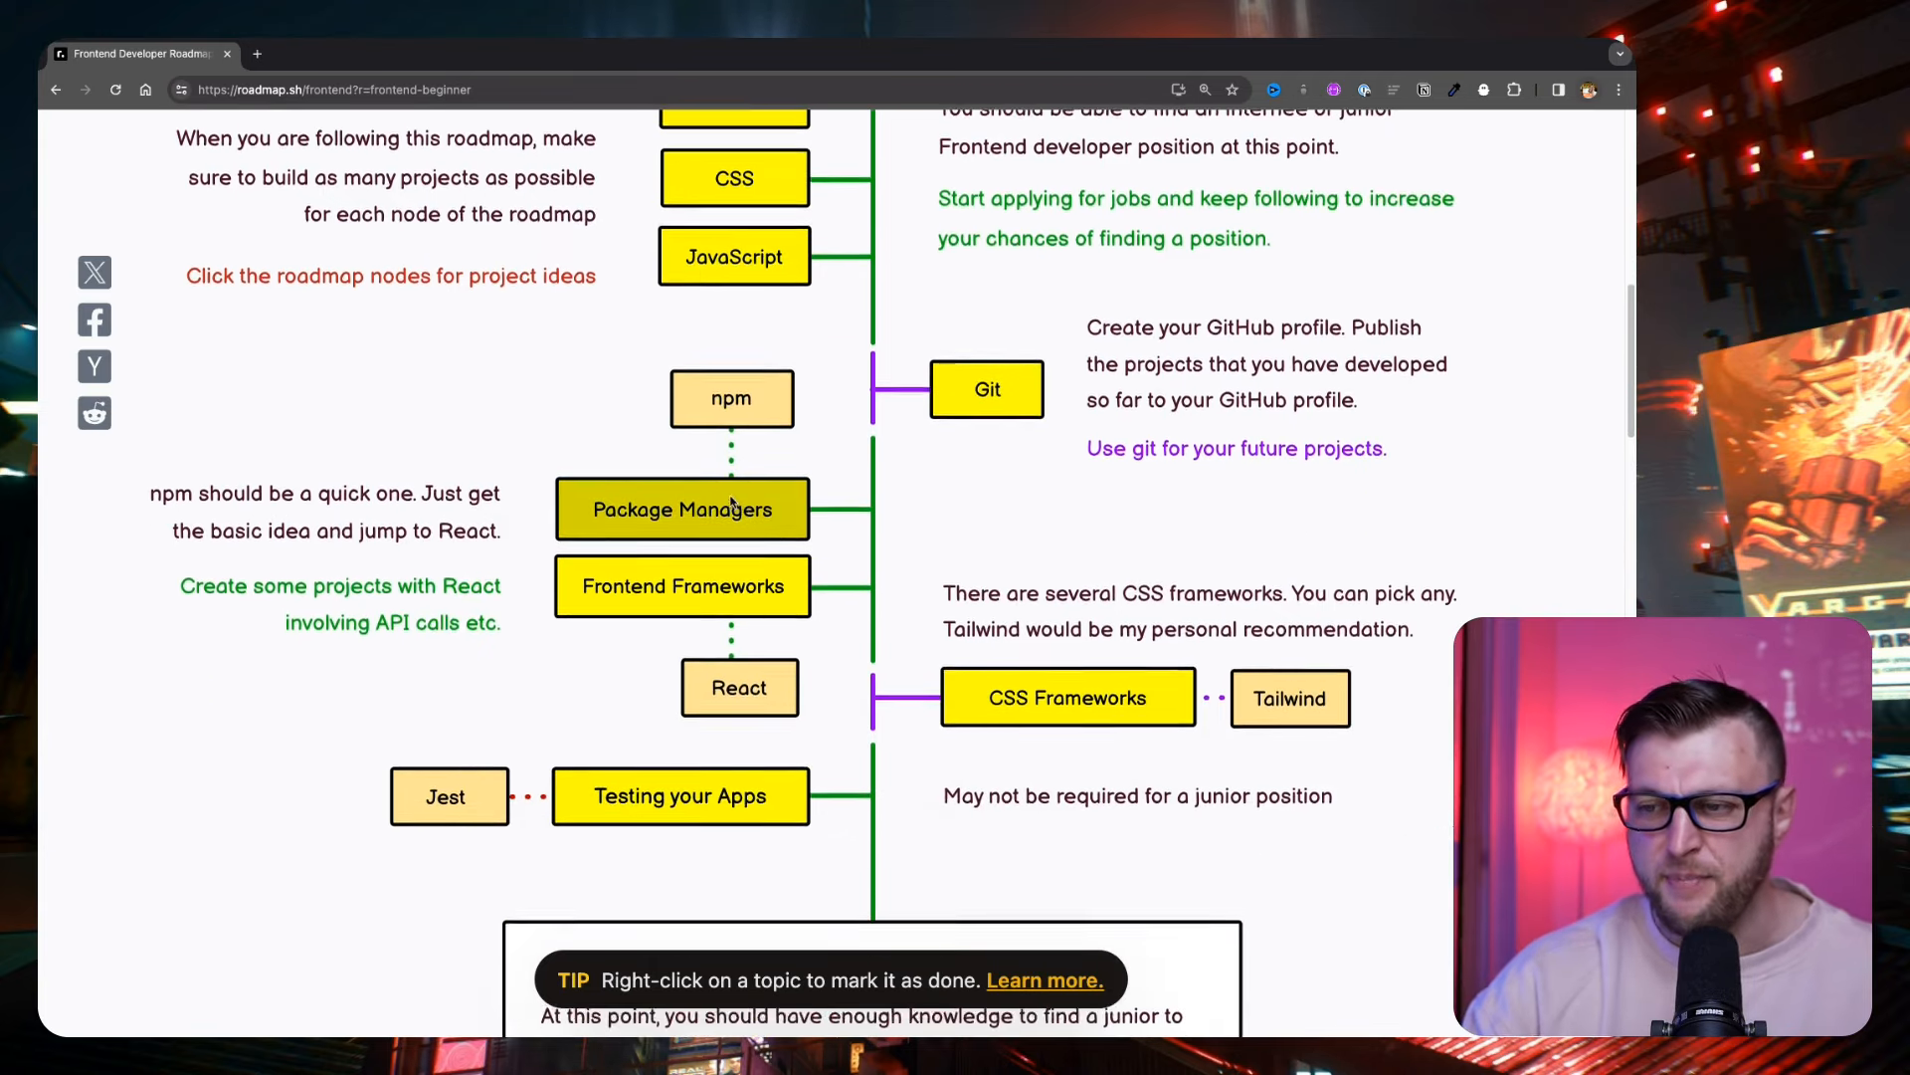
pyautogui.scroll(-3)
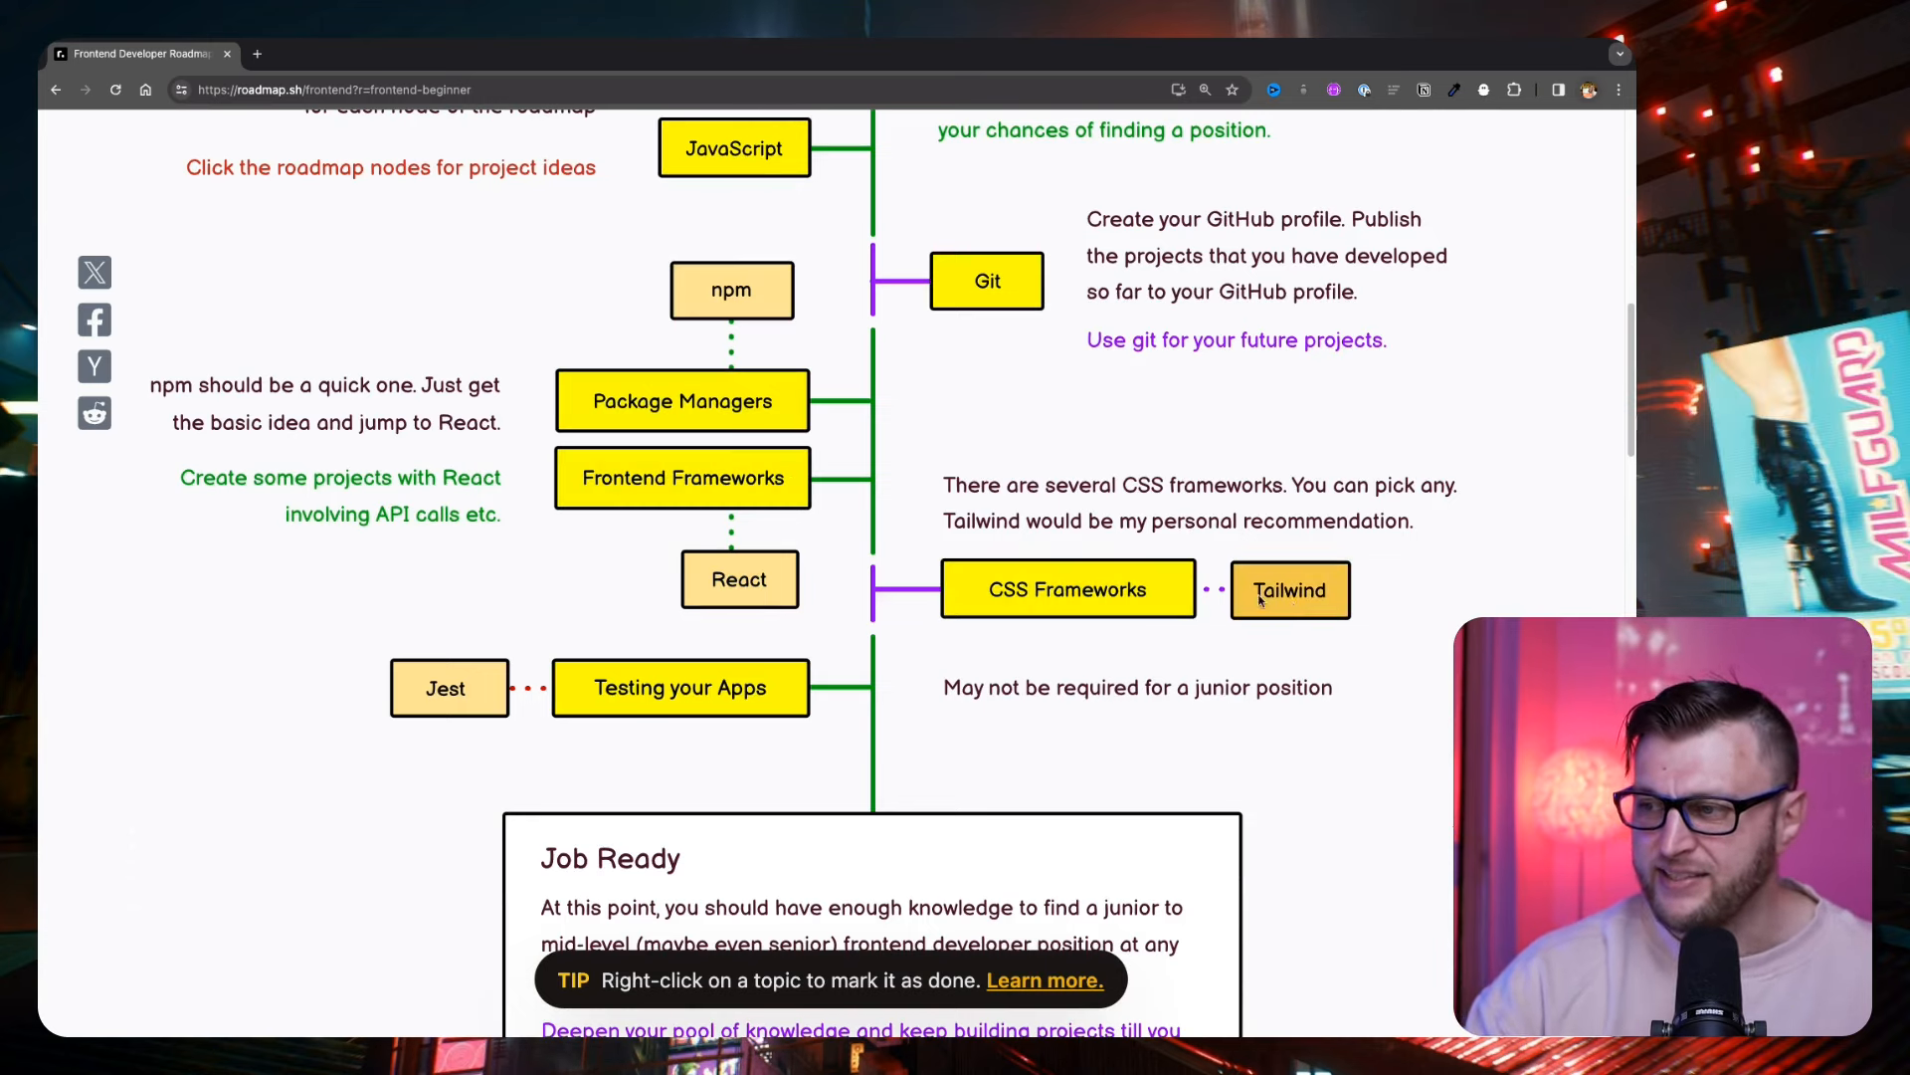
pyautogui.scroll(-3)
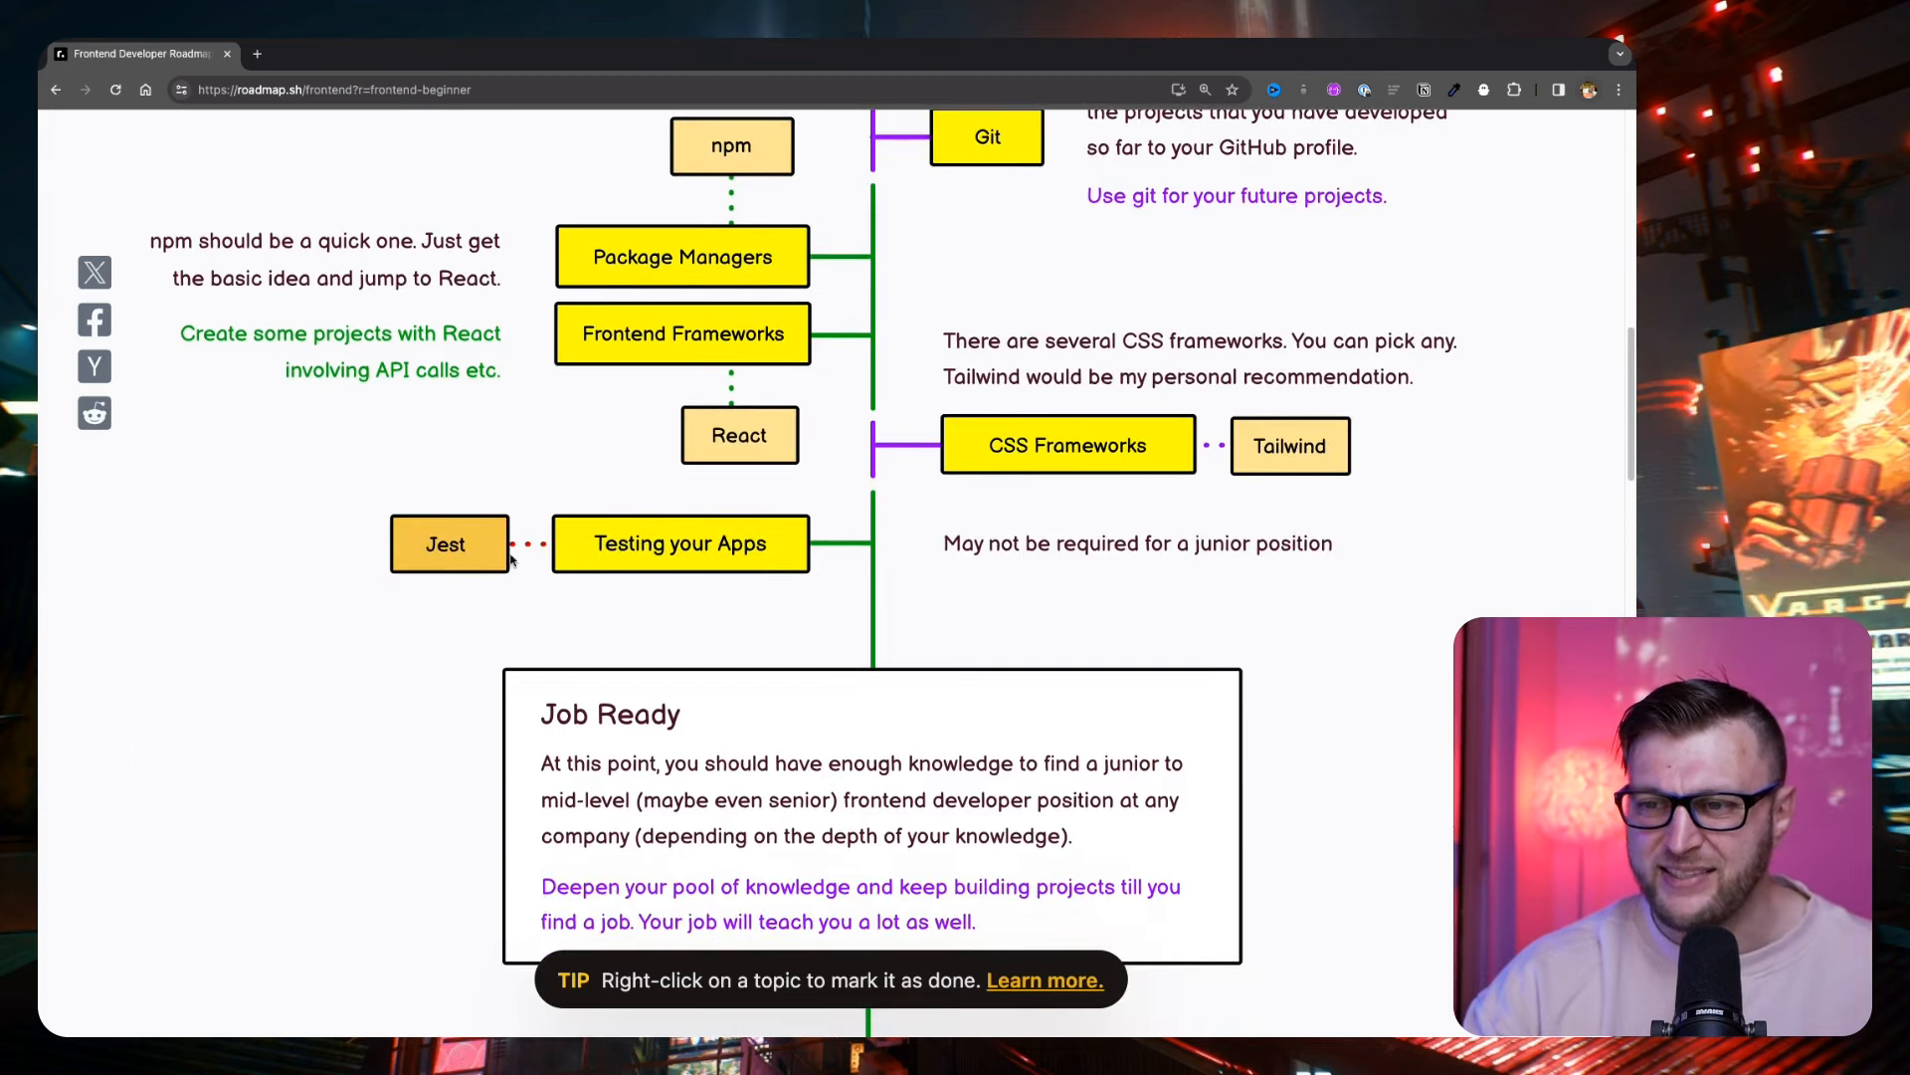
pyautogui.scroll(-3)
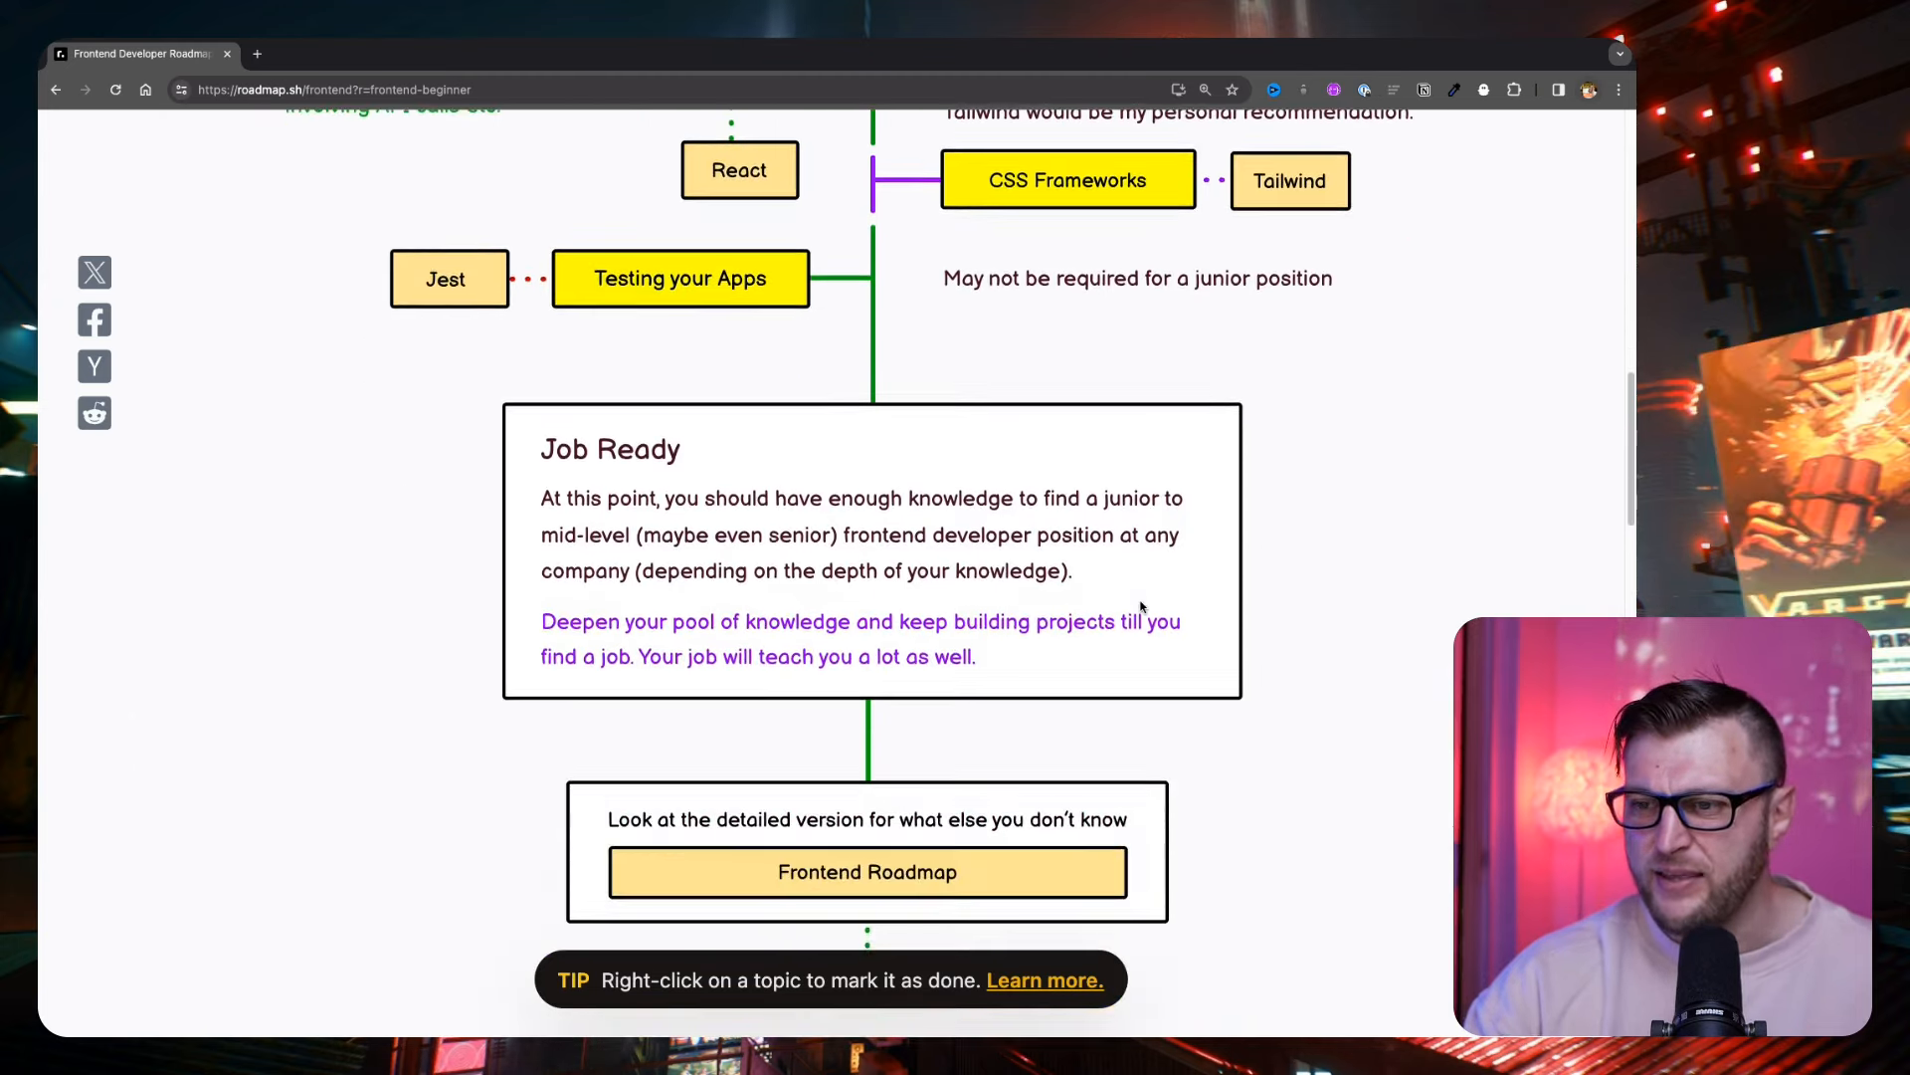
pyautogui.scroll(-3)
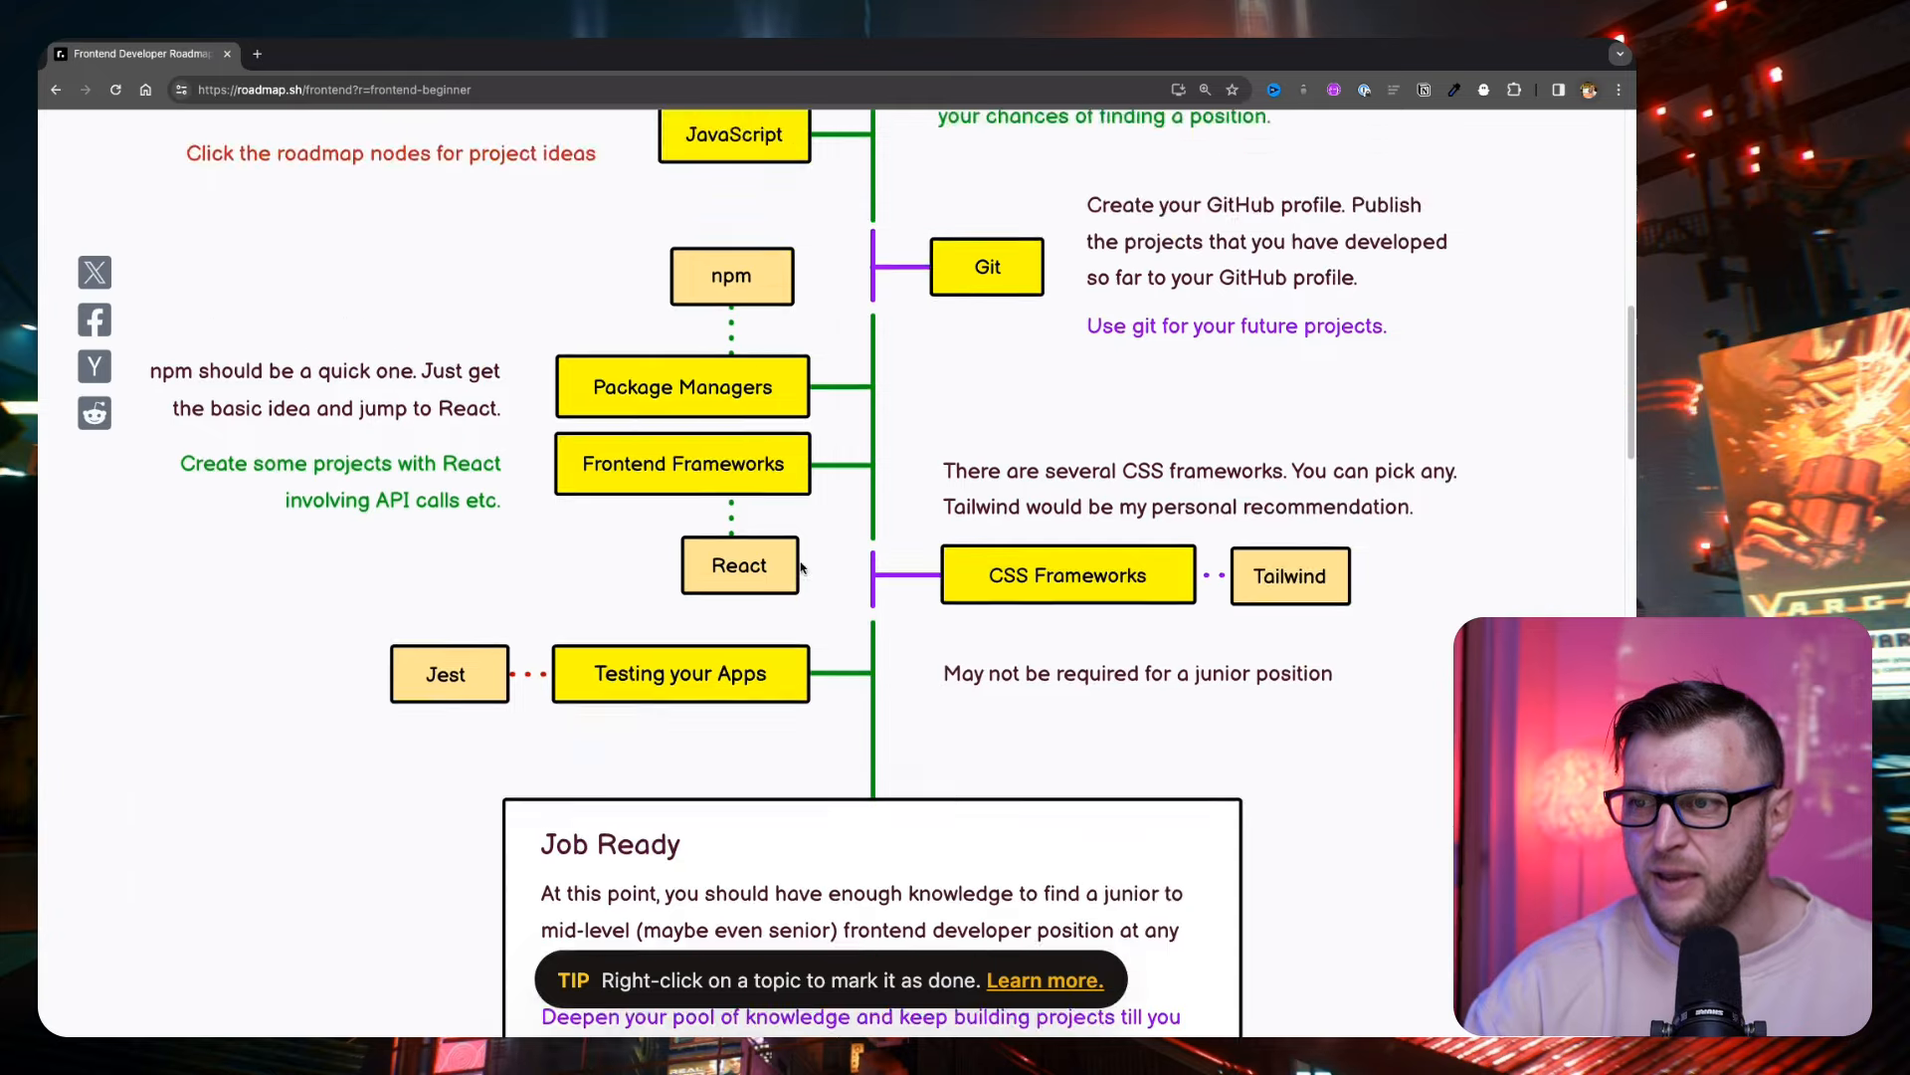
pyautogui.scroll(-3)
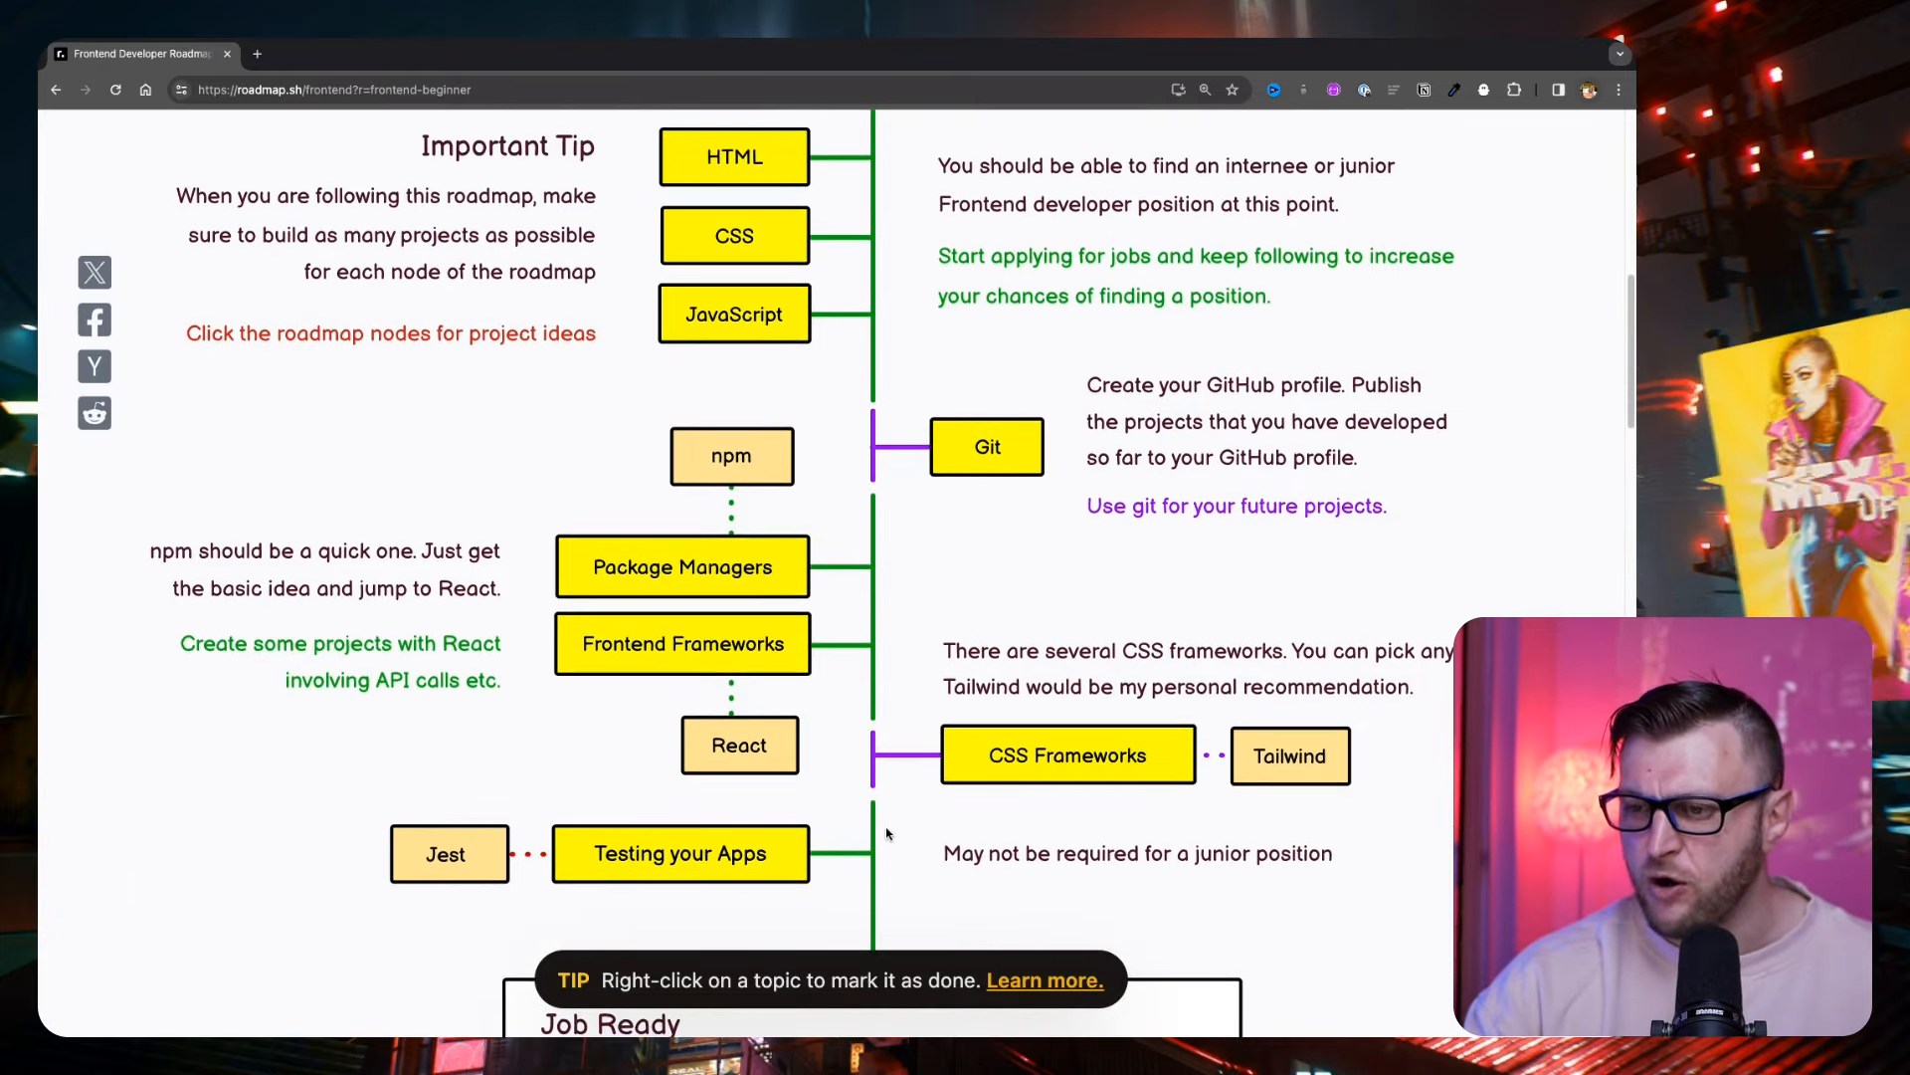
pyautogui.scroll(-3)
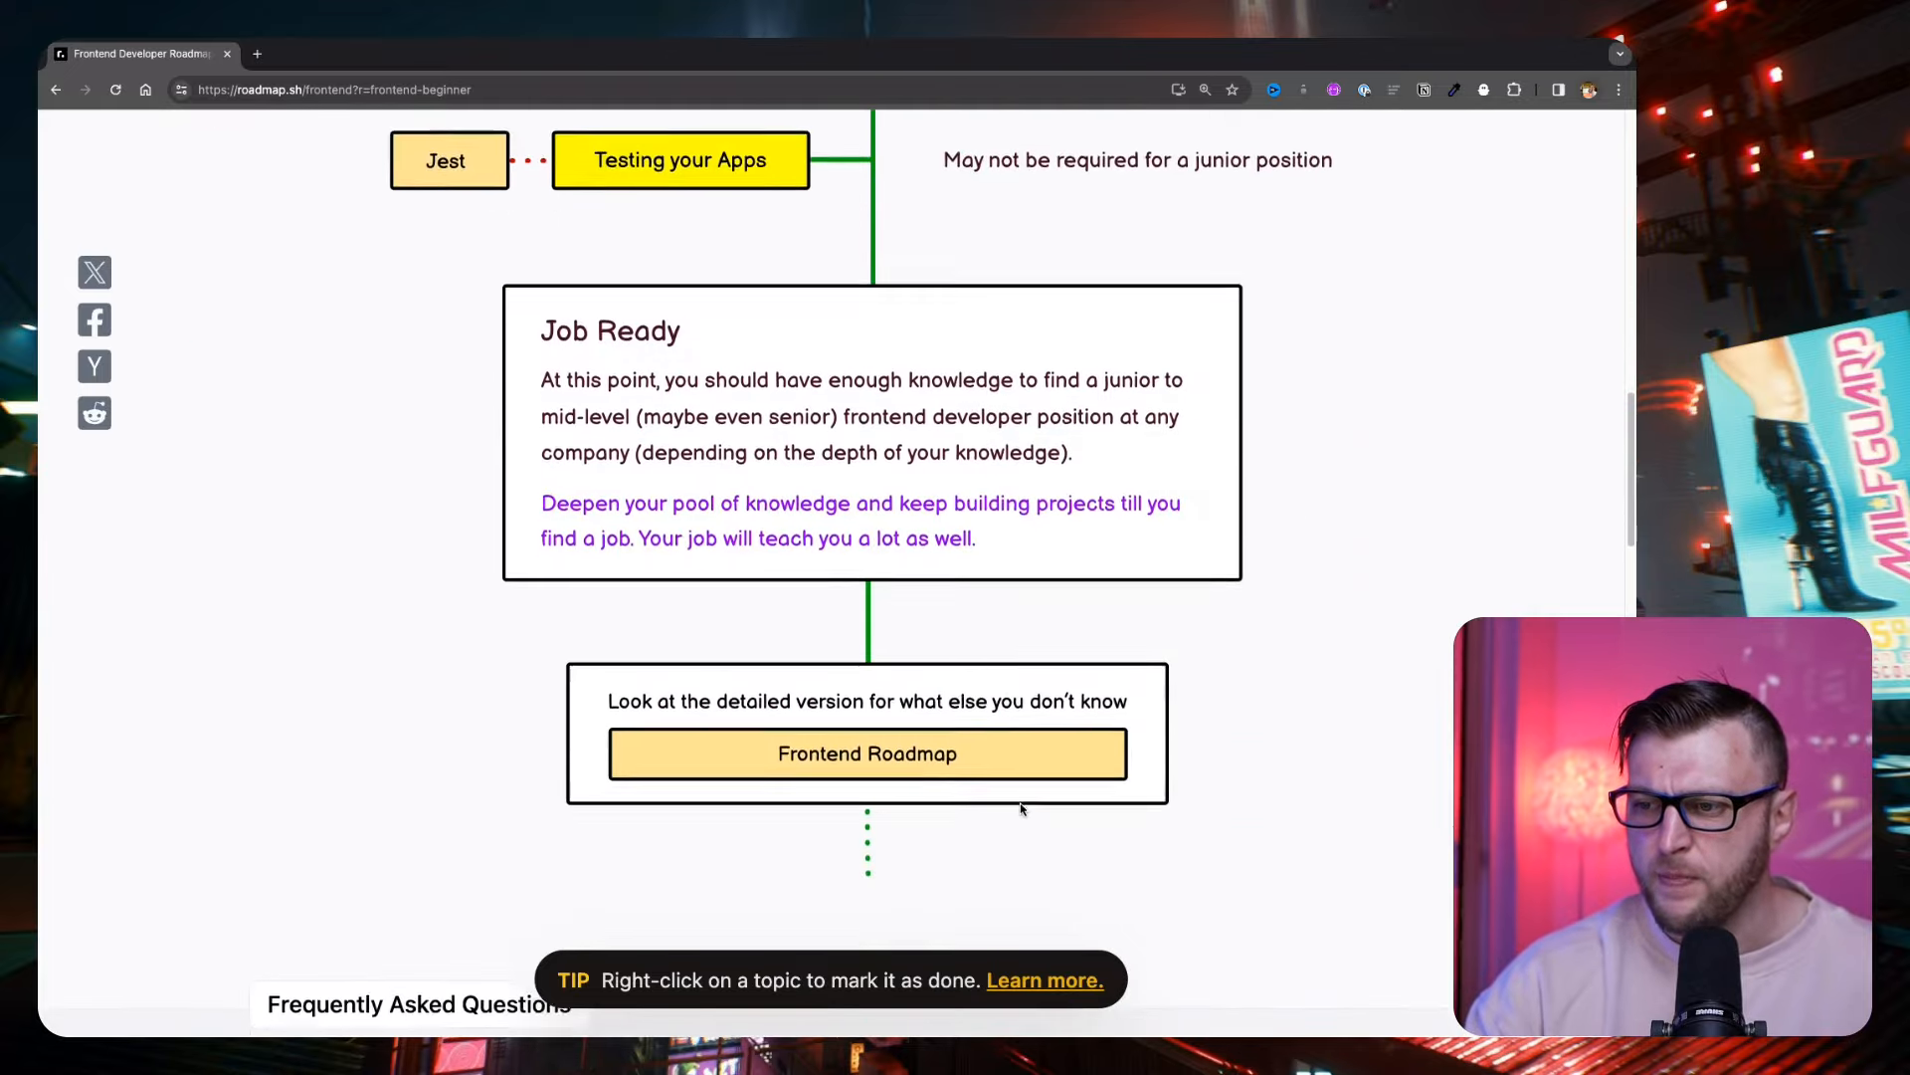
pyautogui.scroll(-3)
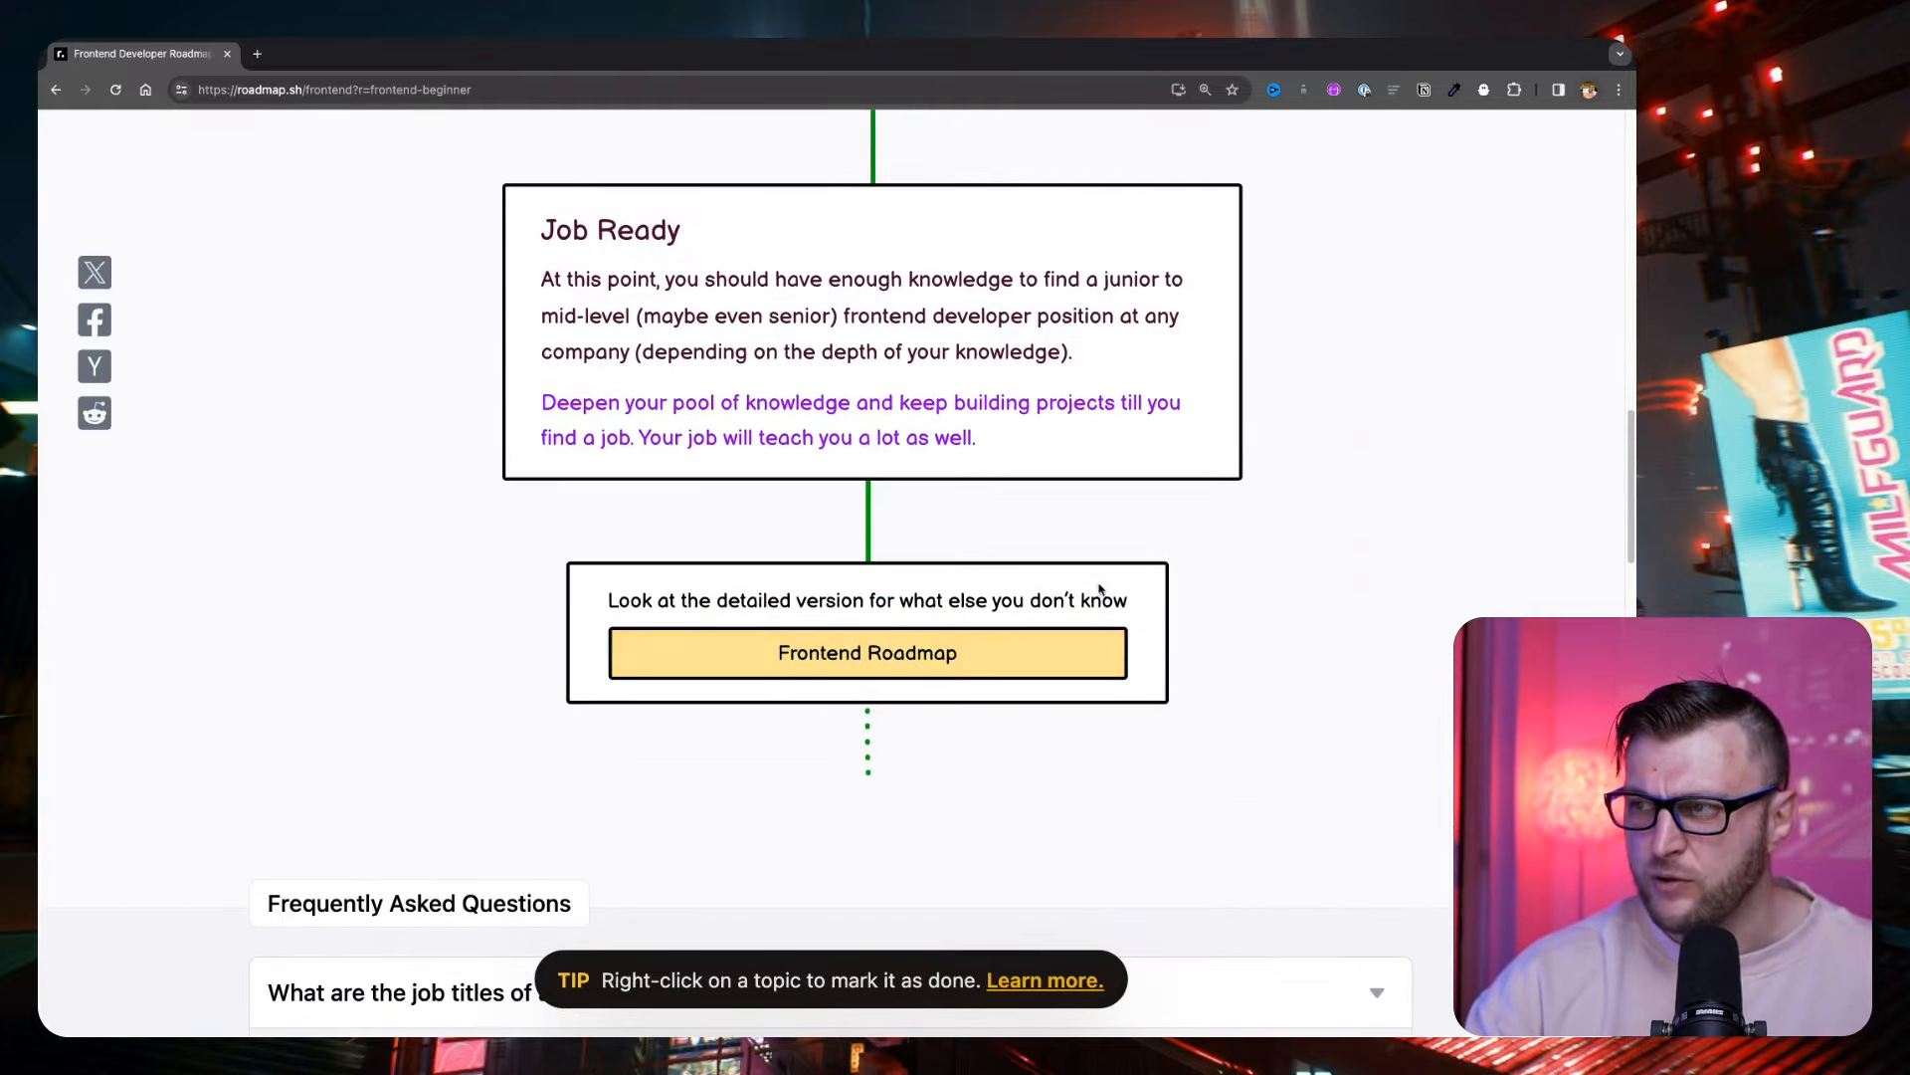
# - From the detailed roadmap's Internet topic panel, launch the 'How does the Internet Work?' article
pyautogui.click(866, 653)
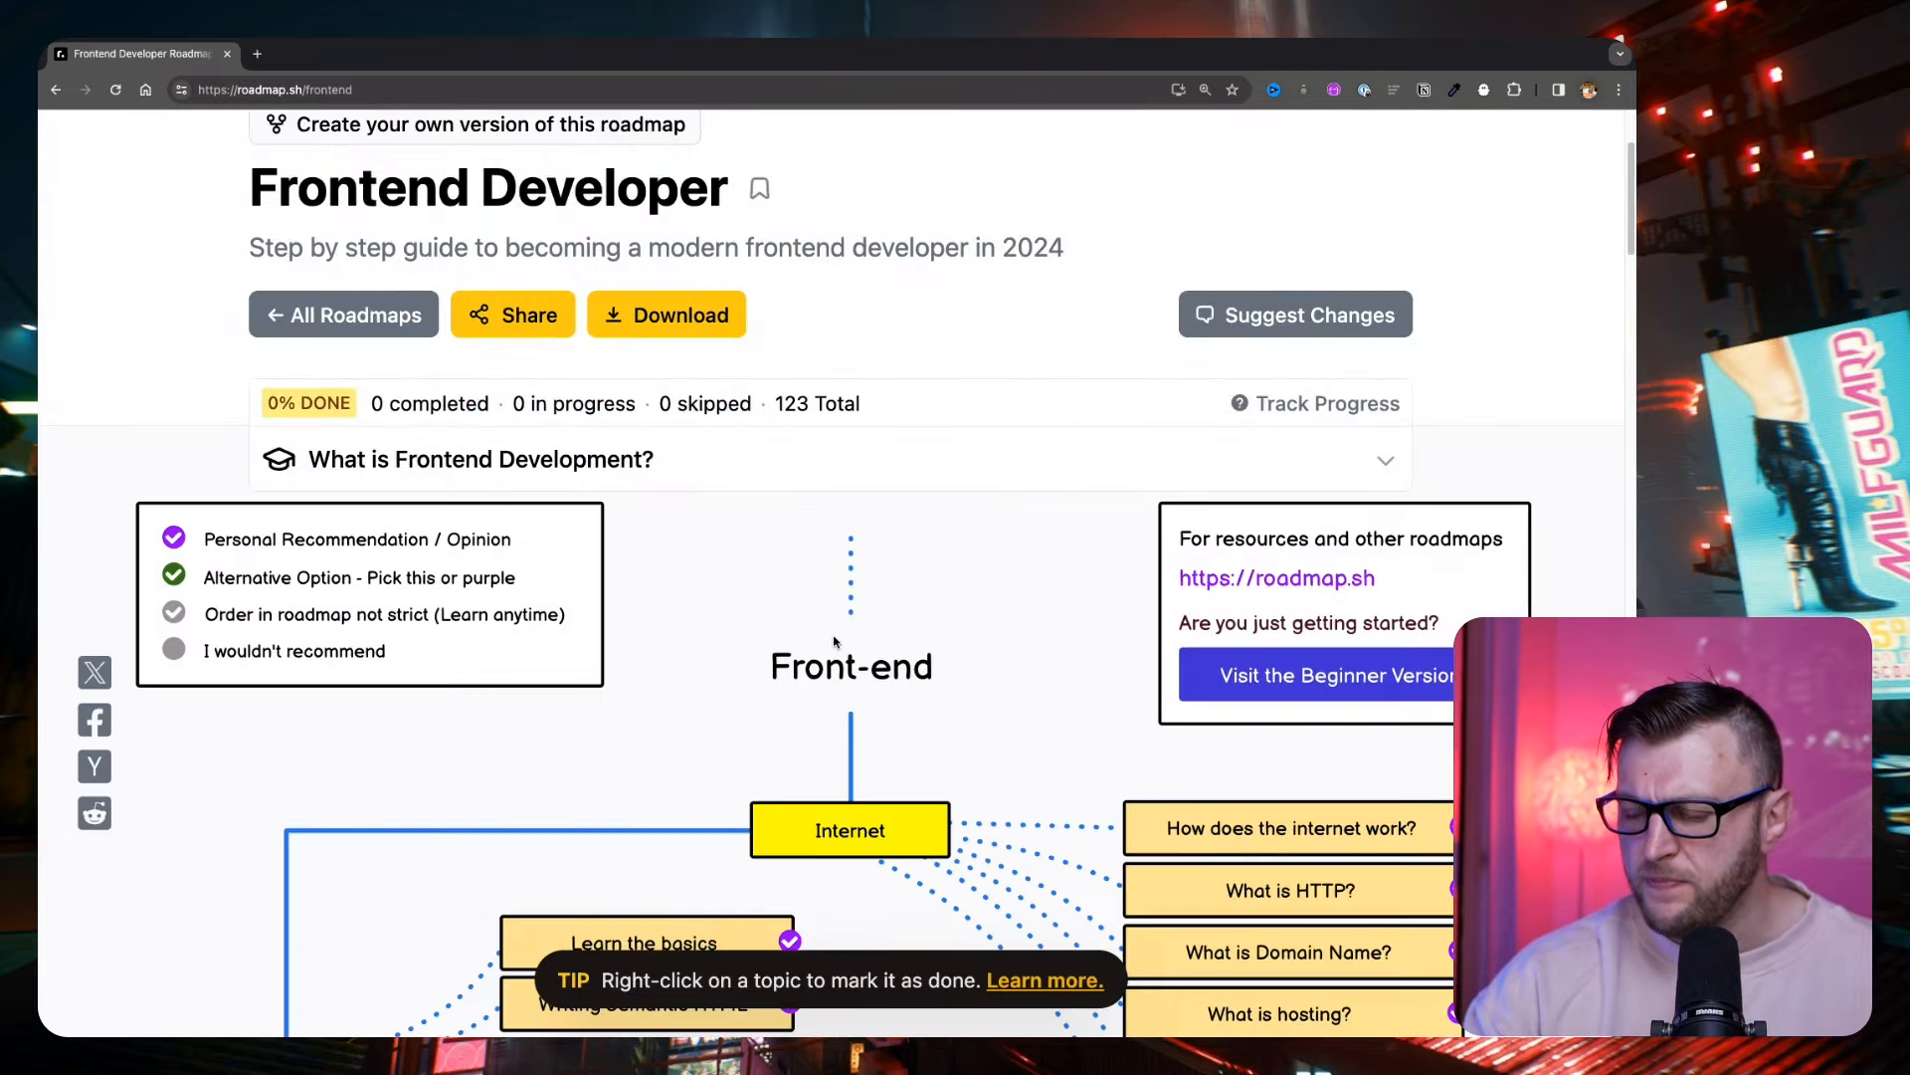
pyautogui.scroll(-3)
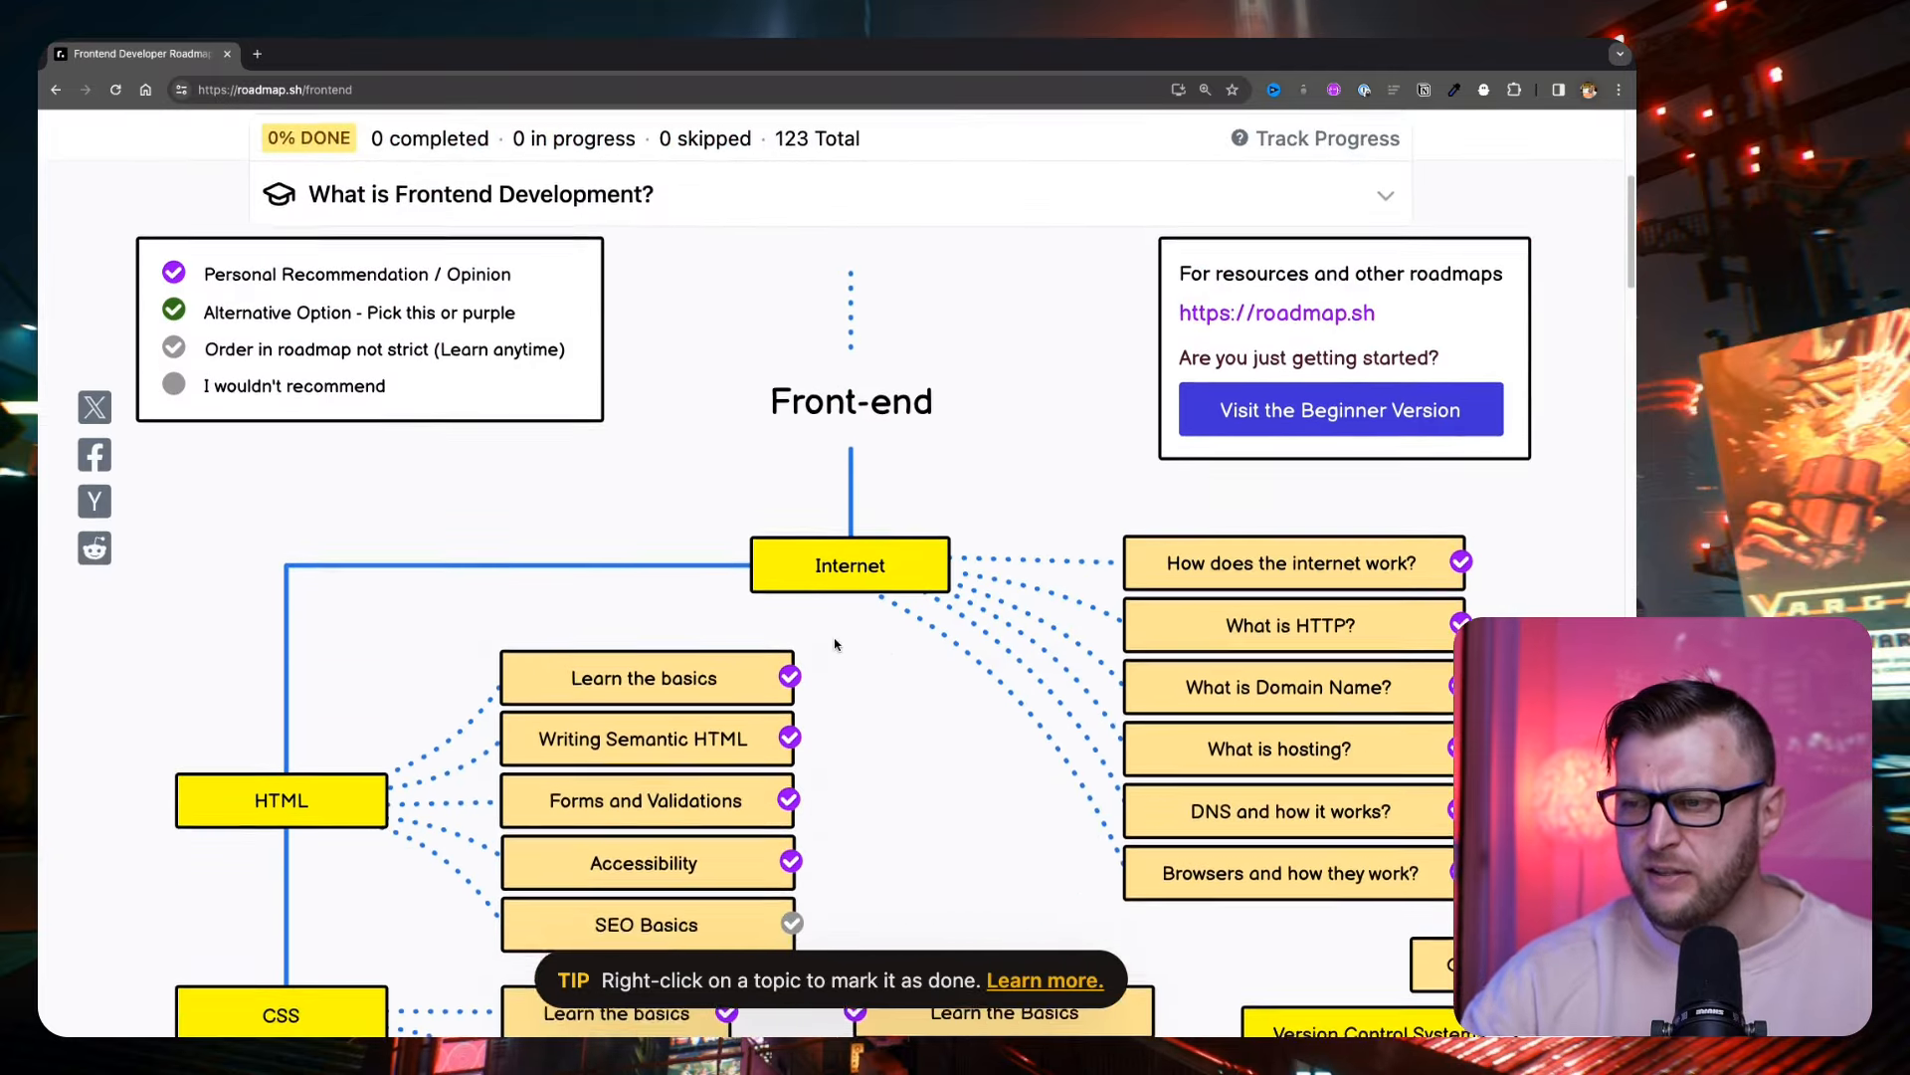
pyautogui.scroll(-3)
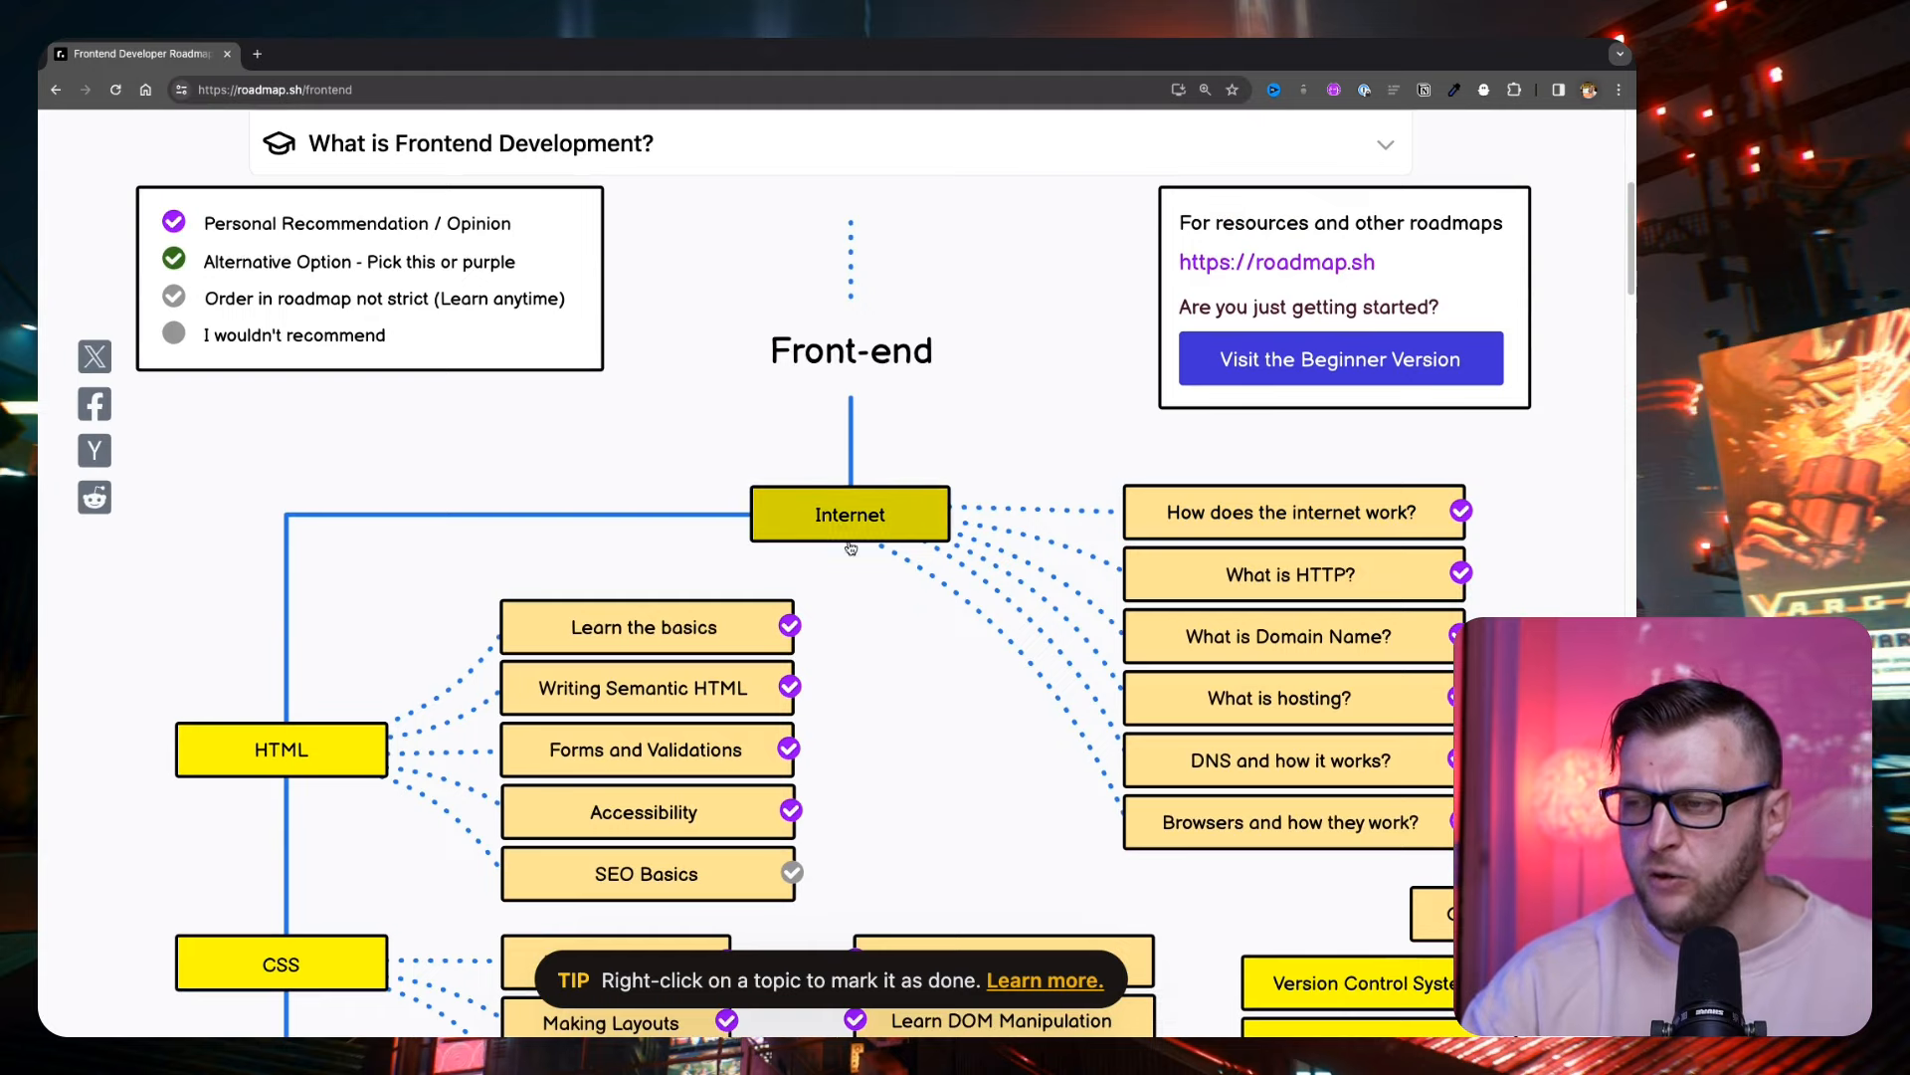
pyautogui.moveTo(790, 529)
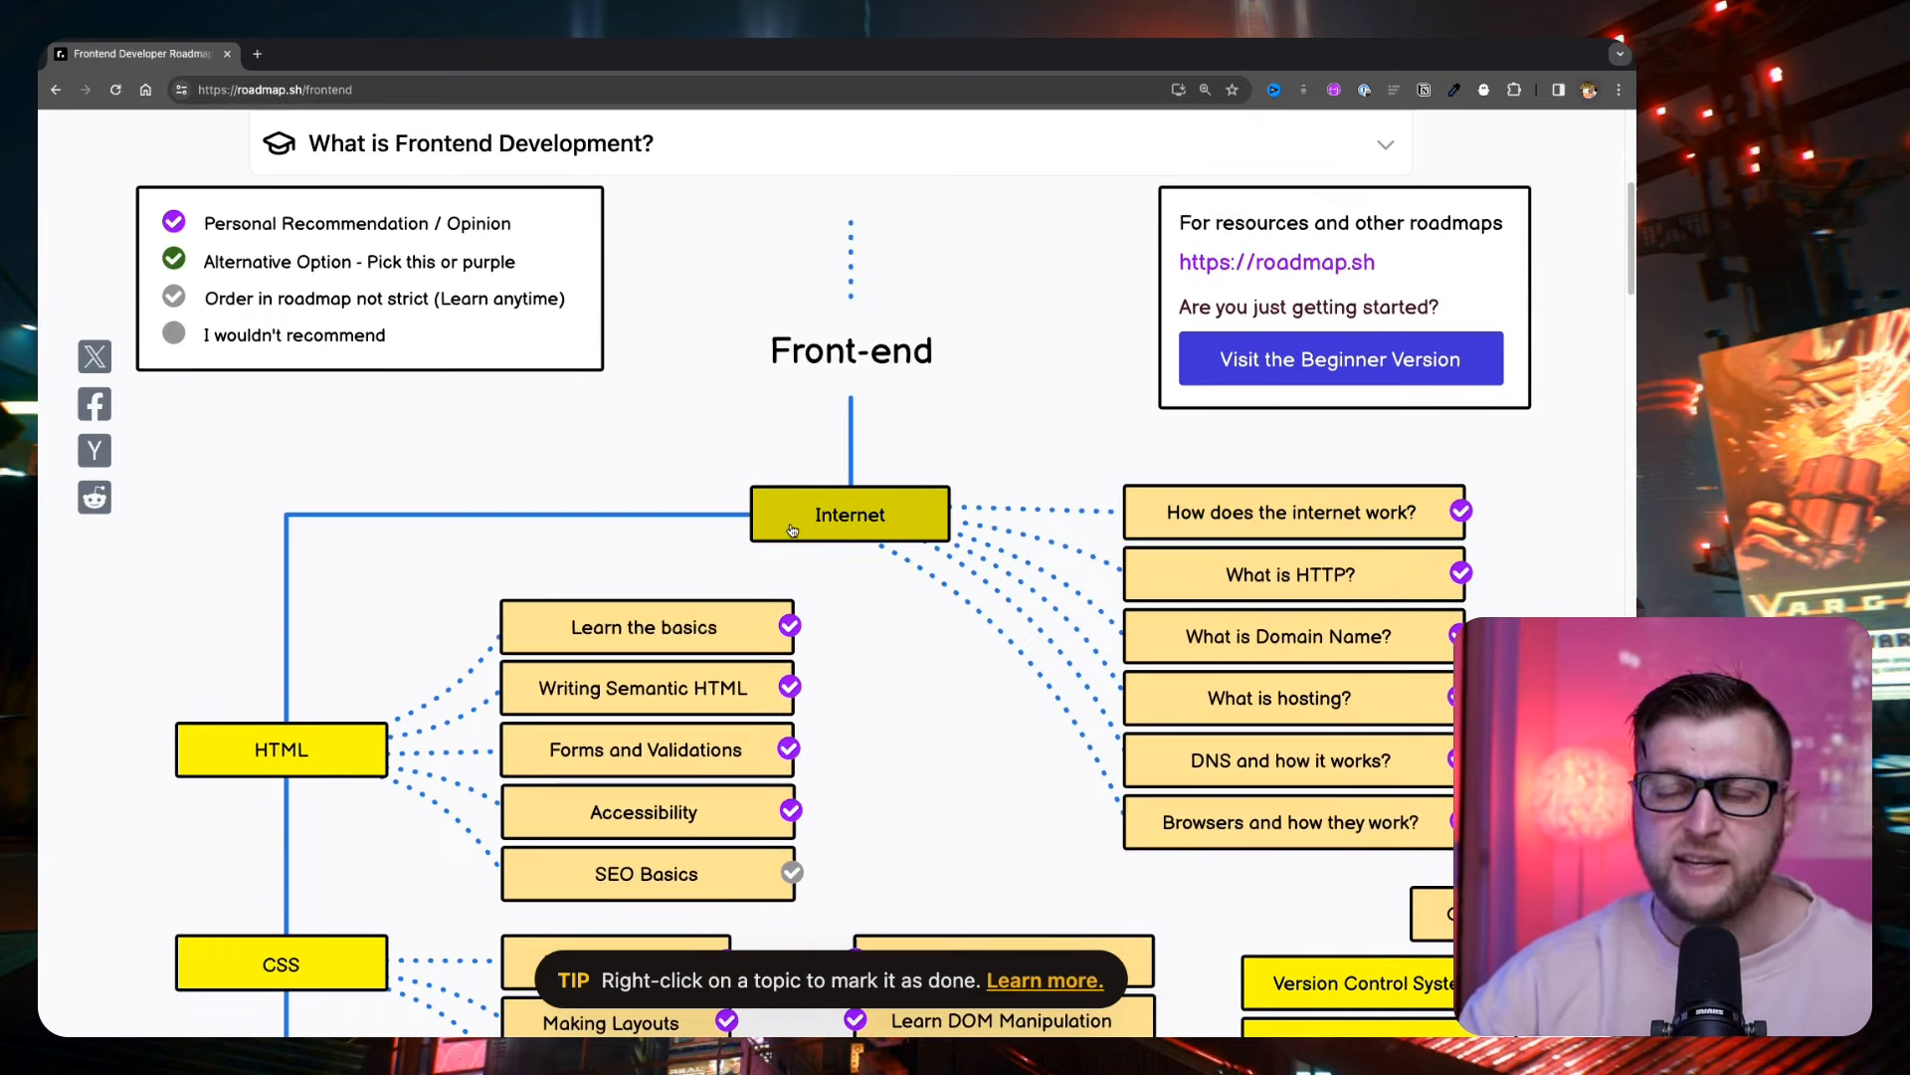
pyautogui.click(850, 514)
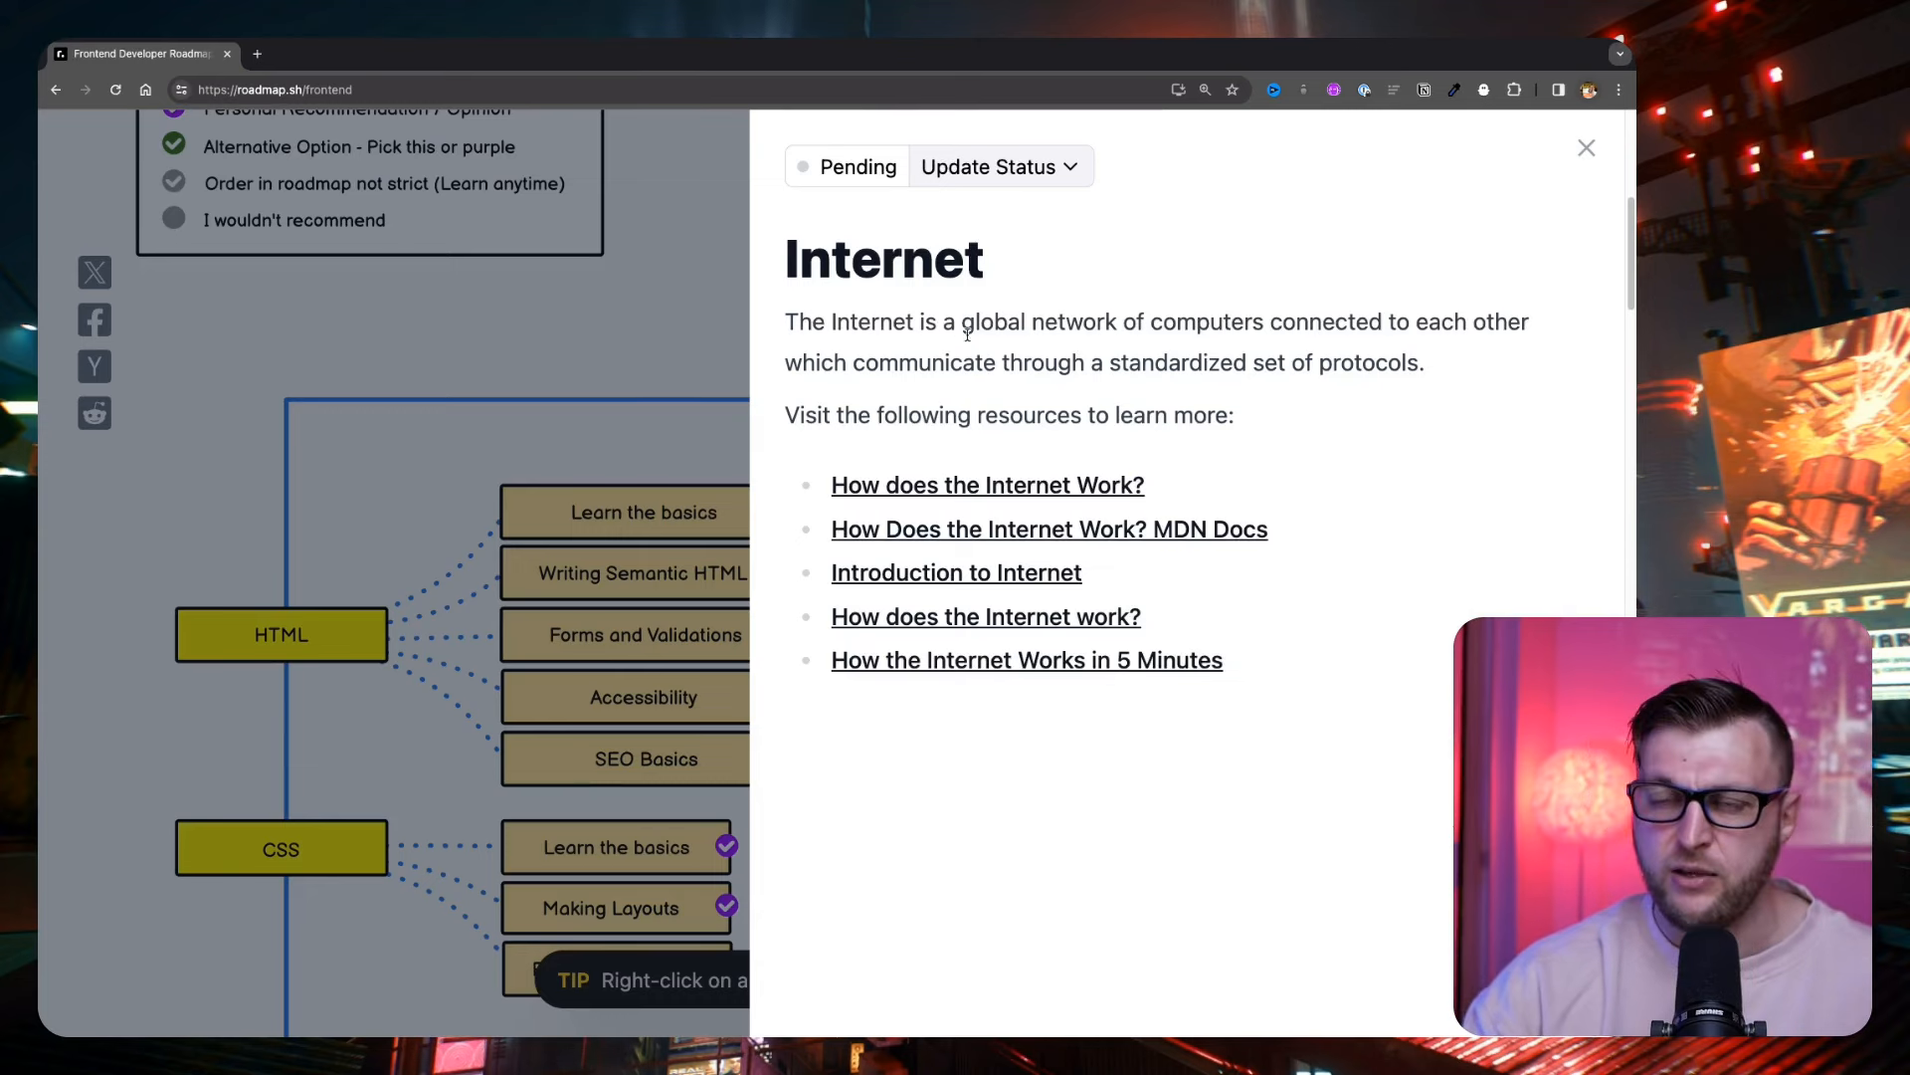
pyautogui.click(987, 484)
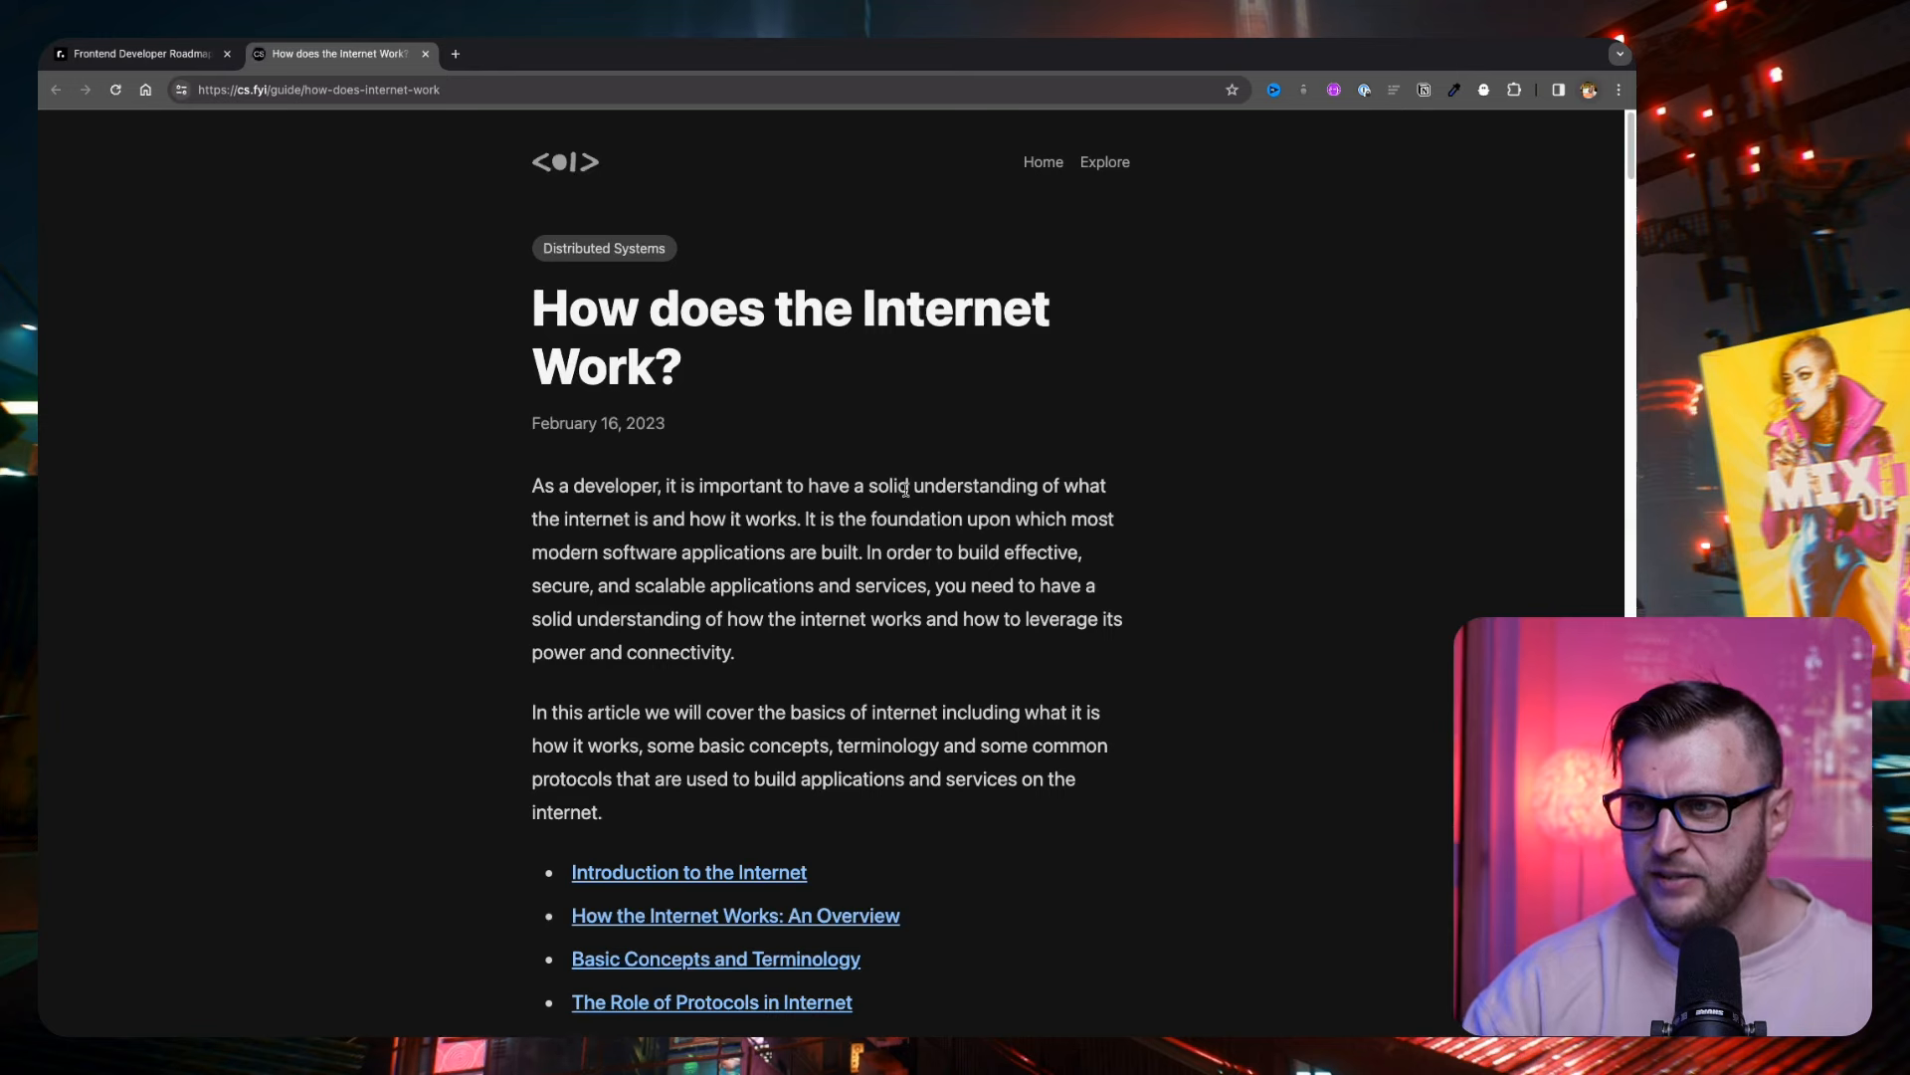
# - Skim the cs.fyi article down to its Introduction, then return to the Frontend roadmap tab
pyautogui.scroll(-3)
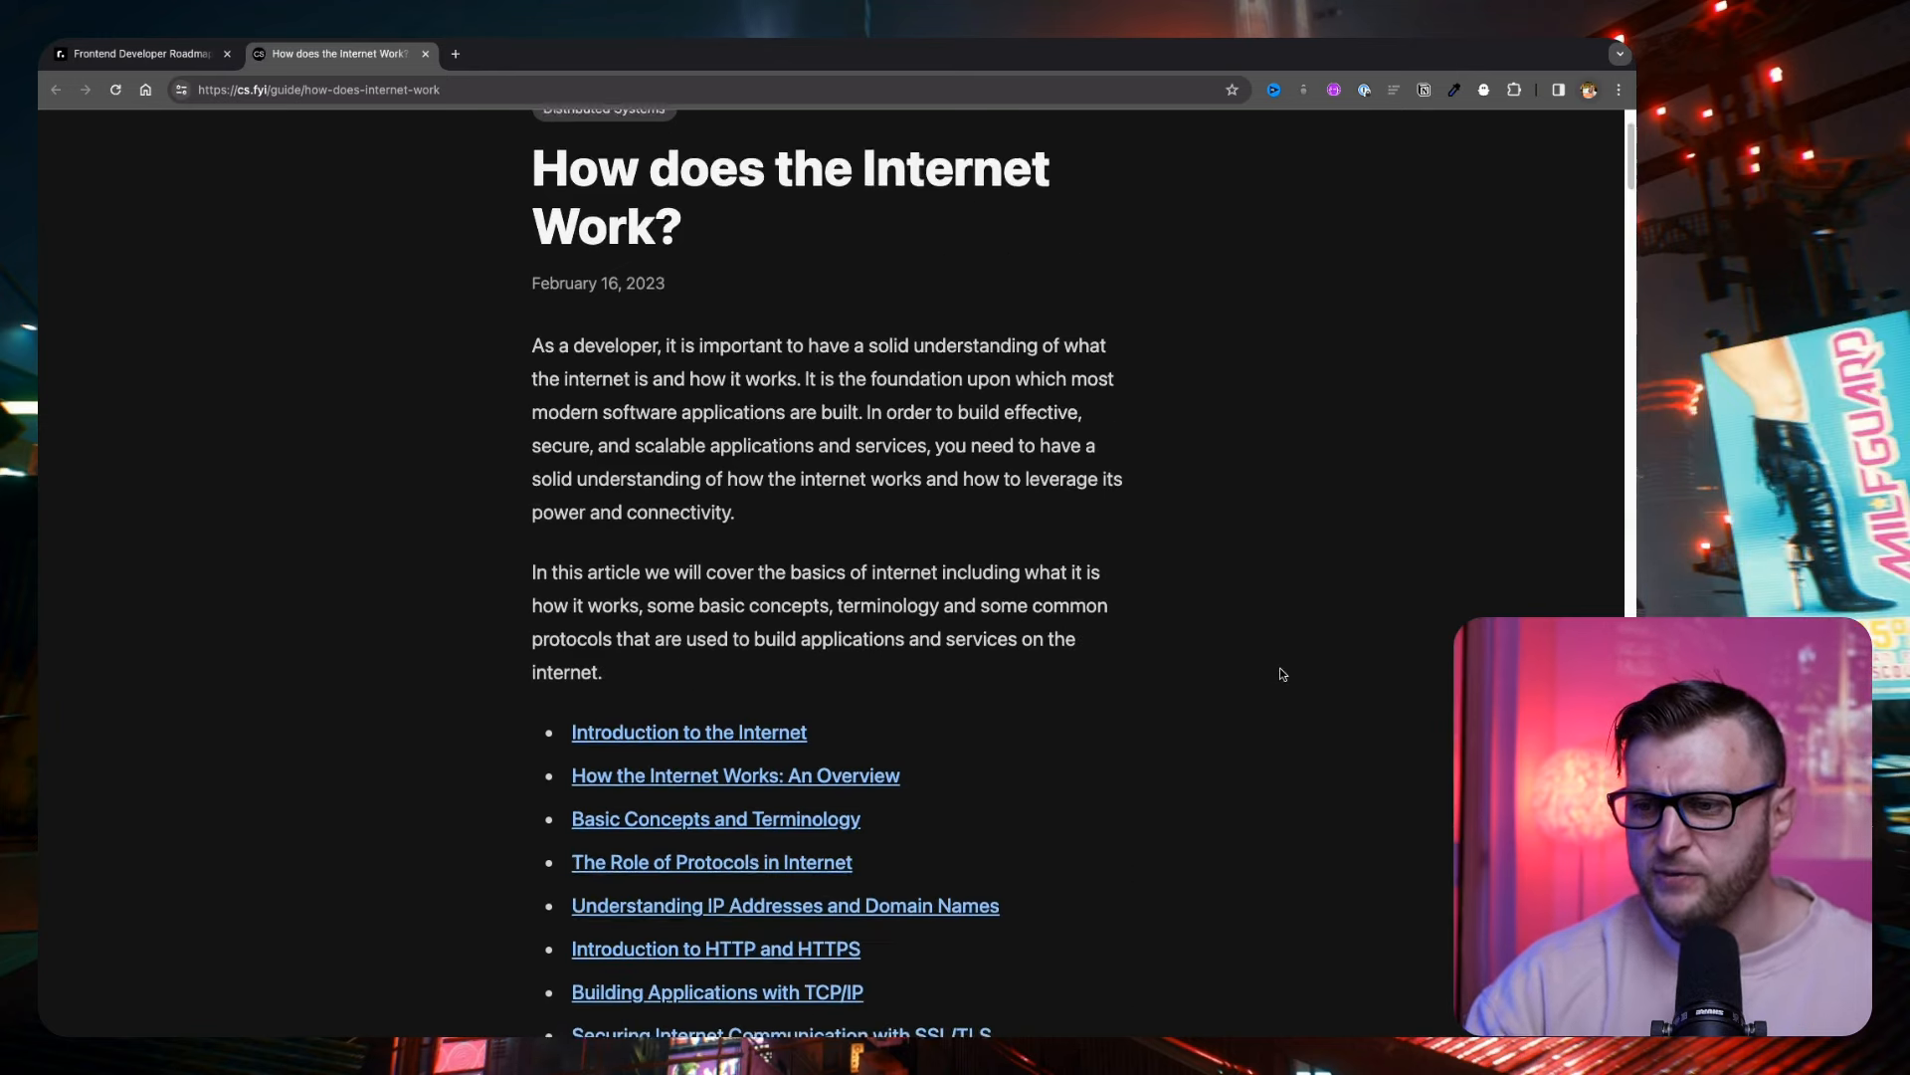
pyautogui.scroll(-3)
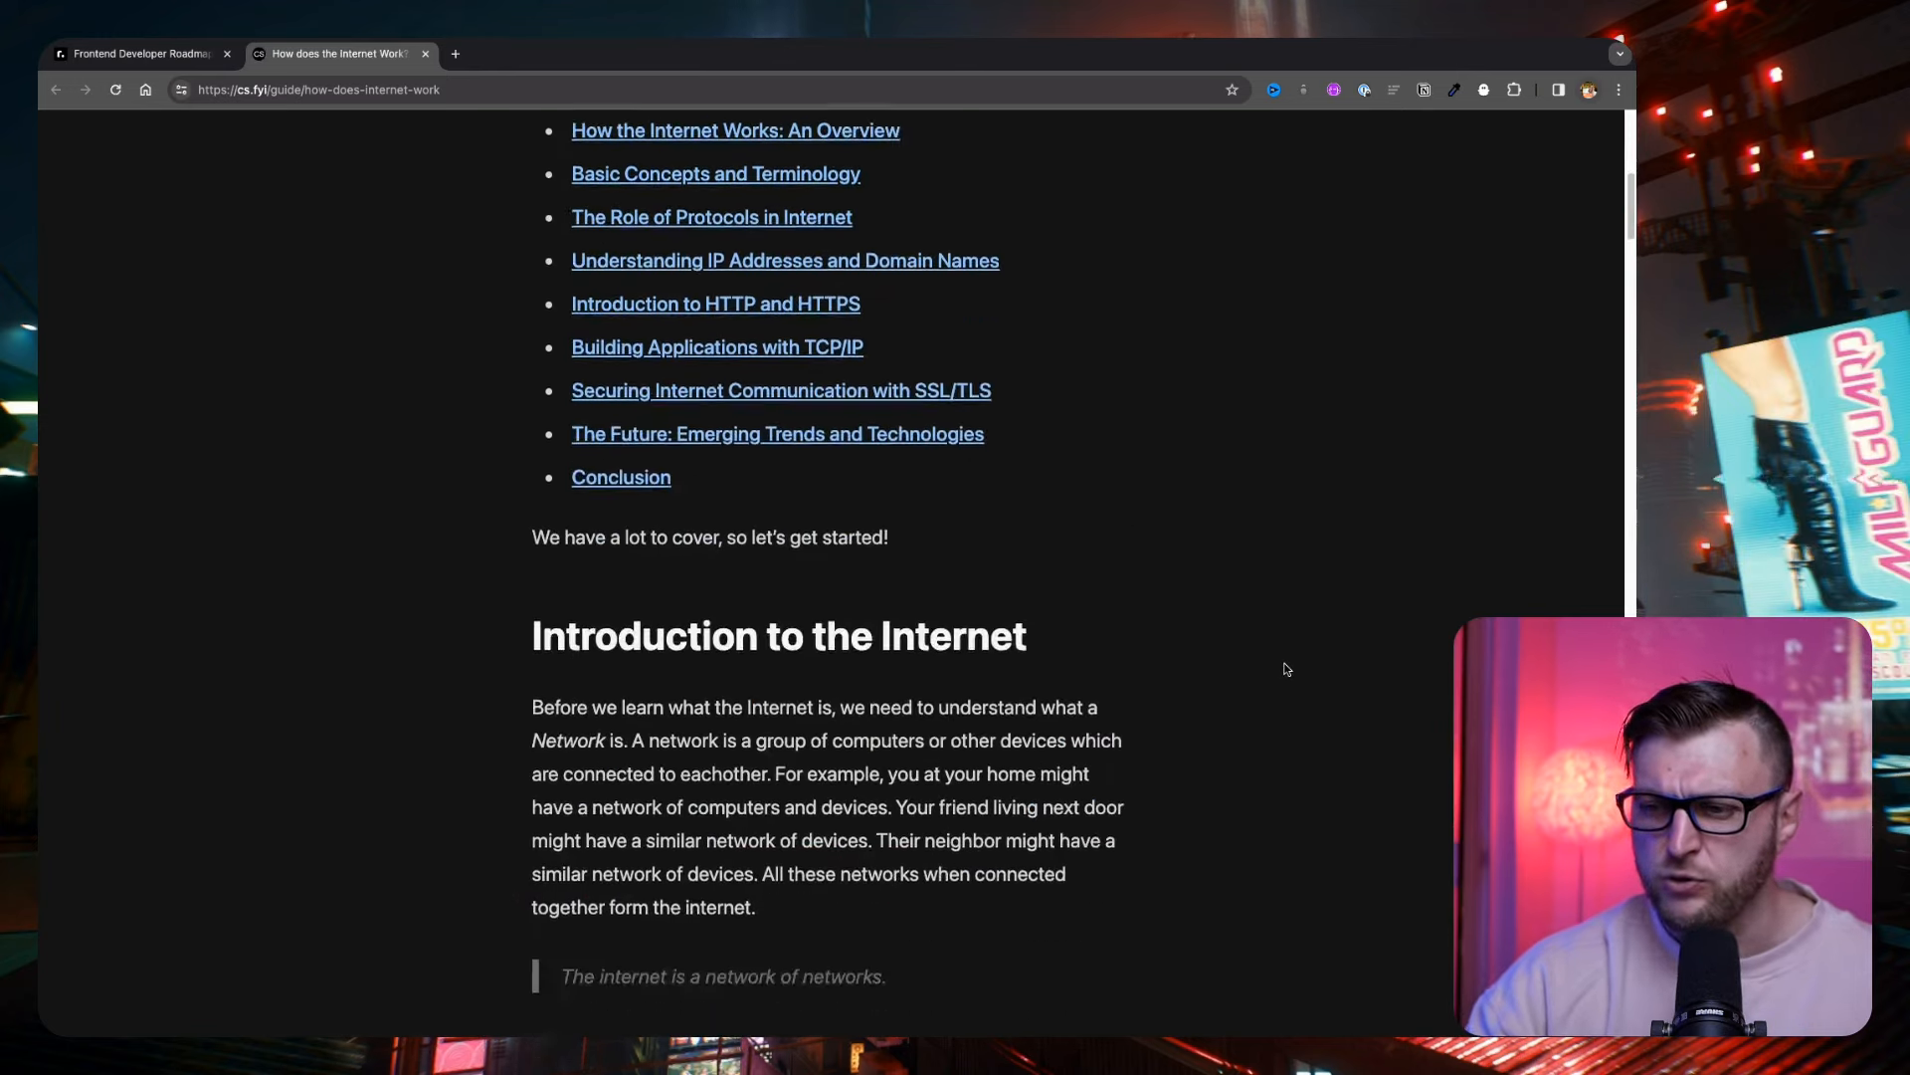
pyautogui.scroll(-3)
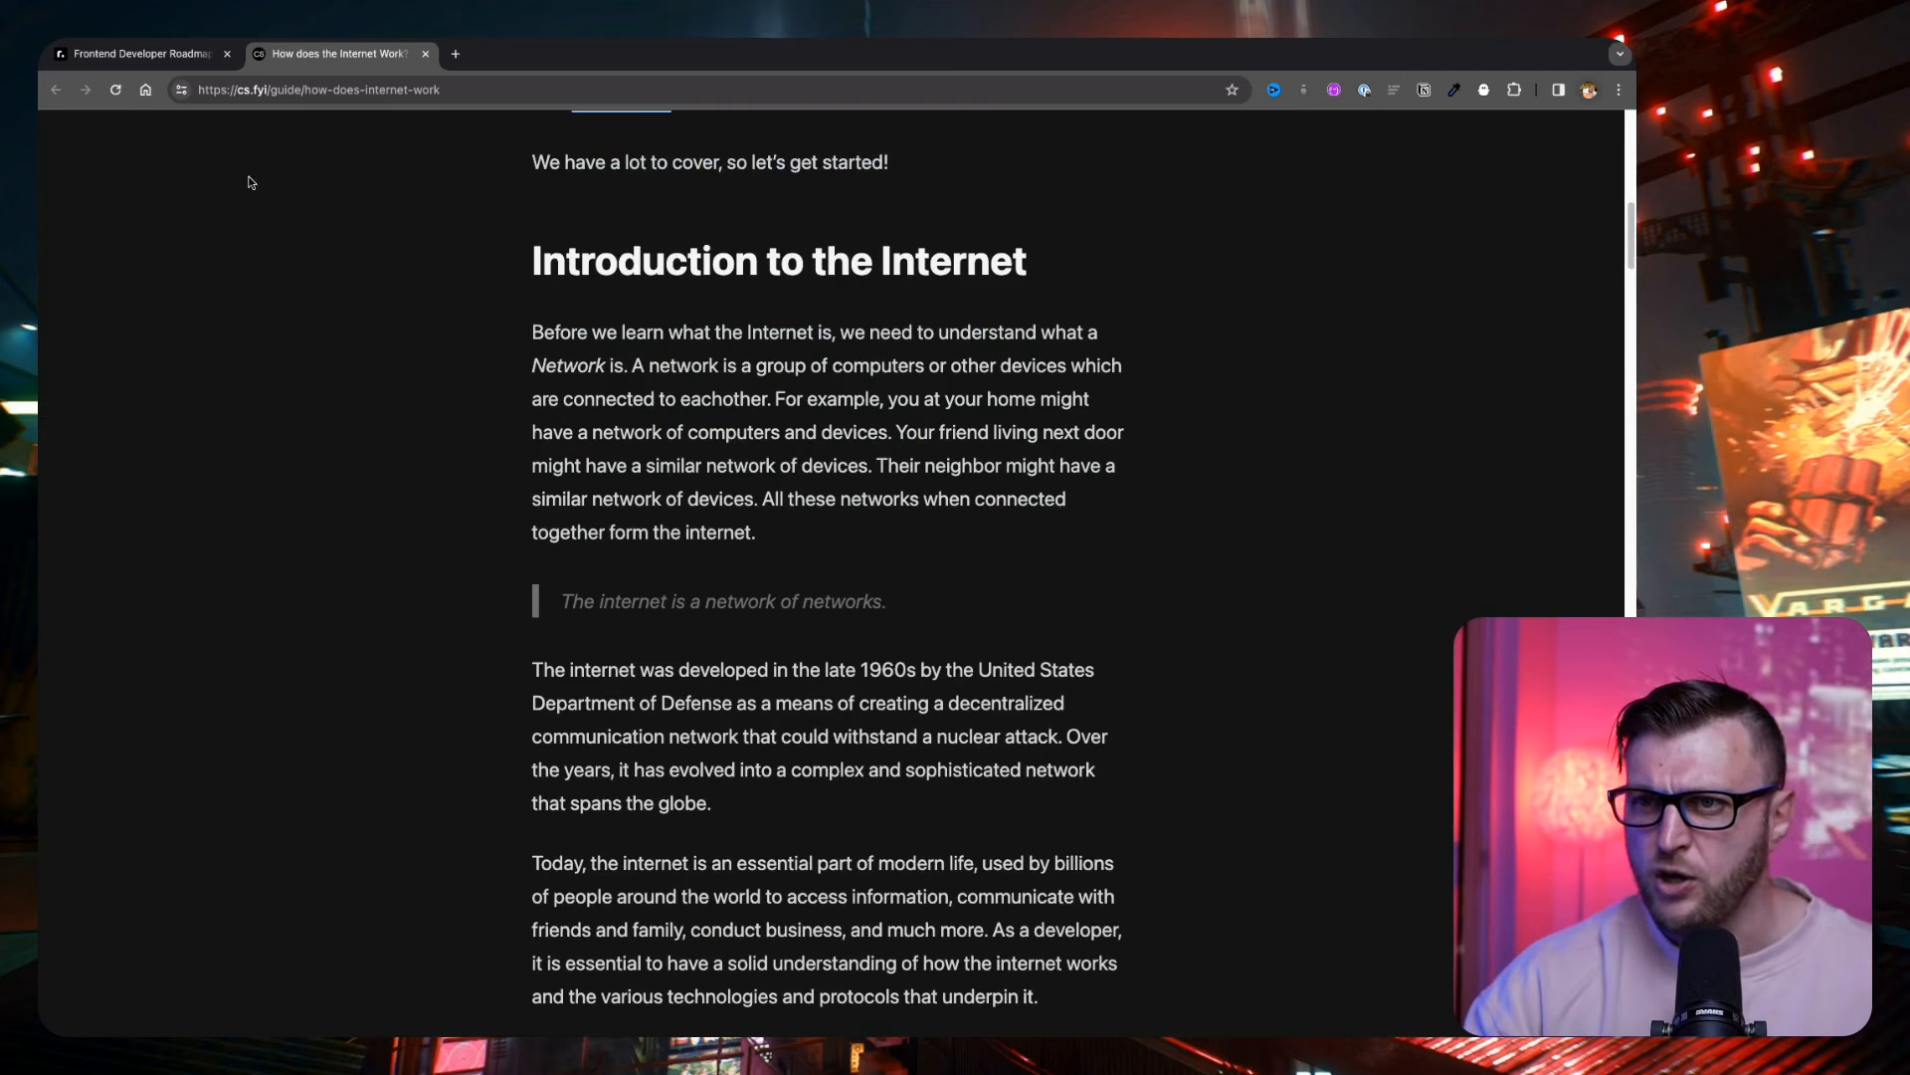
pyautogui.click(134, 53)
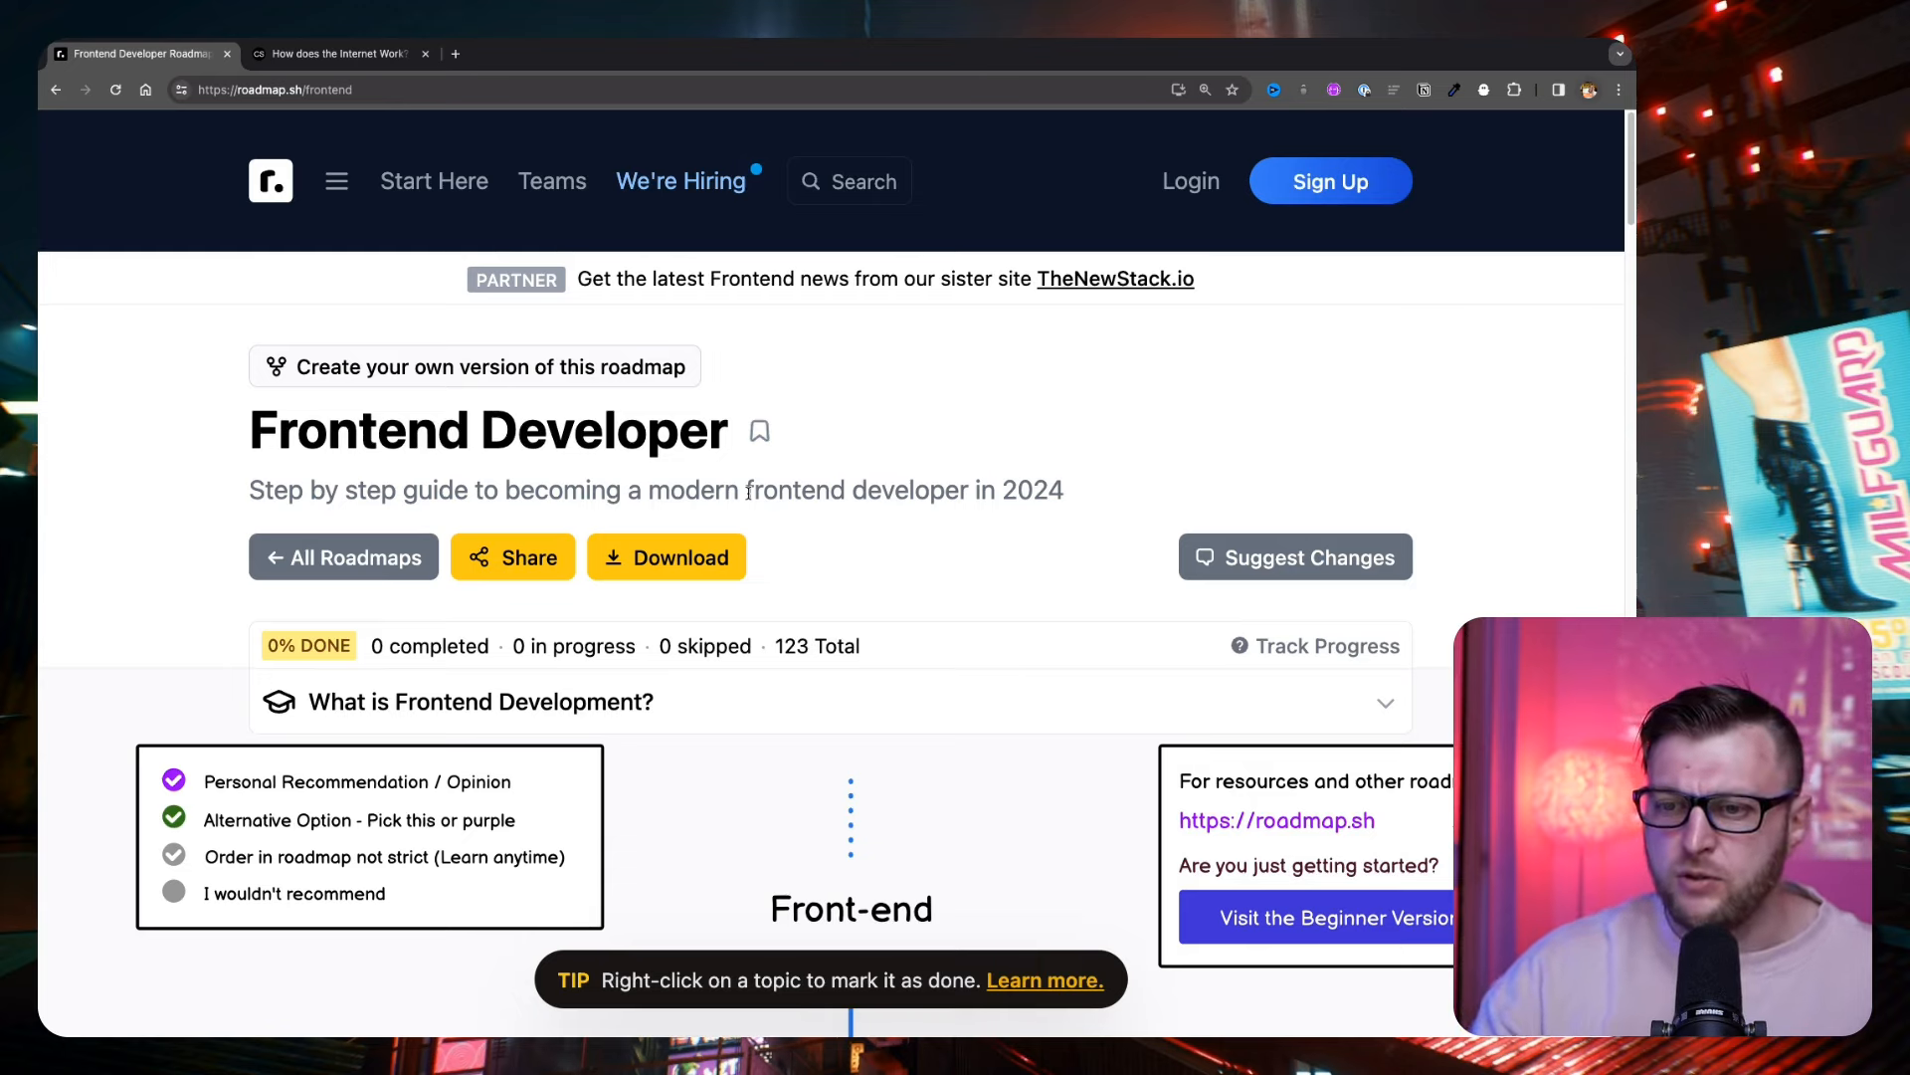
# - Open the Full Stack Developer roadmap from the role-based roadmaps list
pyautogui.scroll(-3)
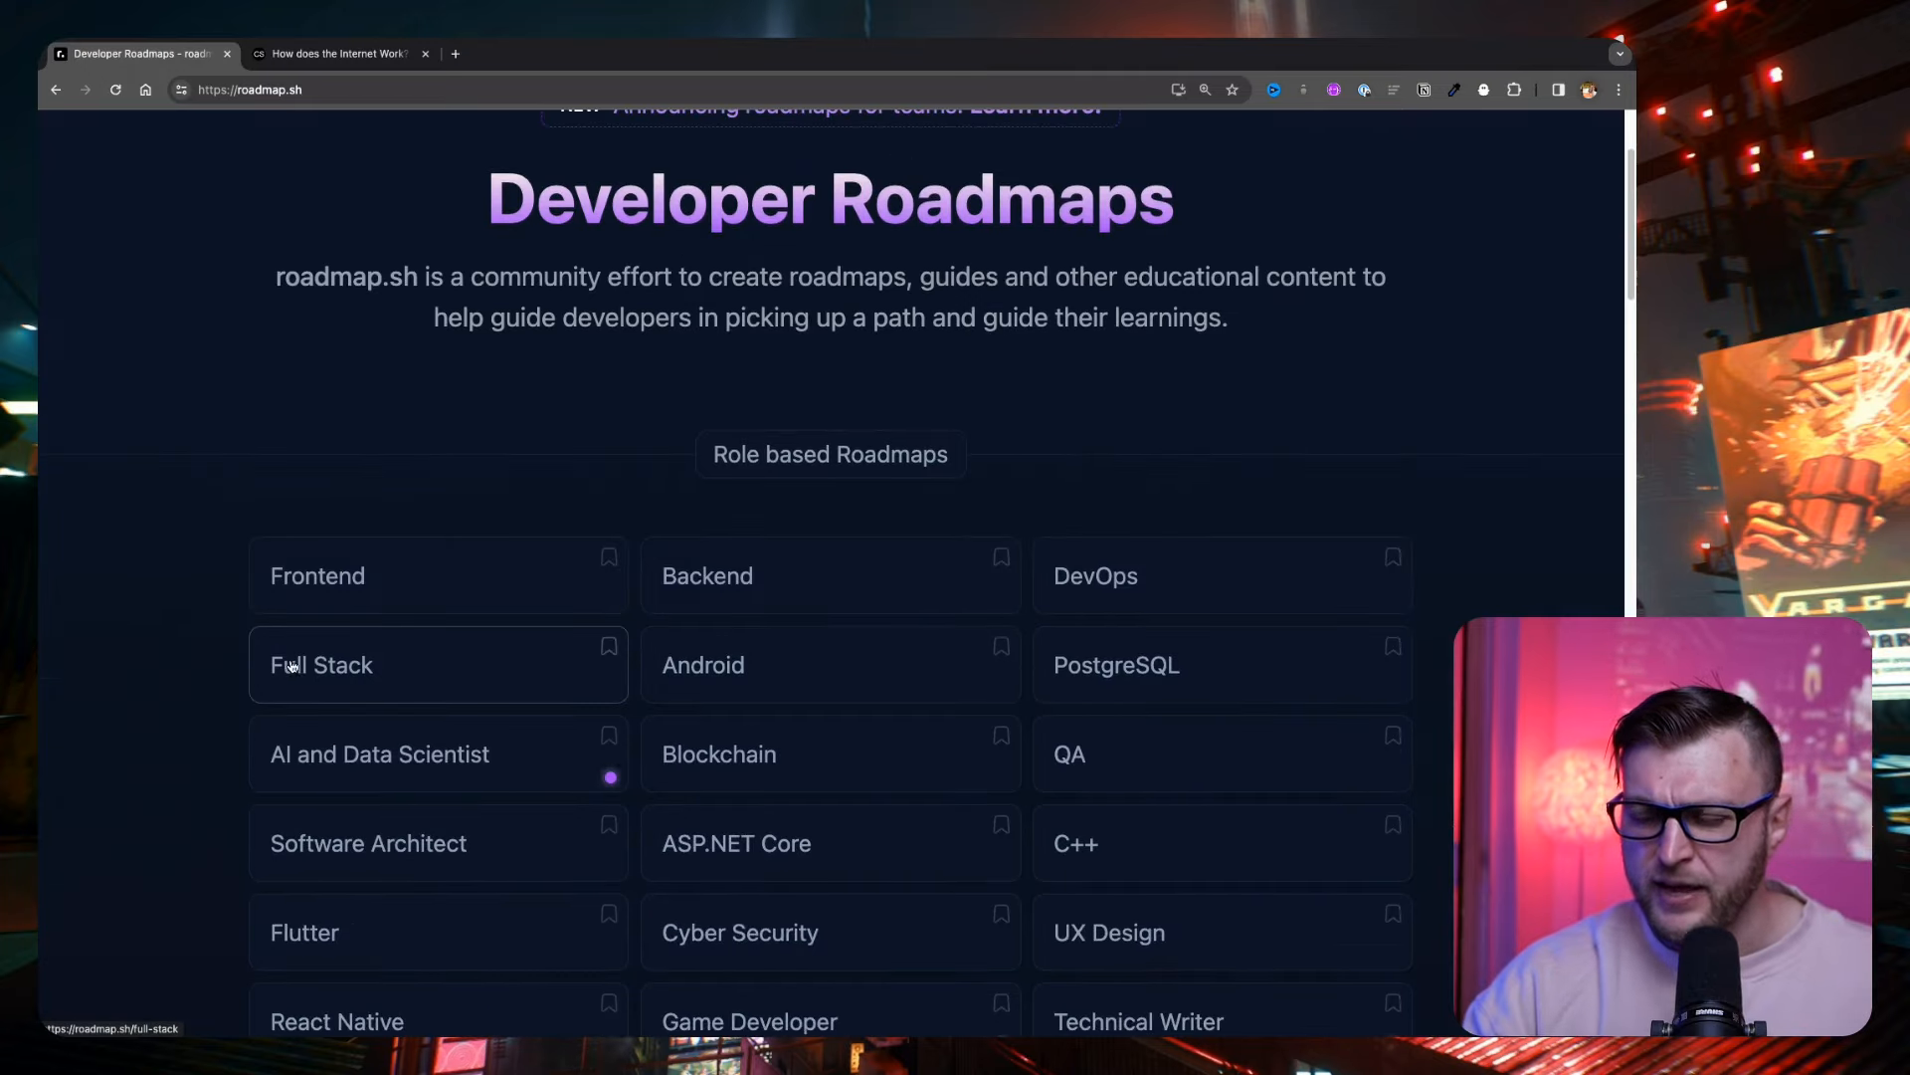
pyautogui.click(323, 665)
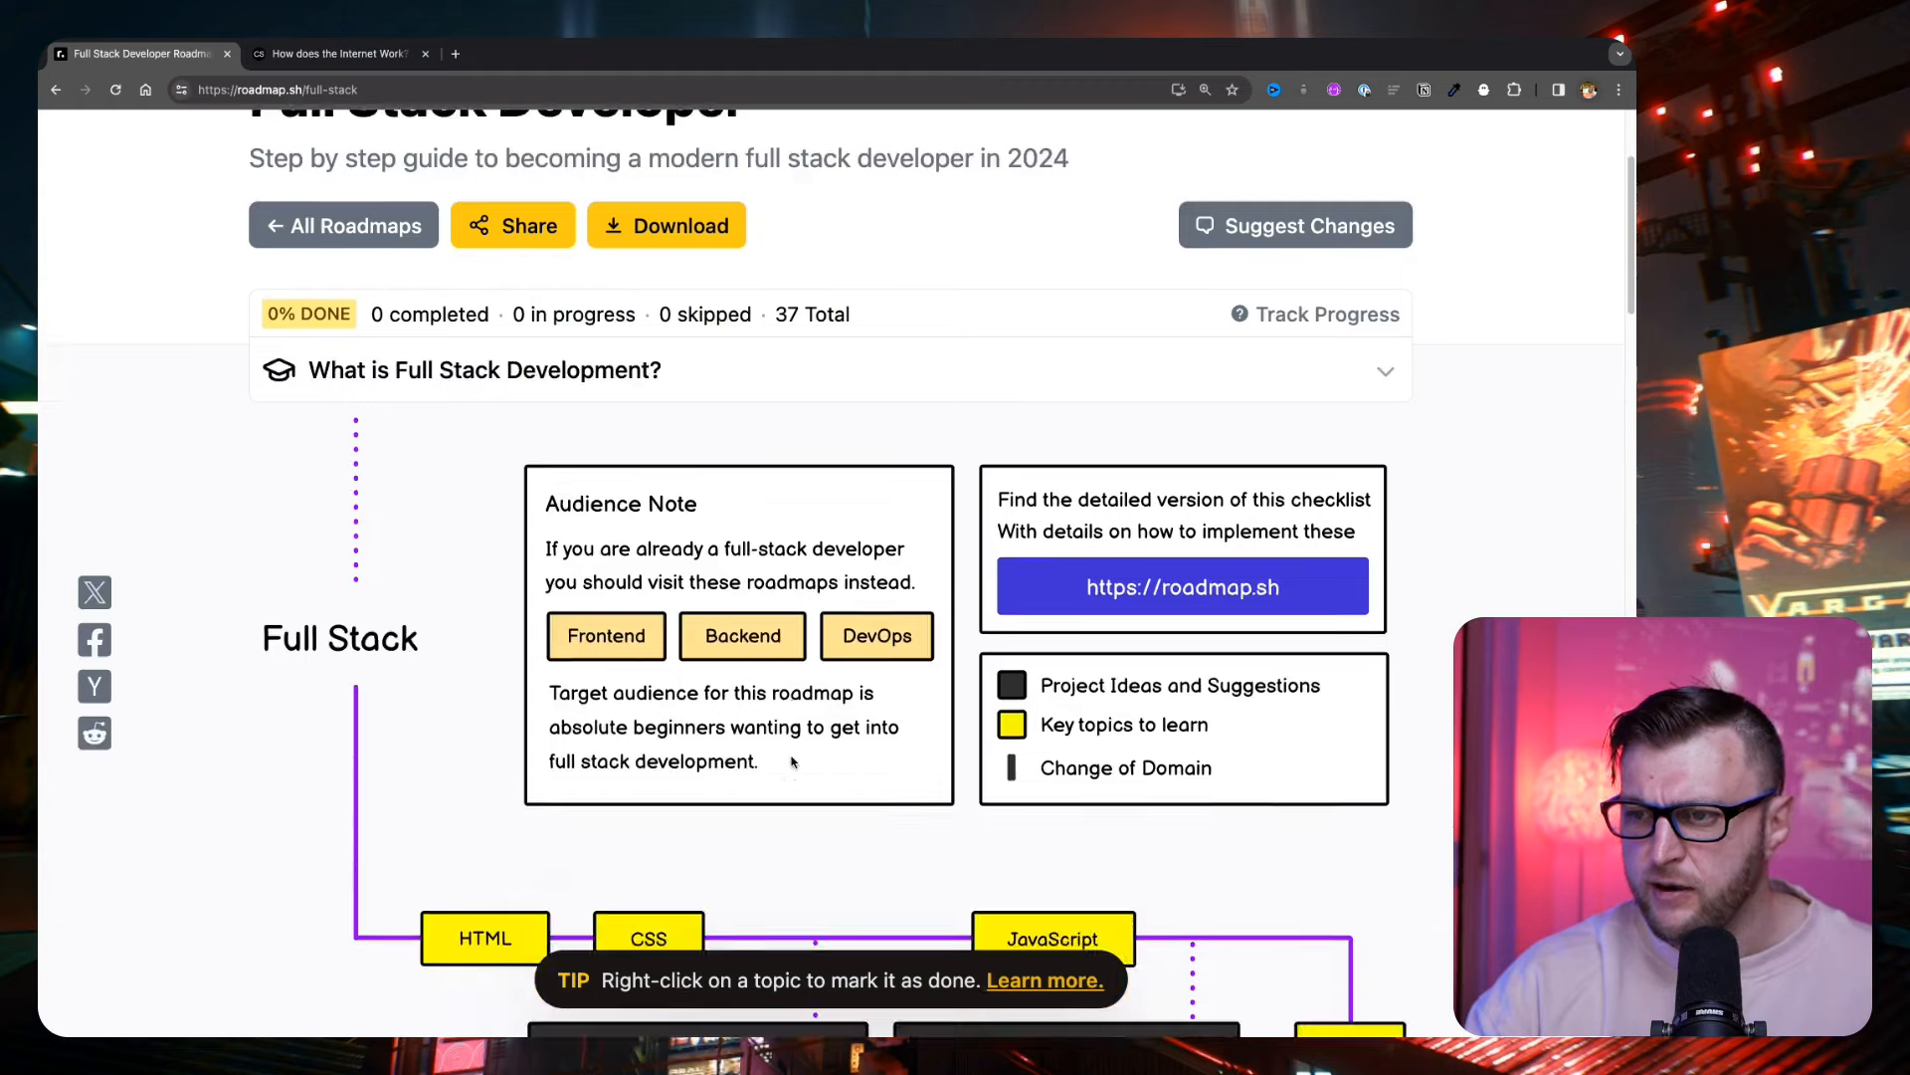
# - Scroll down to the backend topics and bring up the RESTful APIs topic panel
pyautogui.scroll(-3)
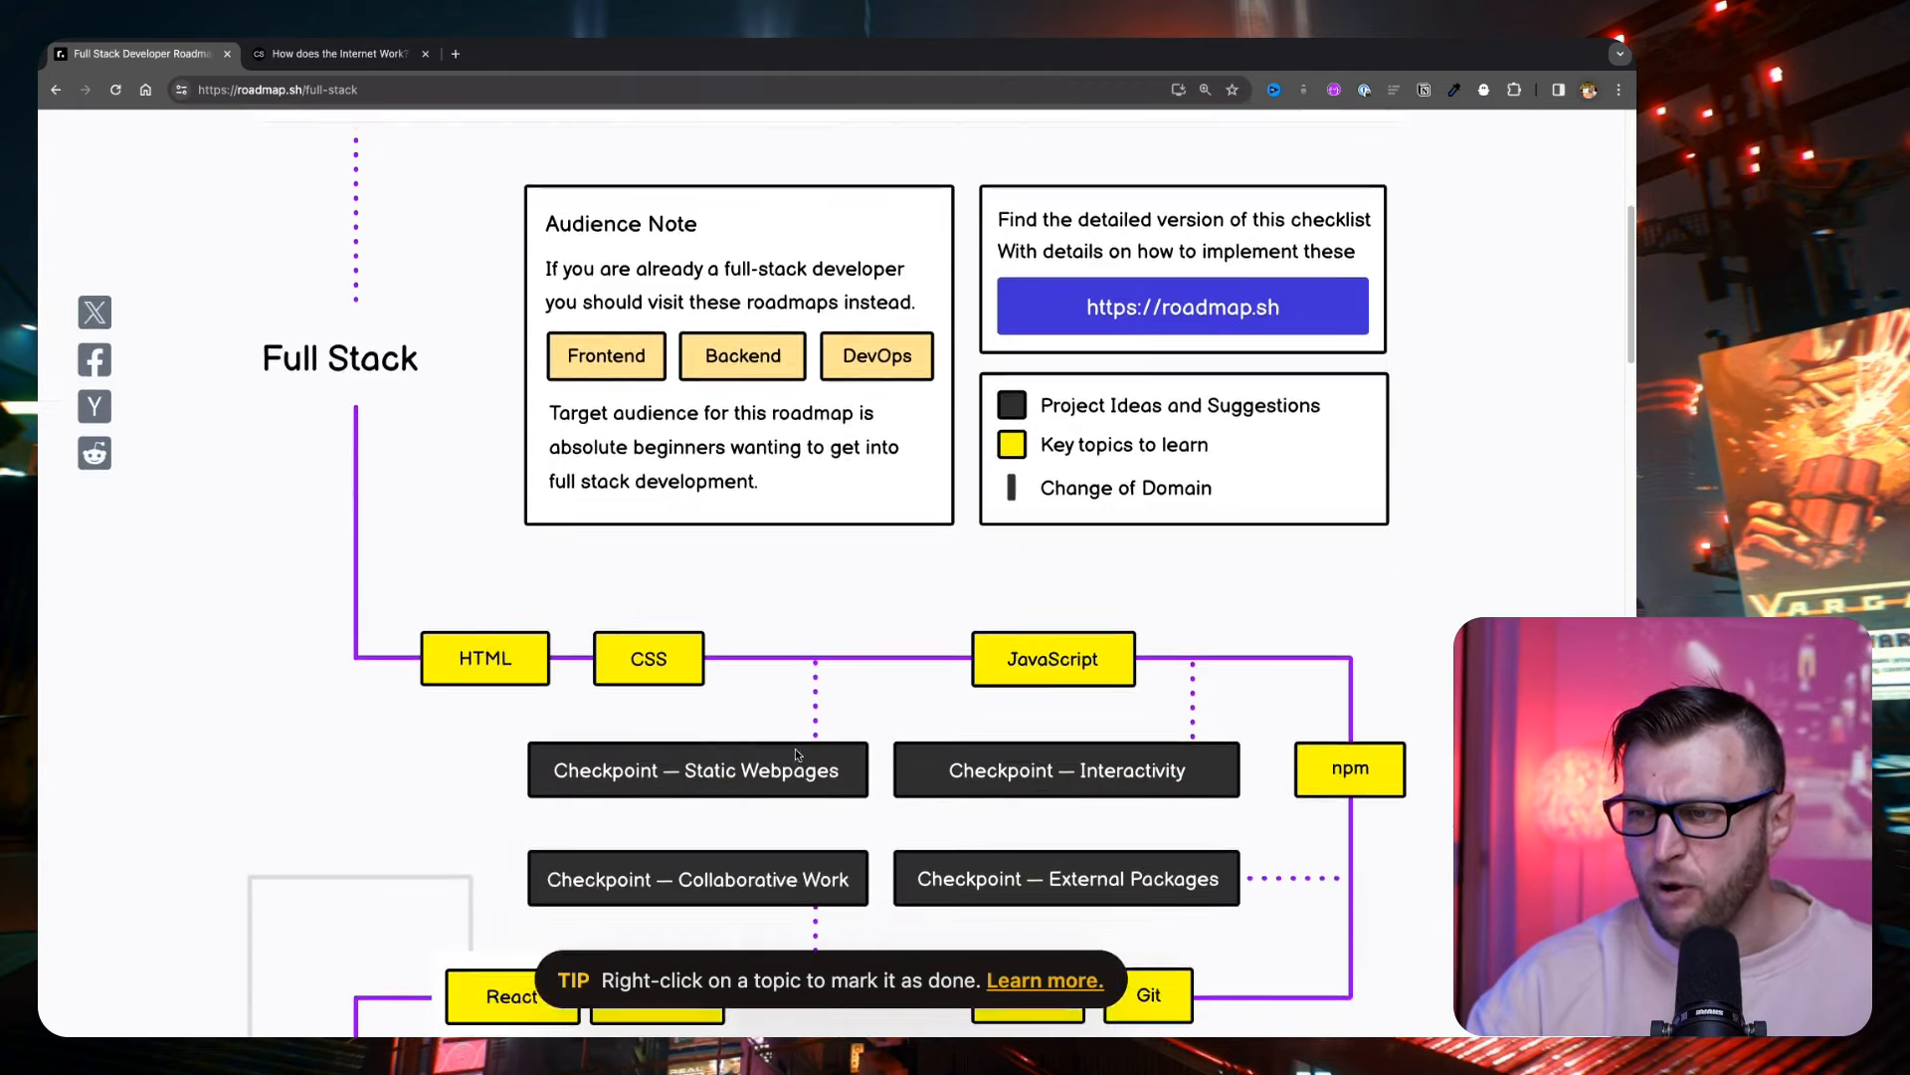
pyautogui.scroll(-3)
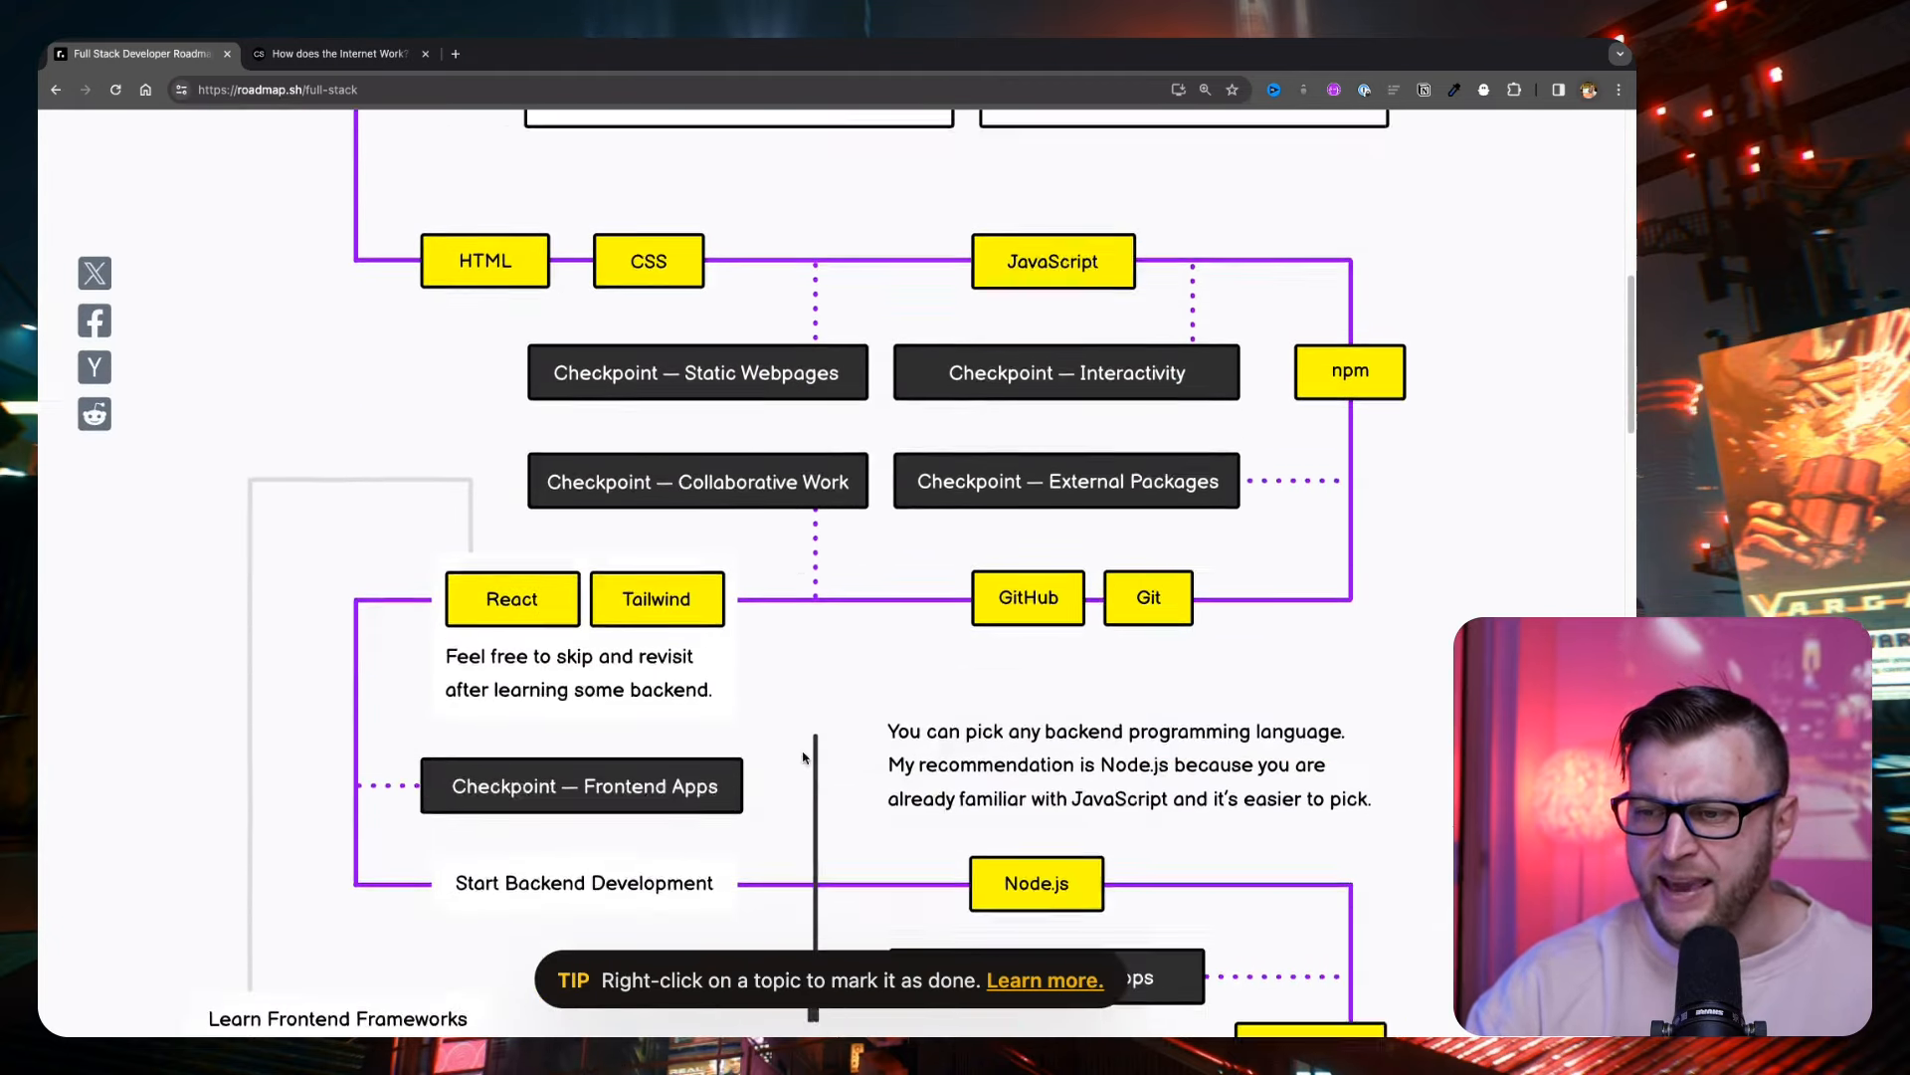
pyautogui.scroll(-3)
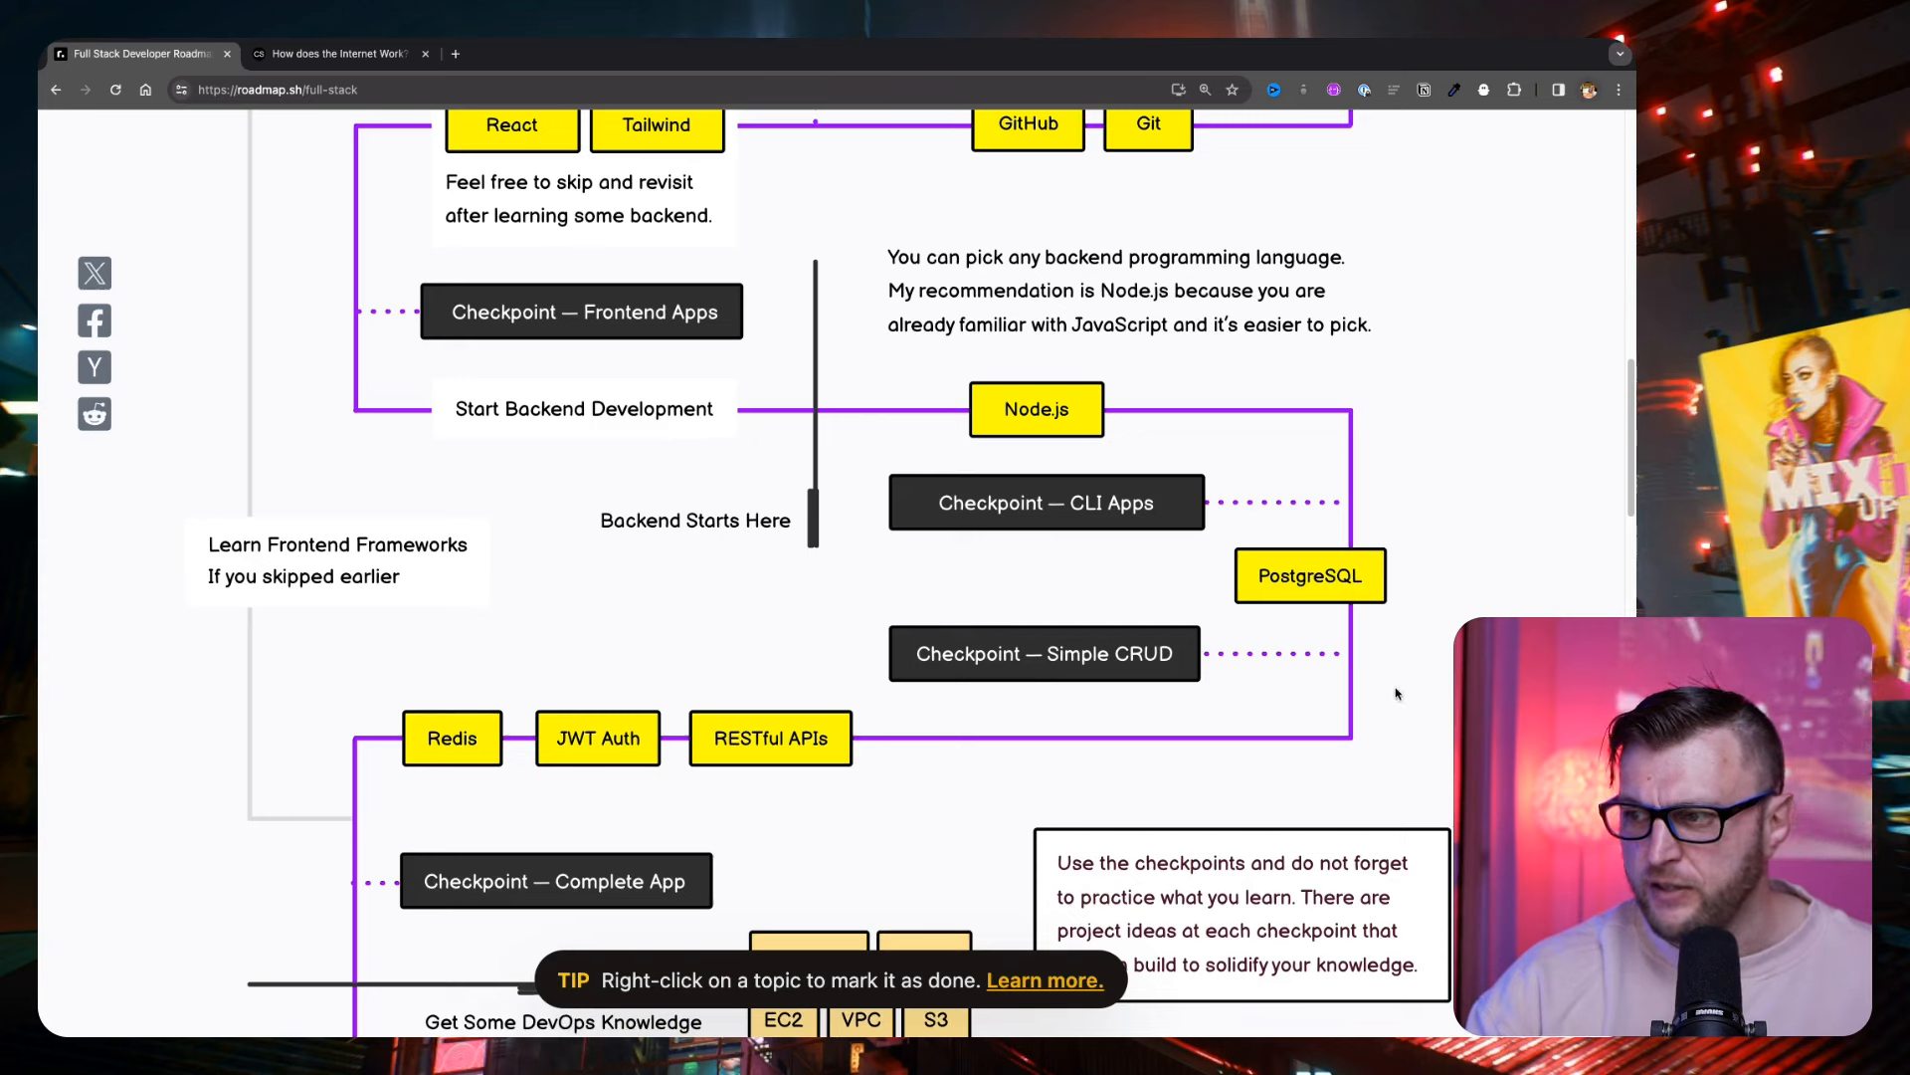
pyautogui.moveTo(1110, 653)
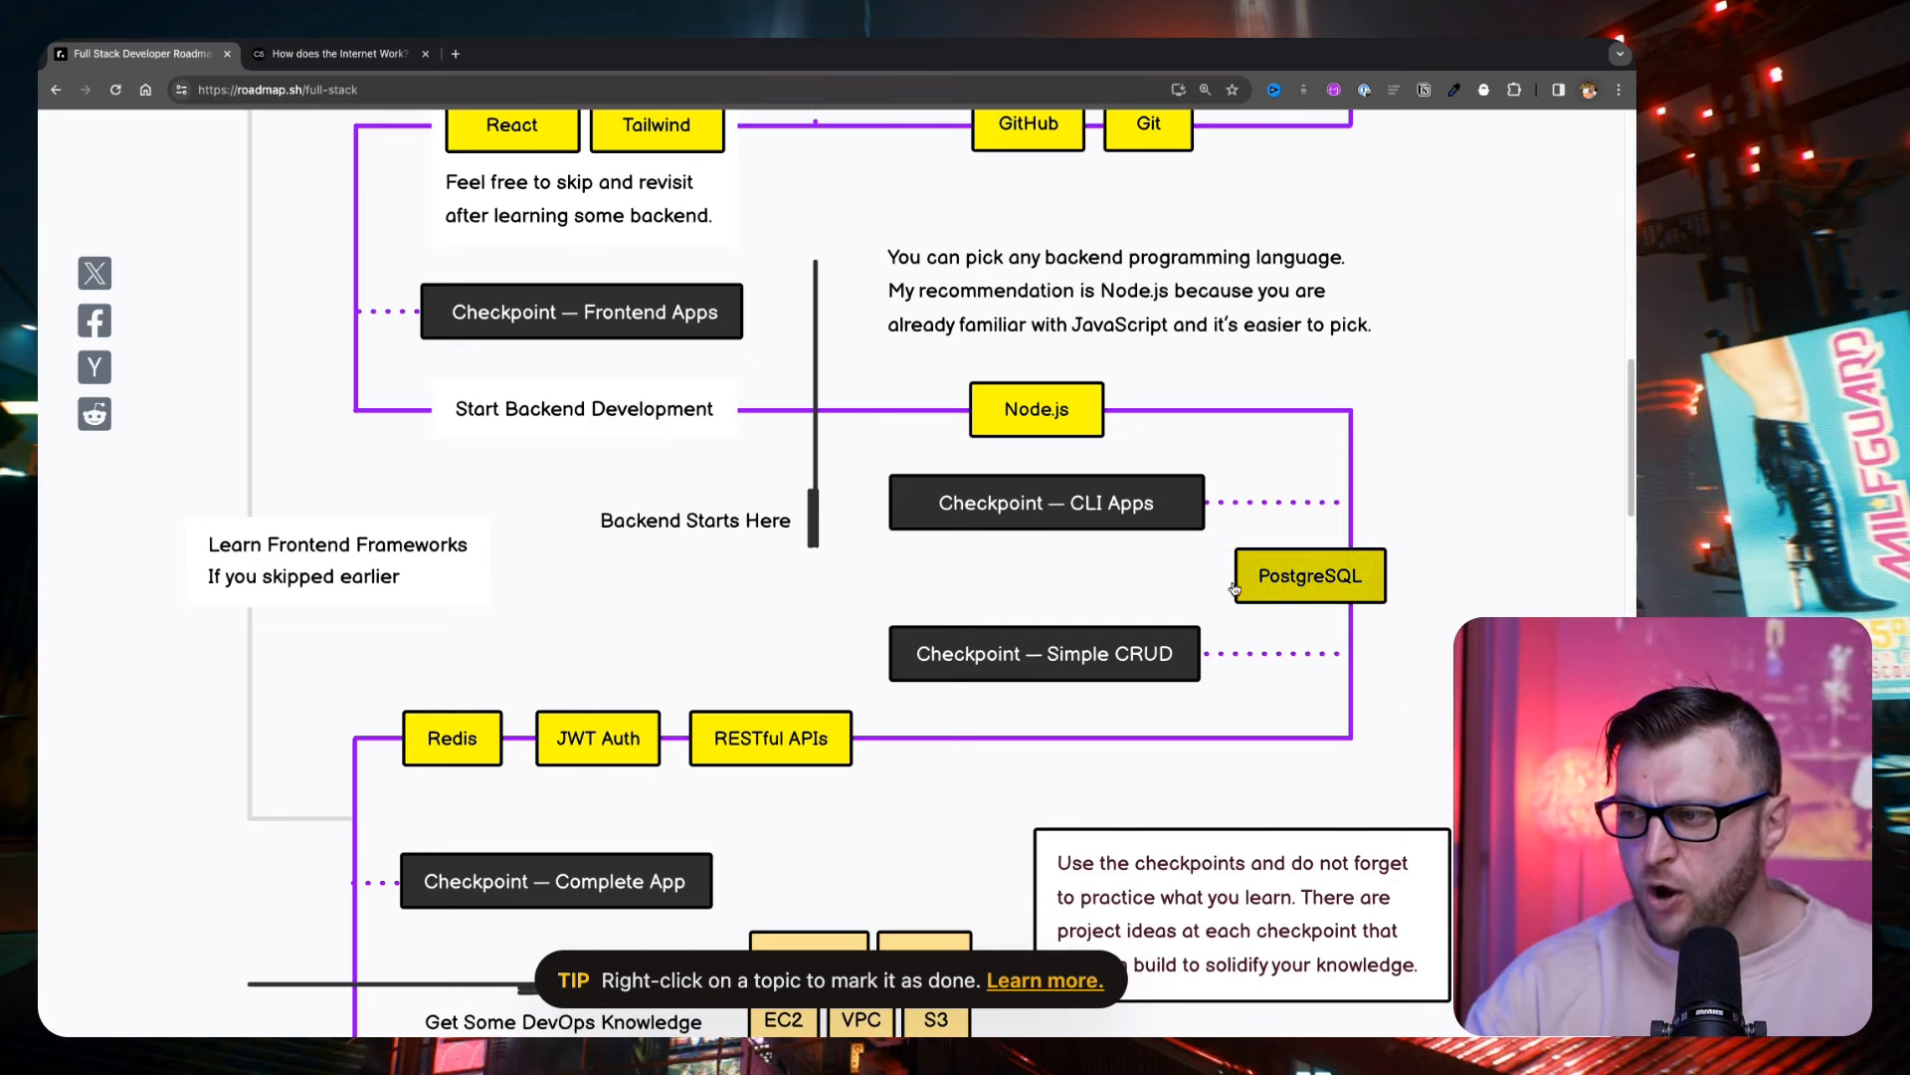
pyautogui.scroll(-3)
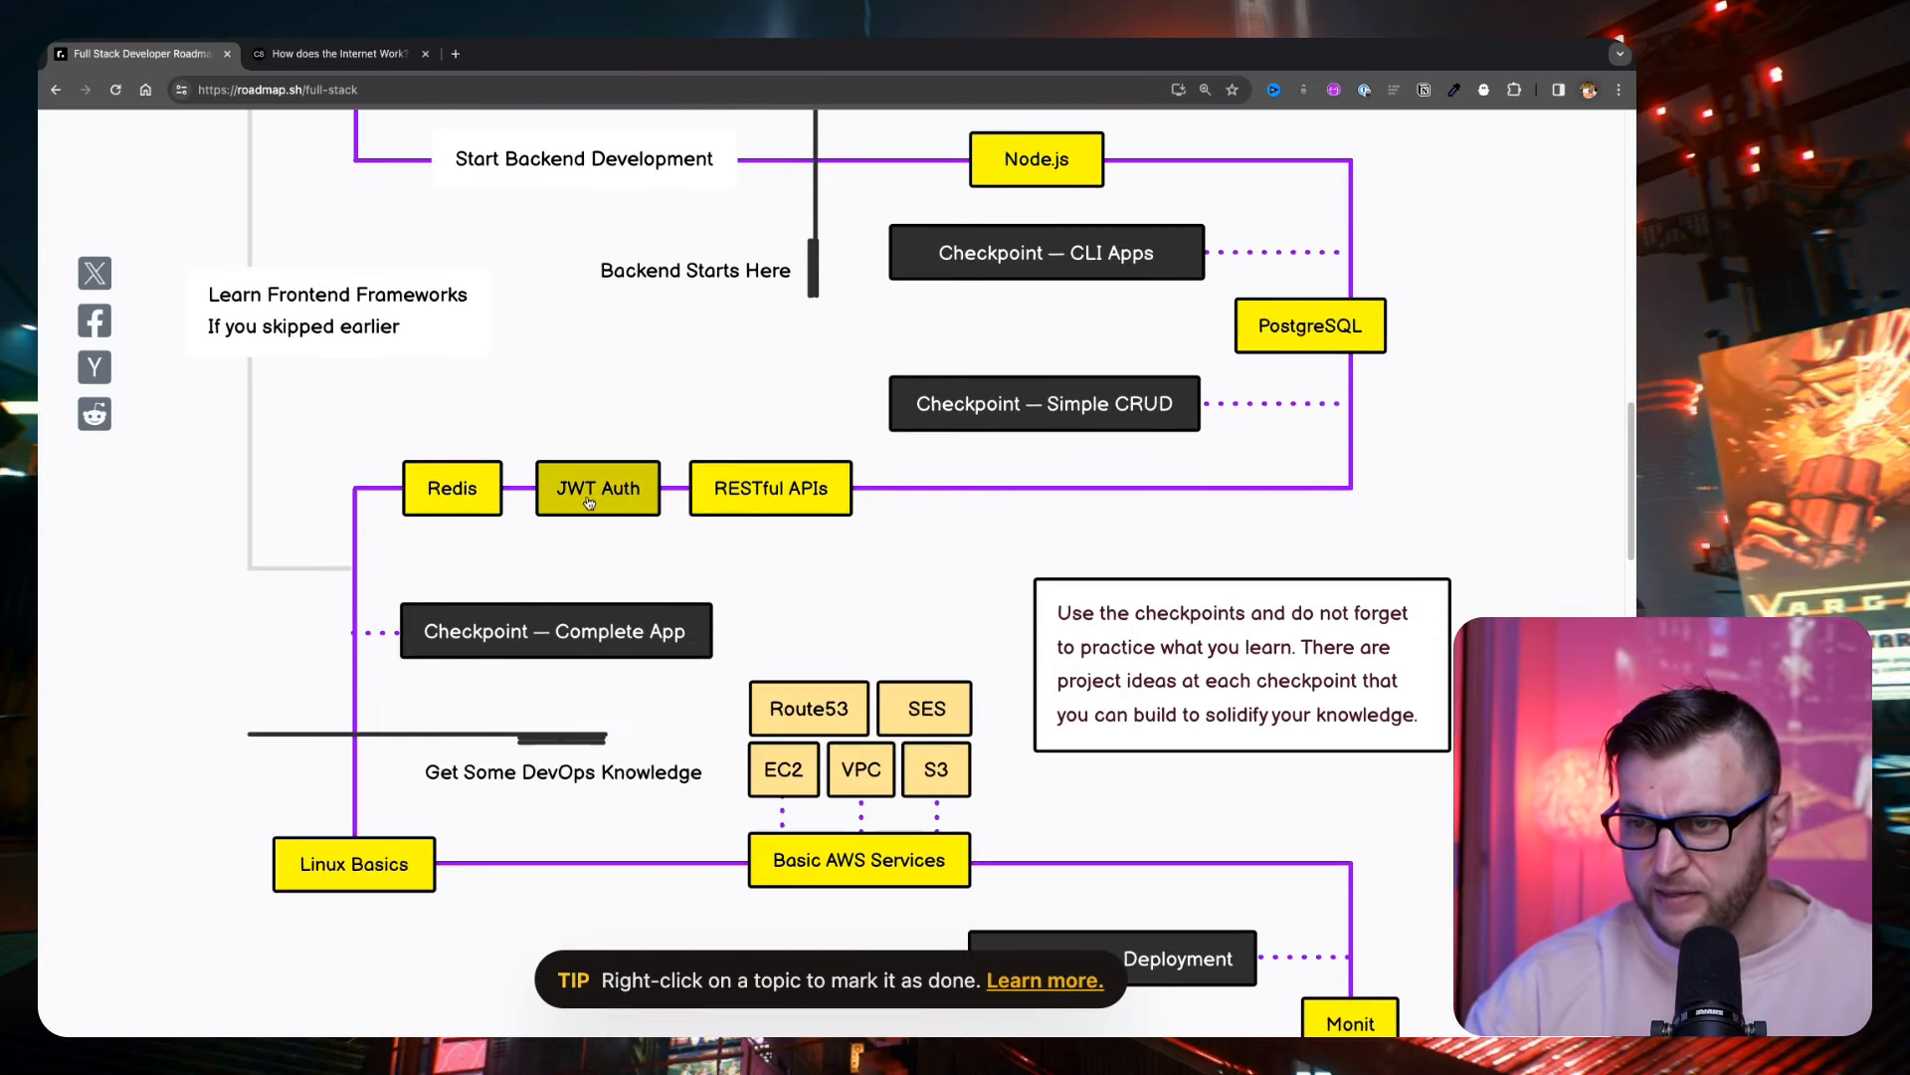
pyautogui.moveTo(573, 513)
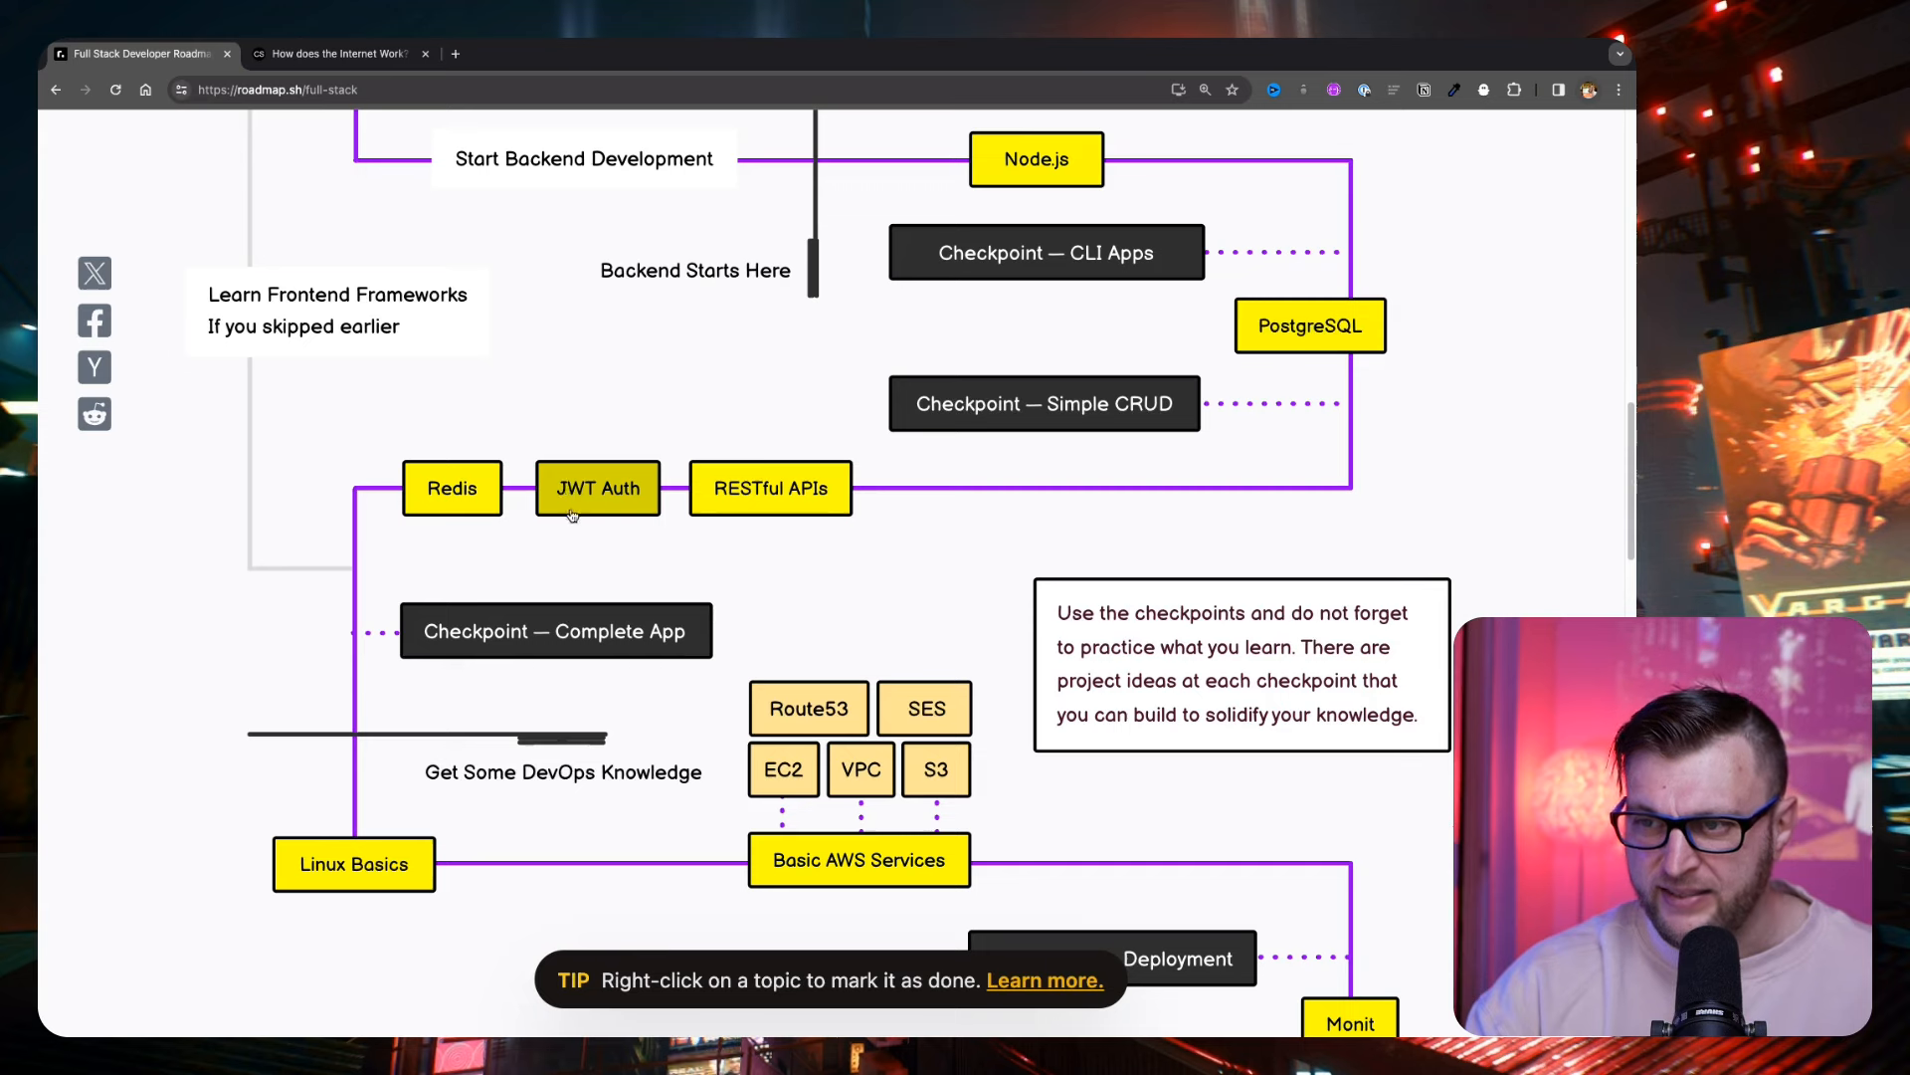
pyautogui.moveTo(612, 513)
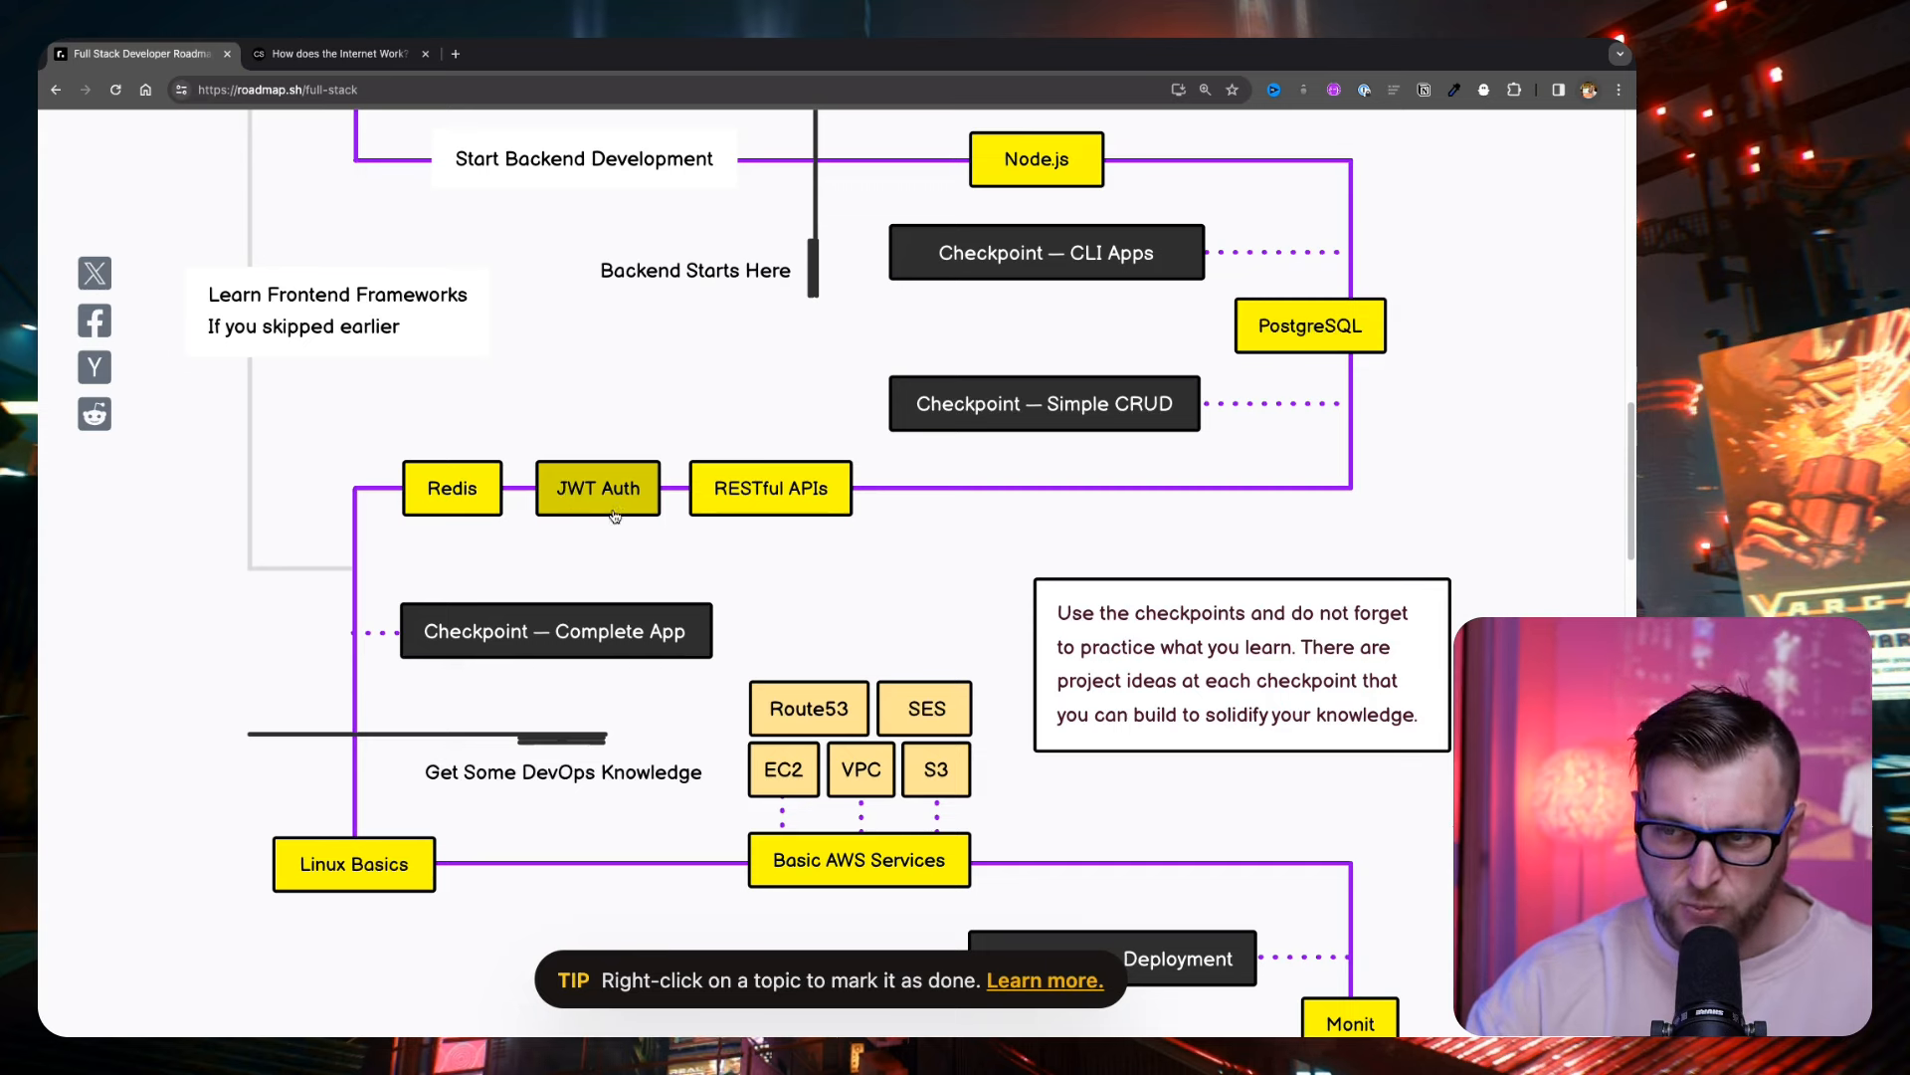
pyautogui.moveTo(451, 489)
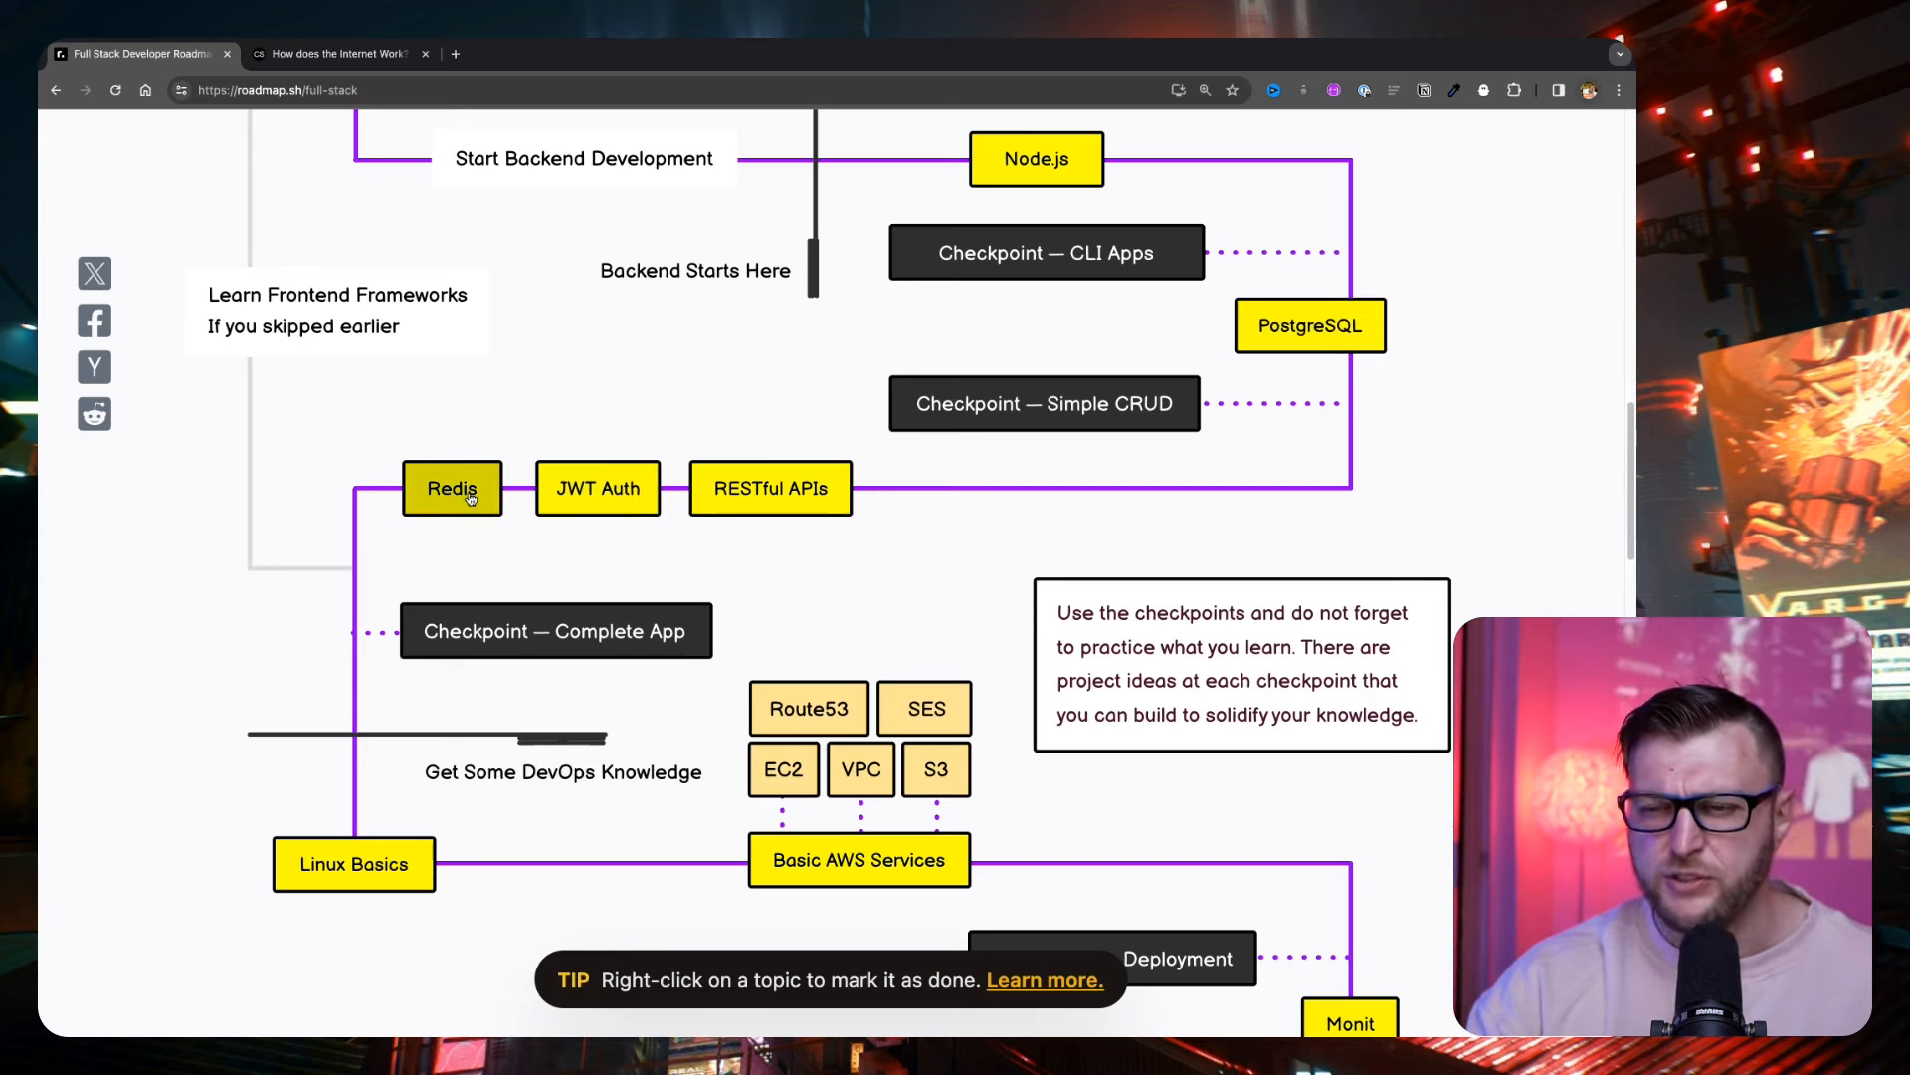
pyautogui.scroll(-3)
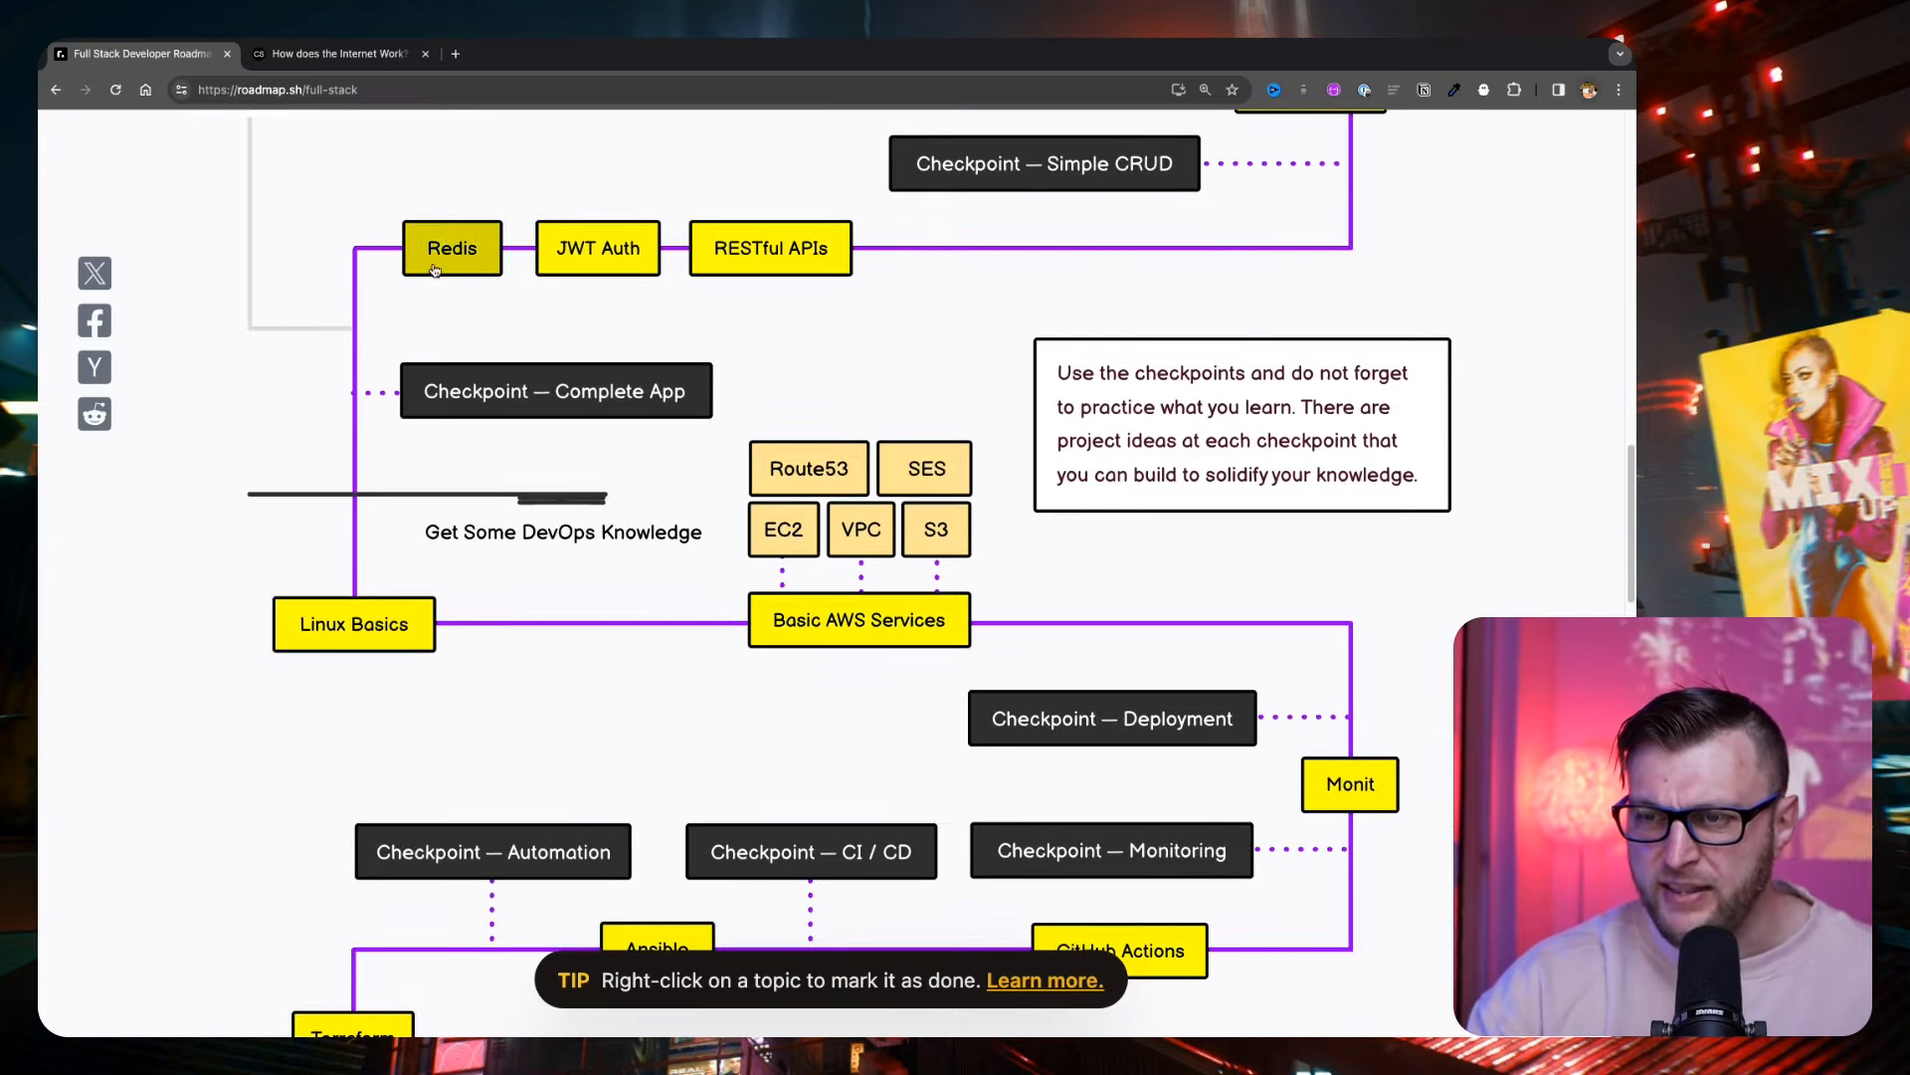
pyautogui.moveTo(742, 597)
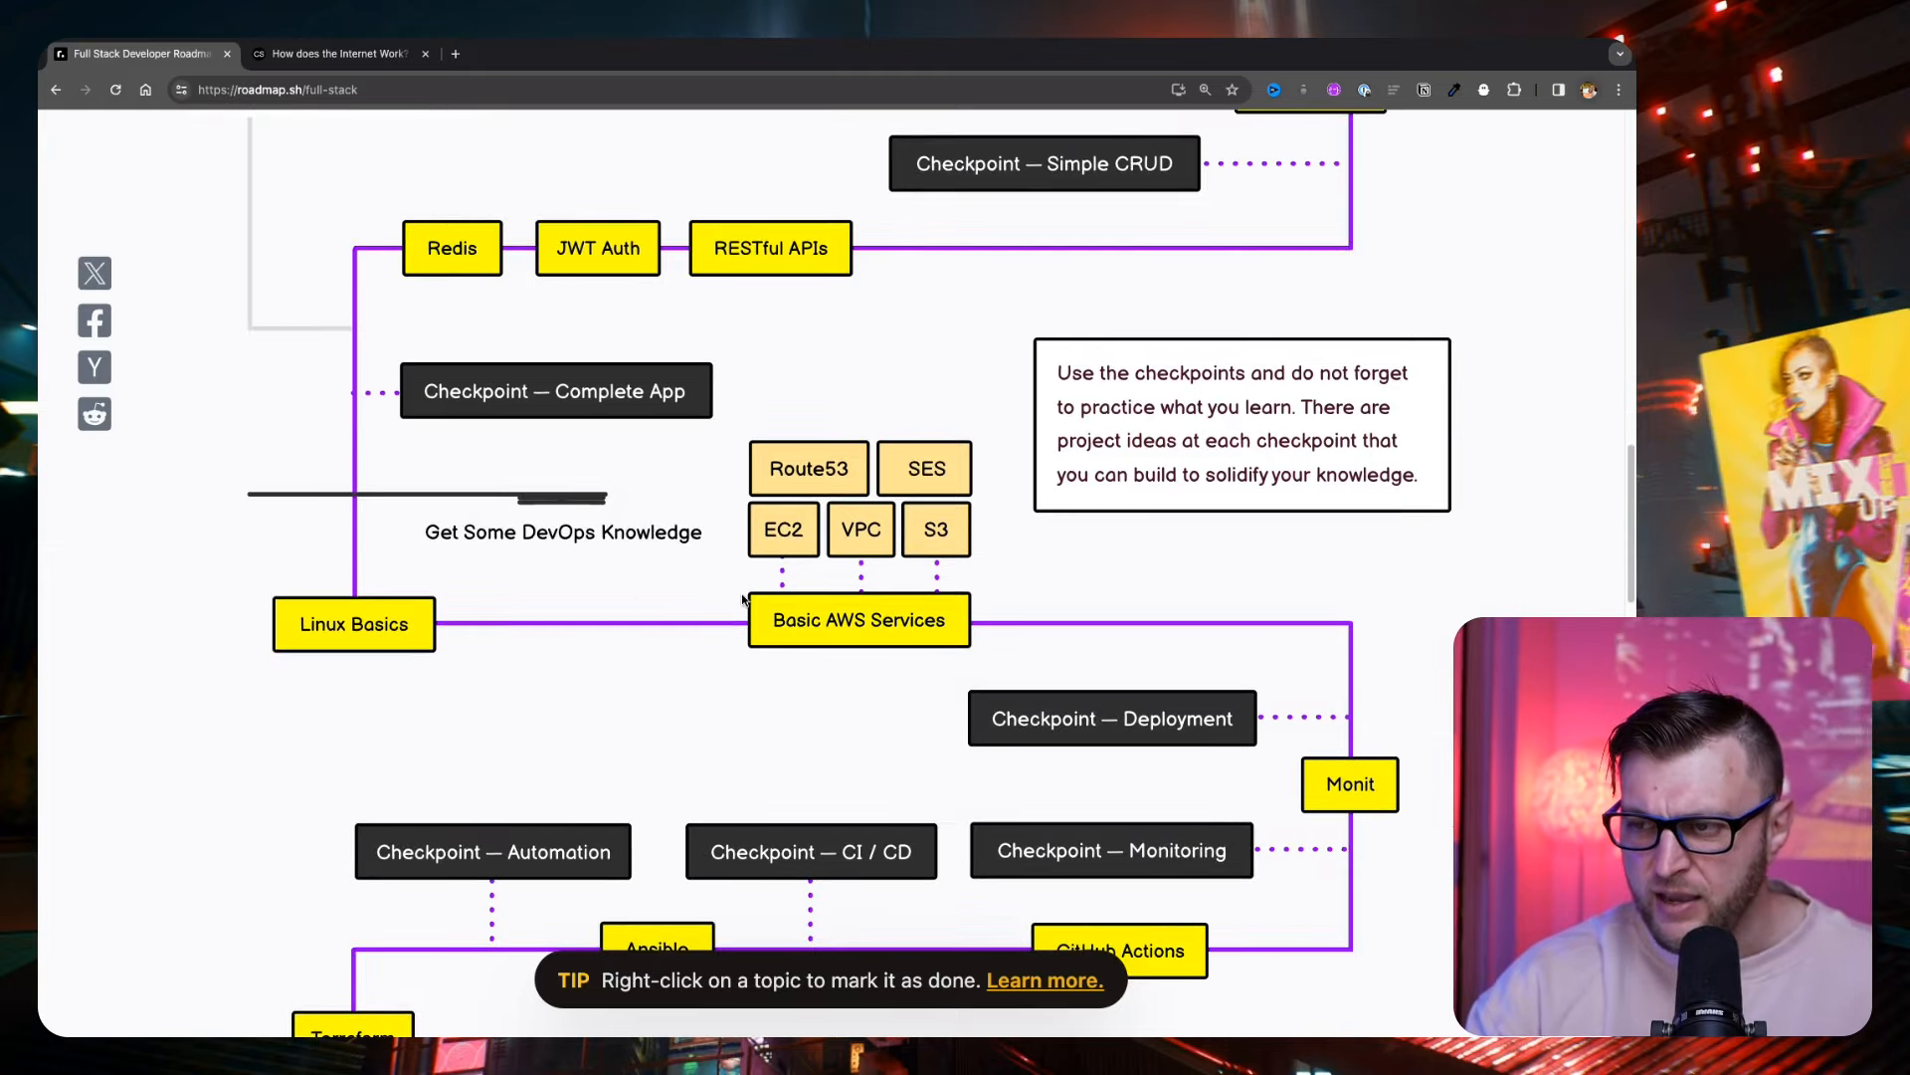
pyautogui.scroll(-3)
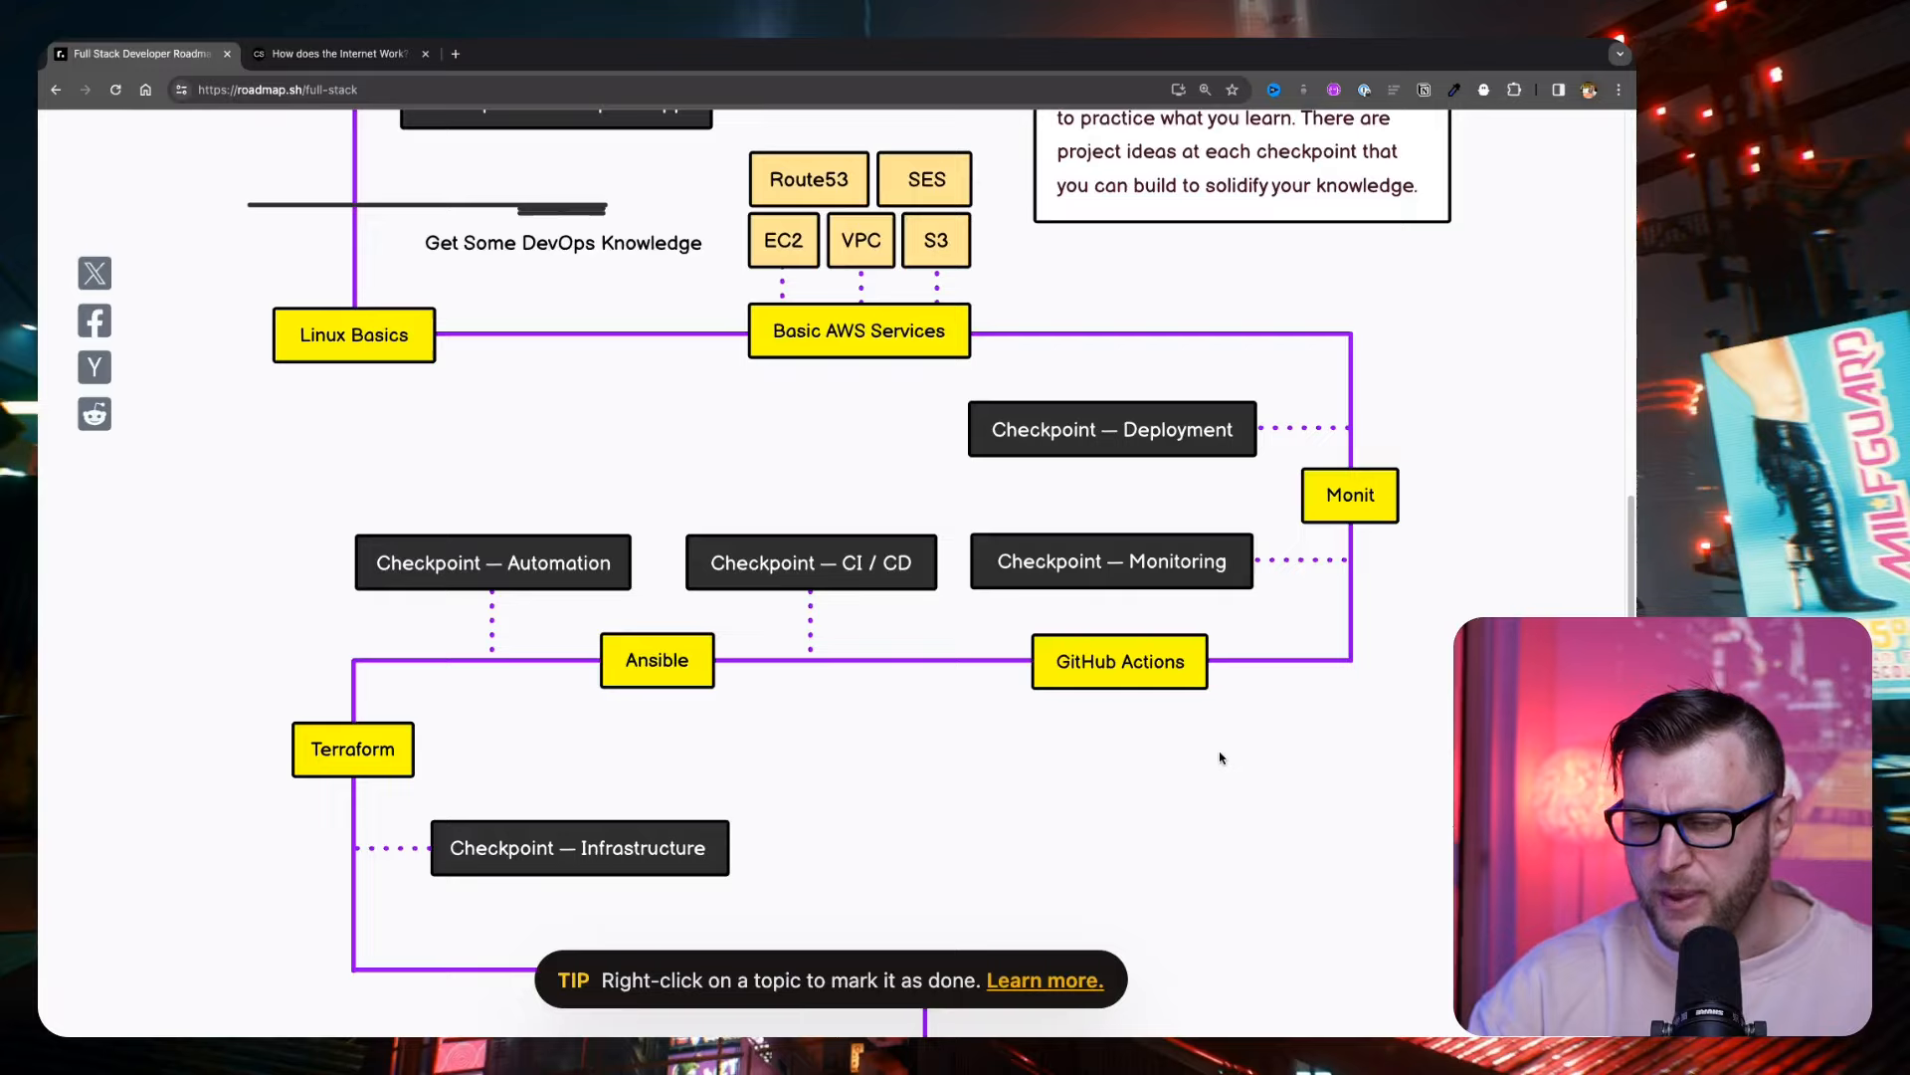
pyautogui.scroll(-3)
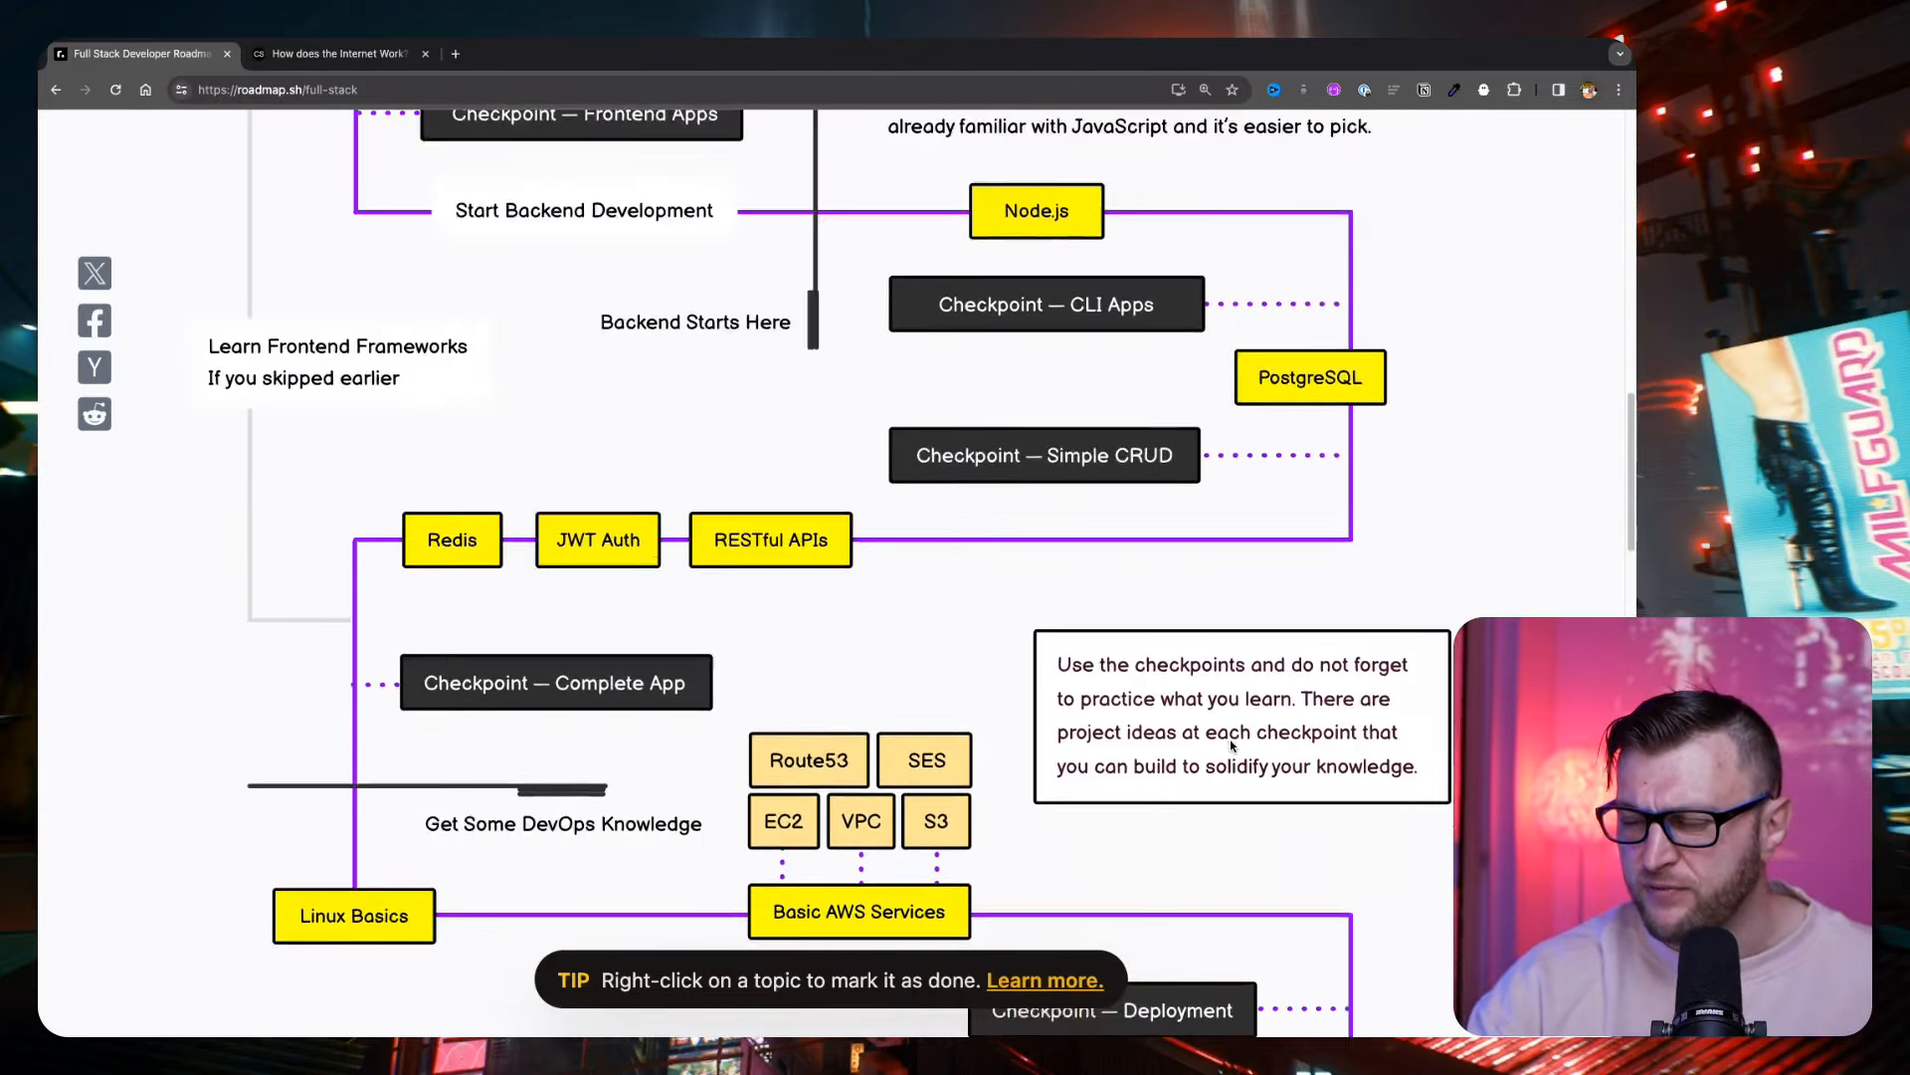
pyautogui.scroll(-3)
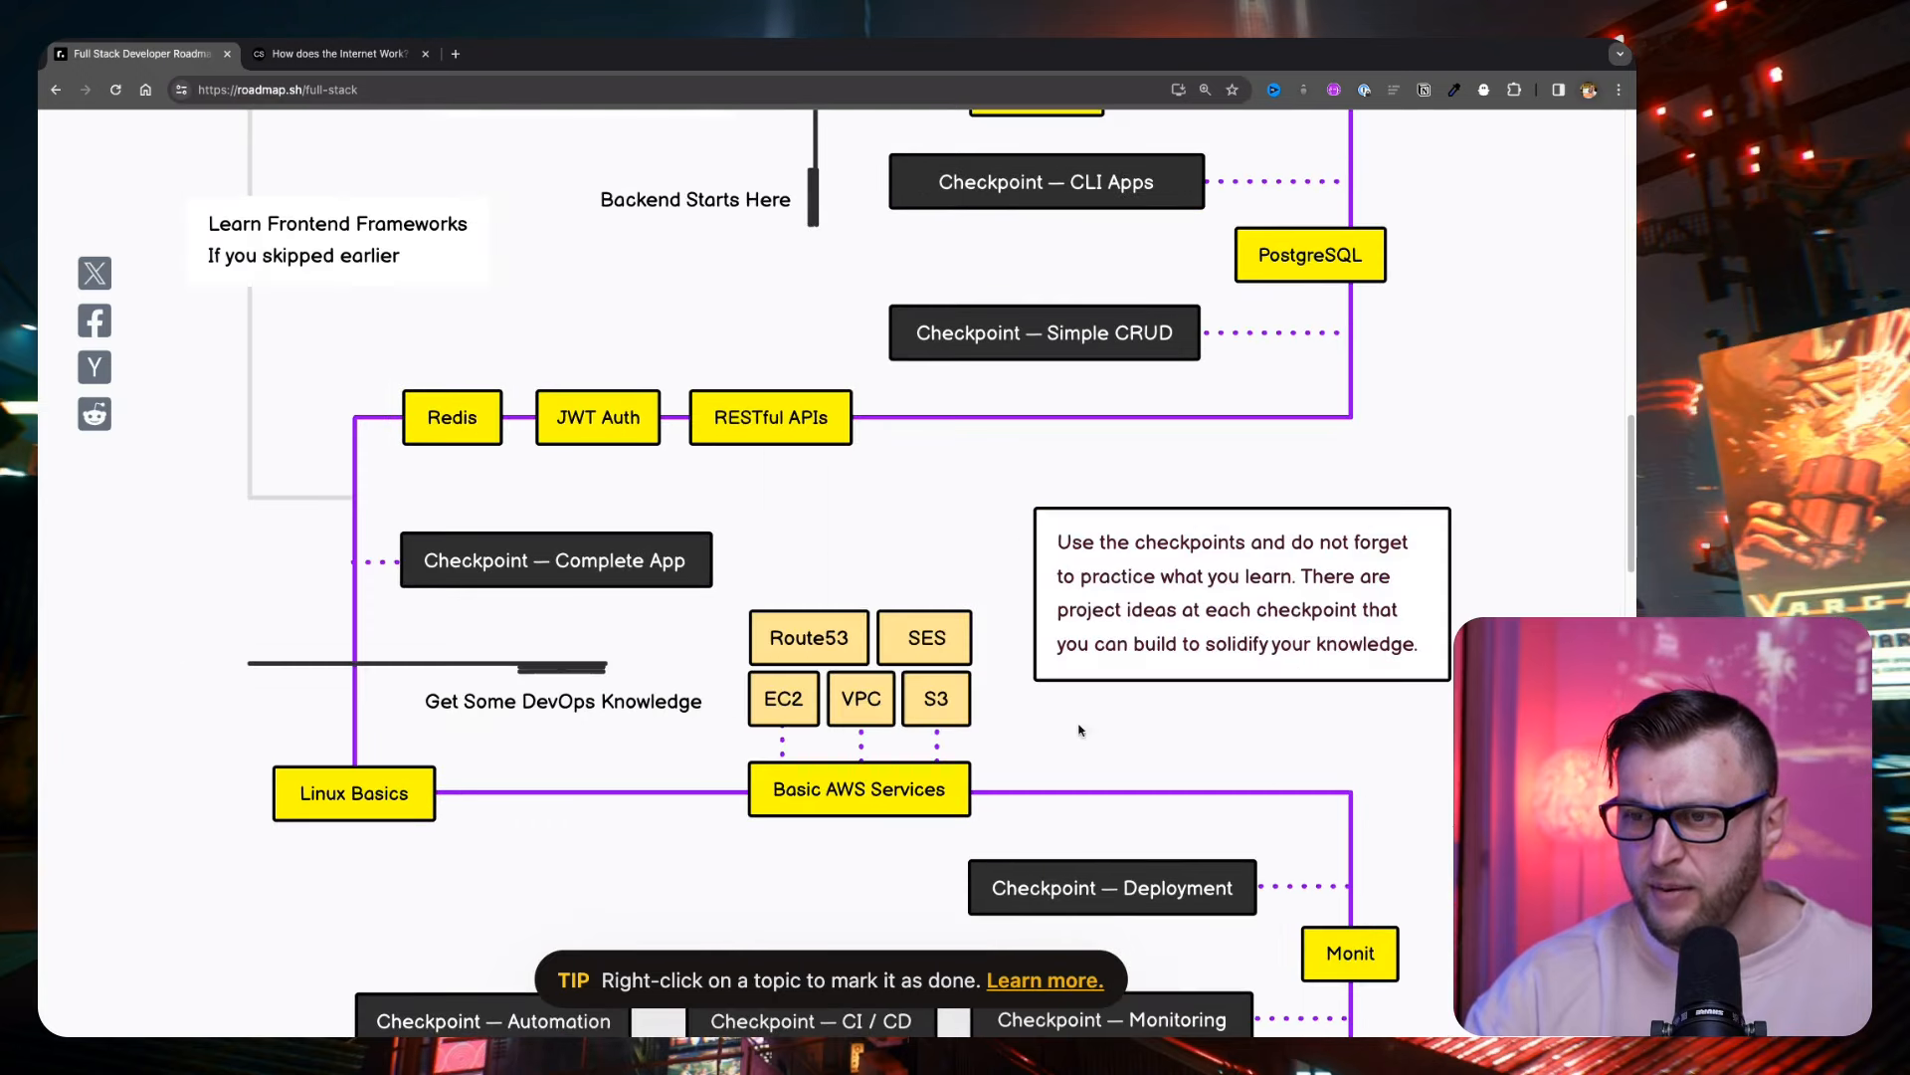
pyautogui.moveTo(780, 431)
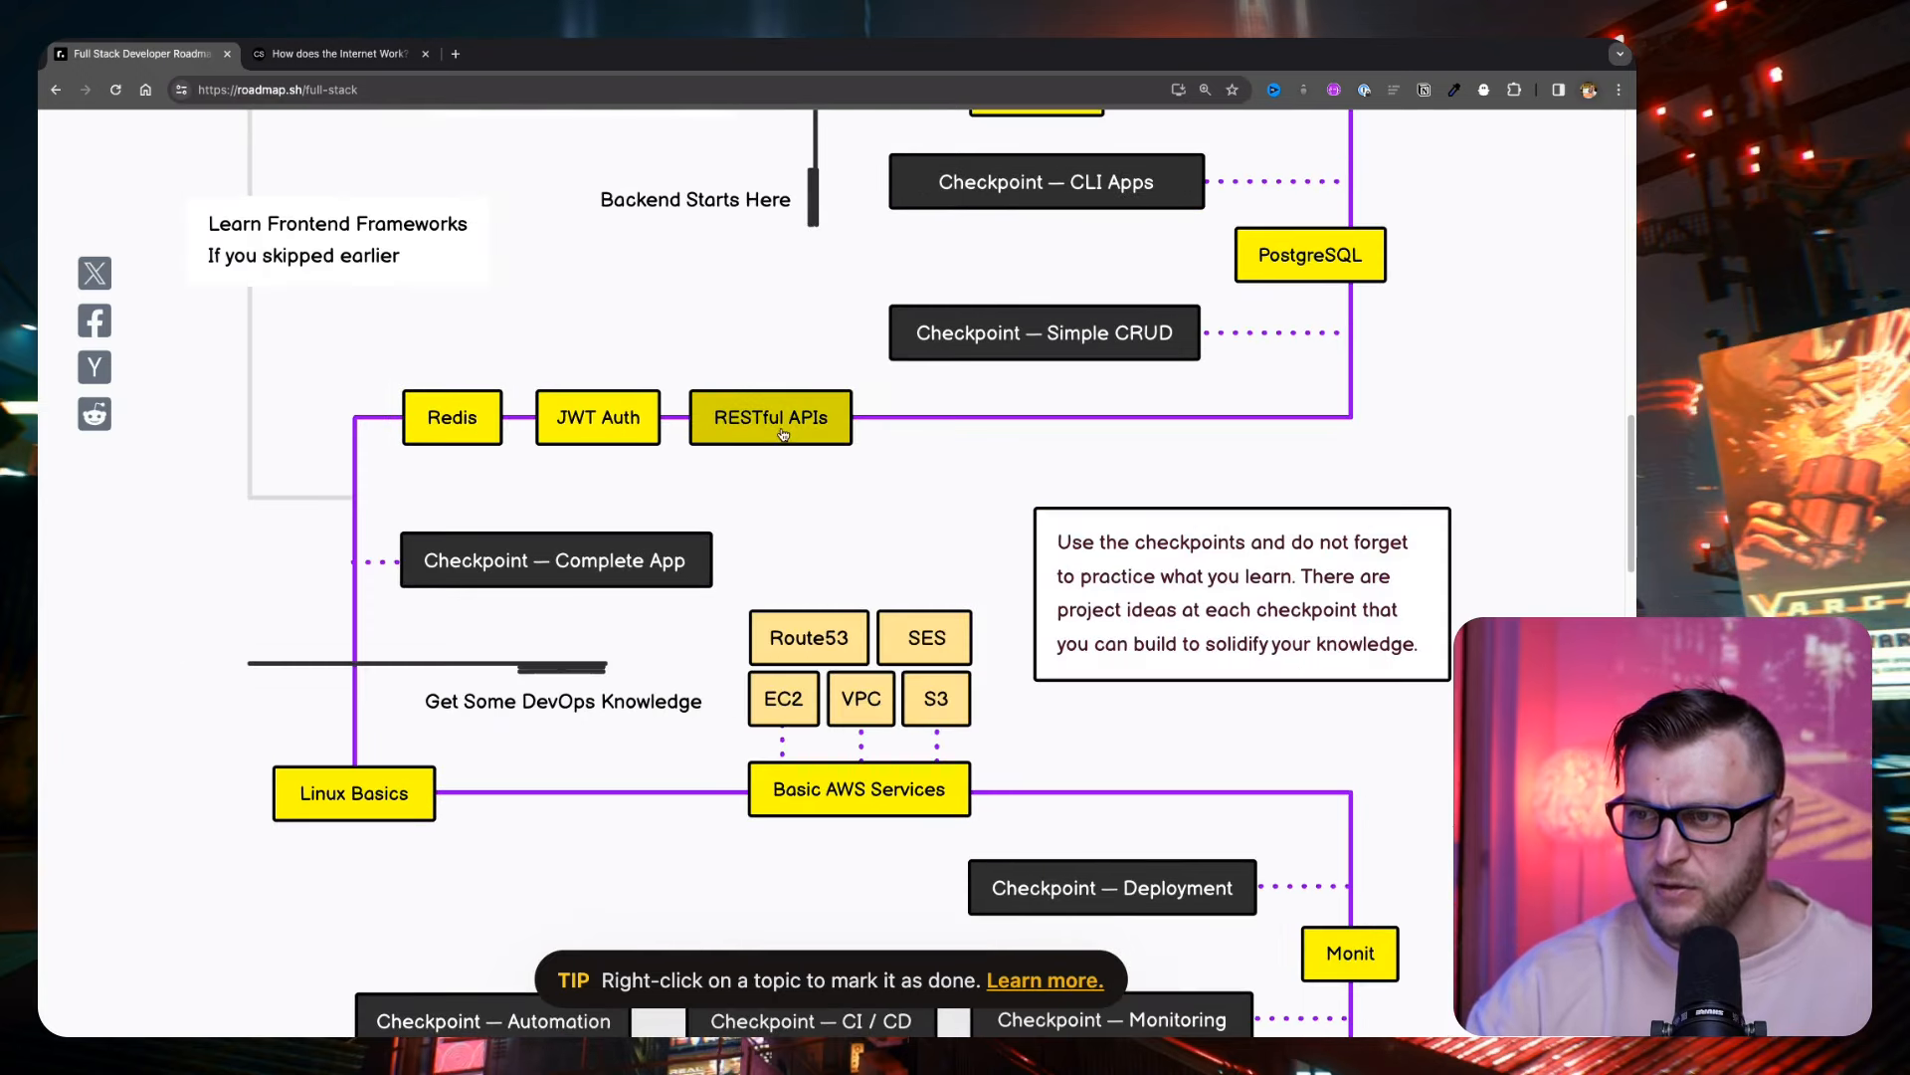
pyautogui.click(770, 416)
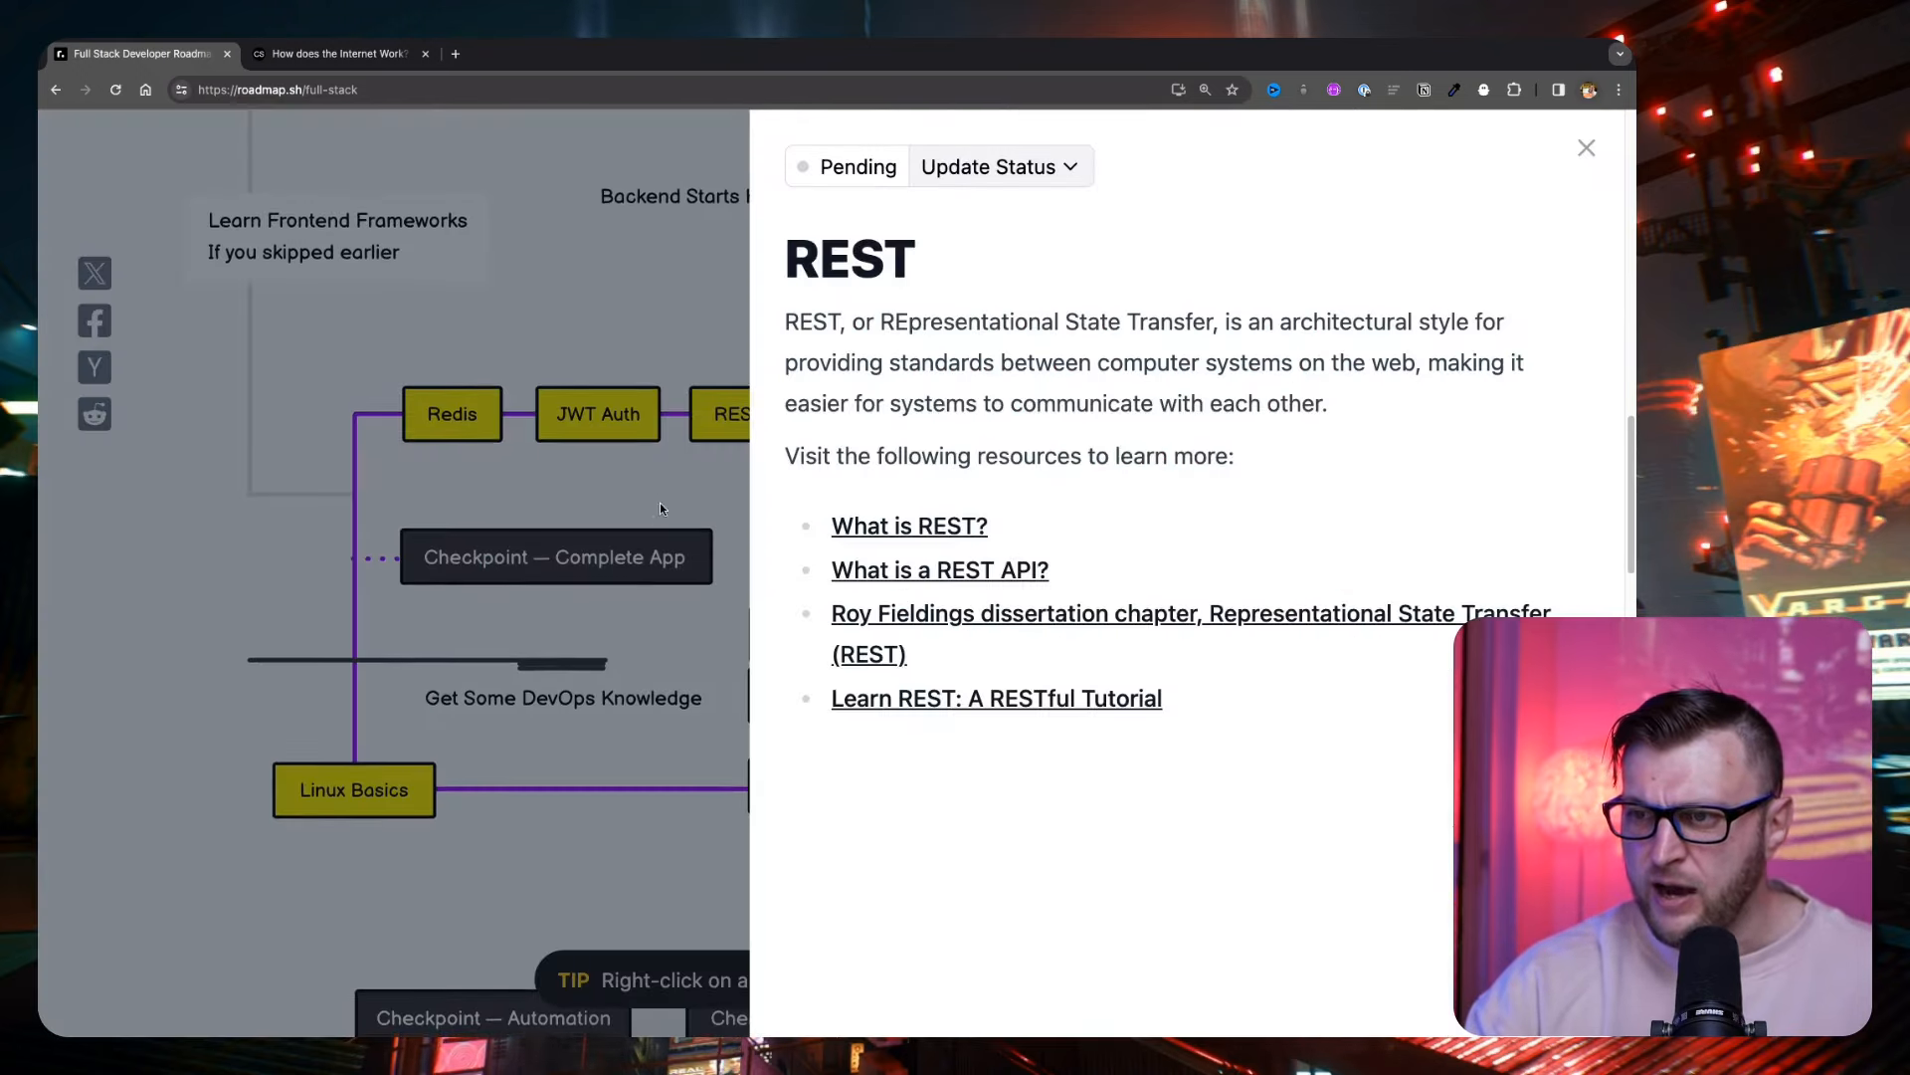
# - View the Redis topic's description and resources, then close the panel
pyautogui.click(452, 414)
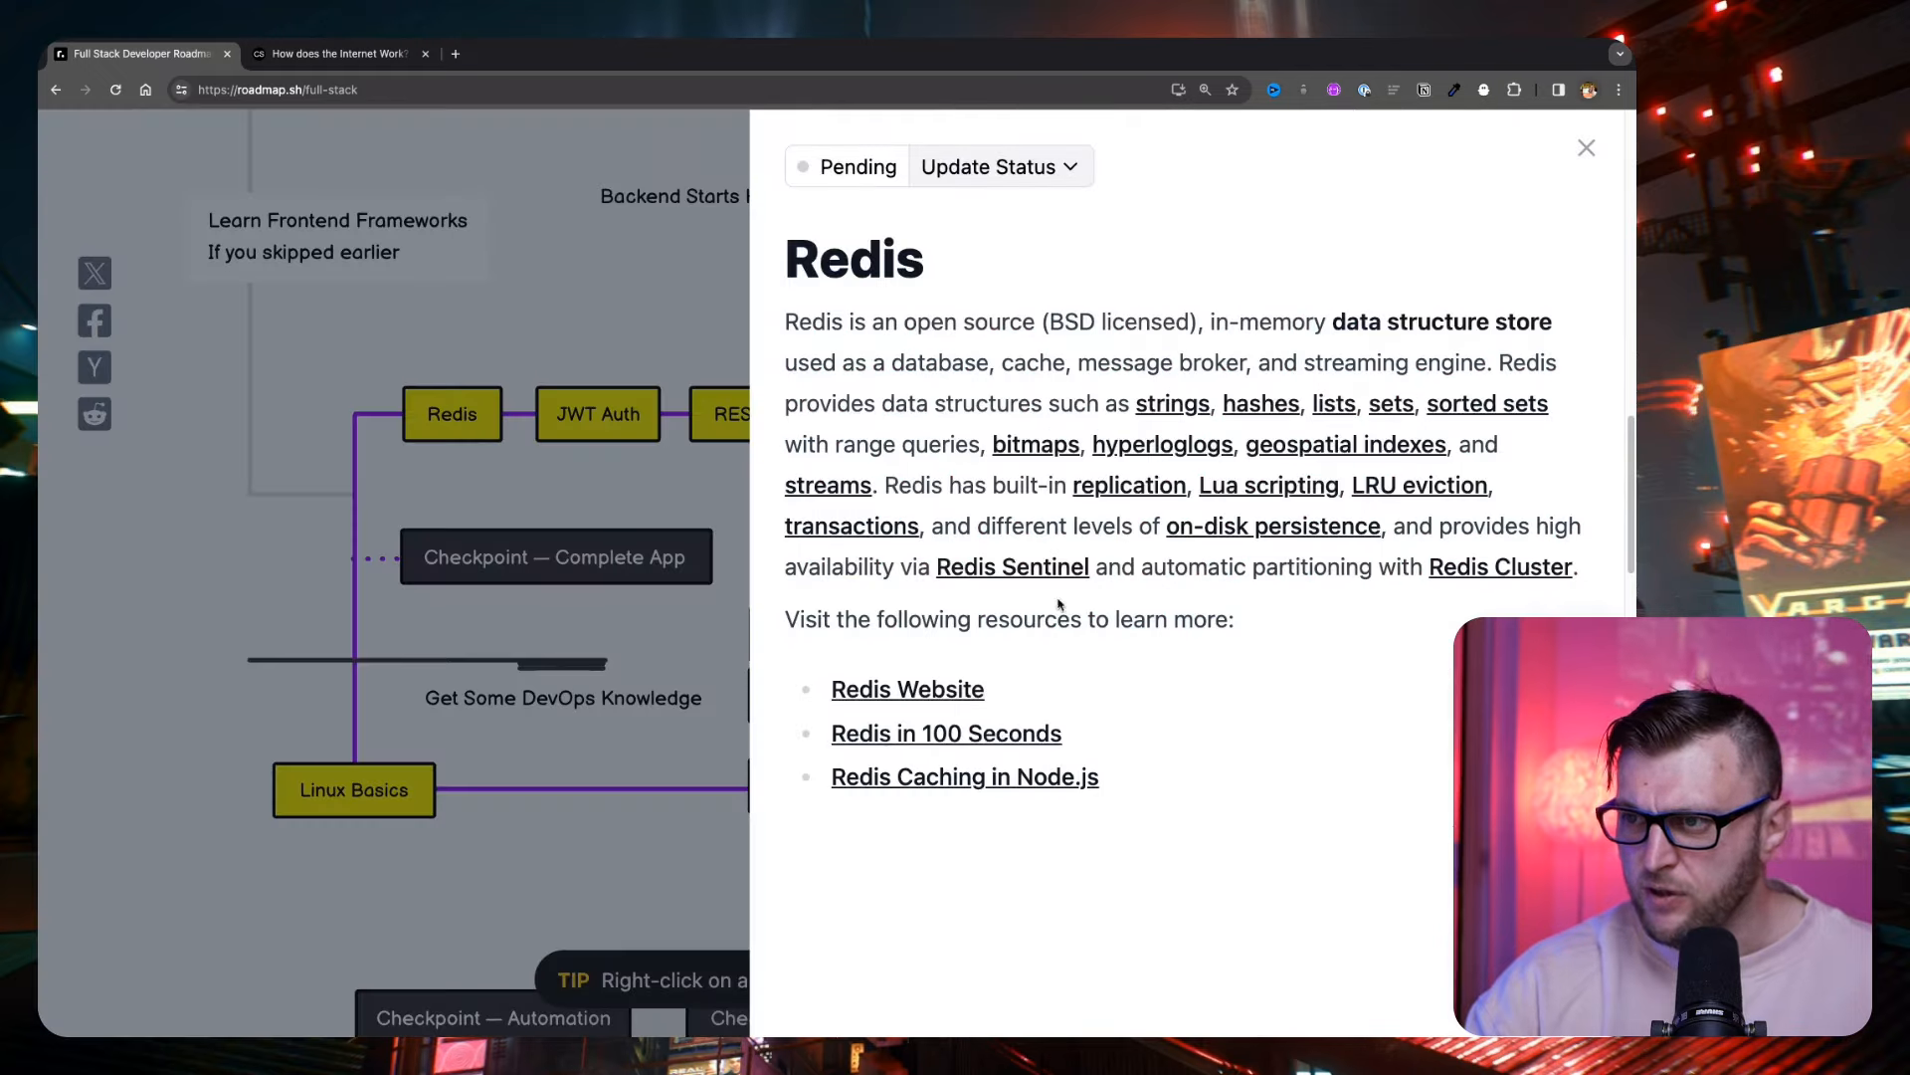
pyautogui.click(1586, 148)
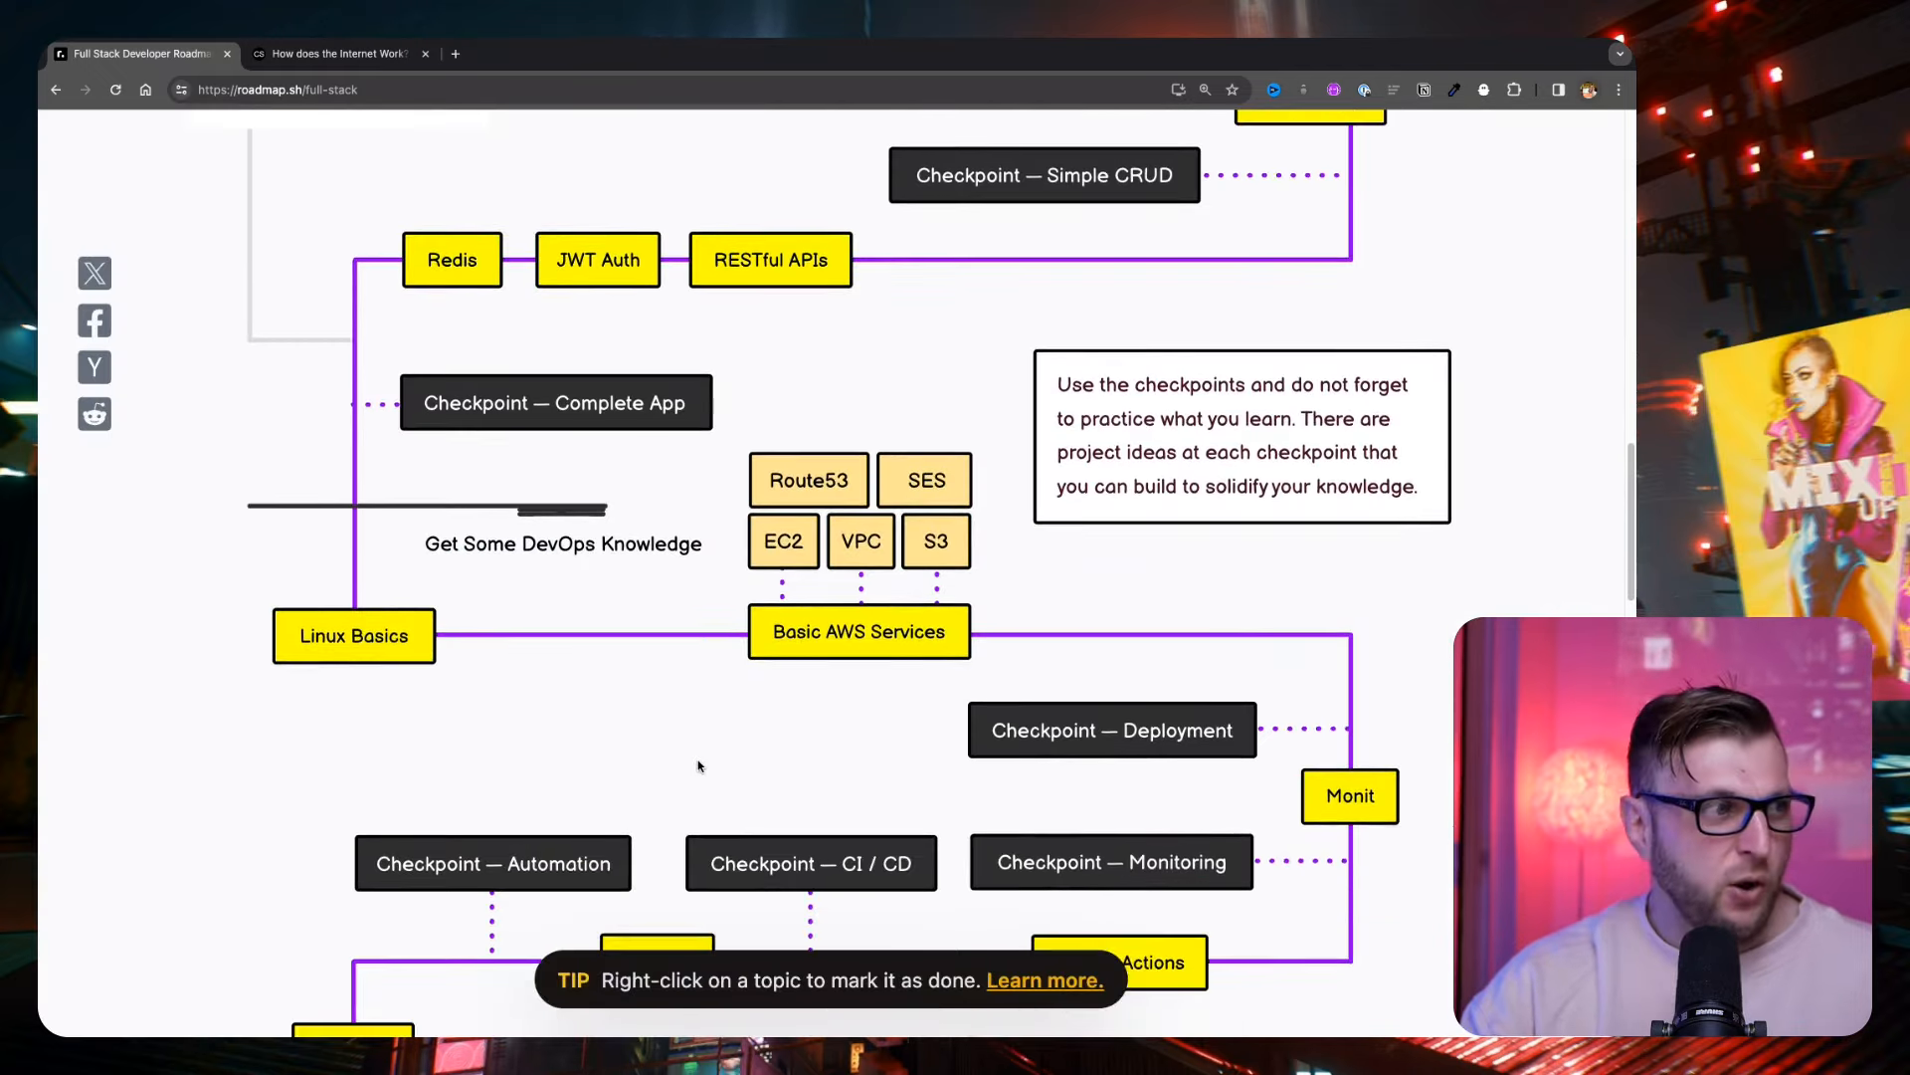